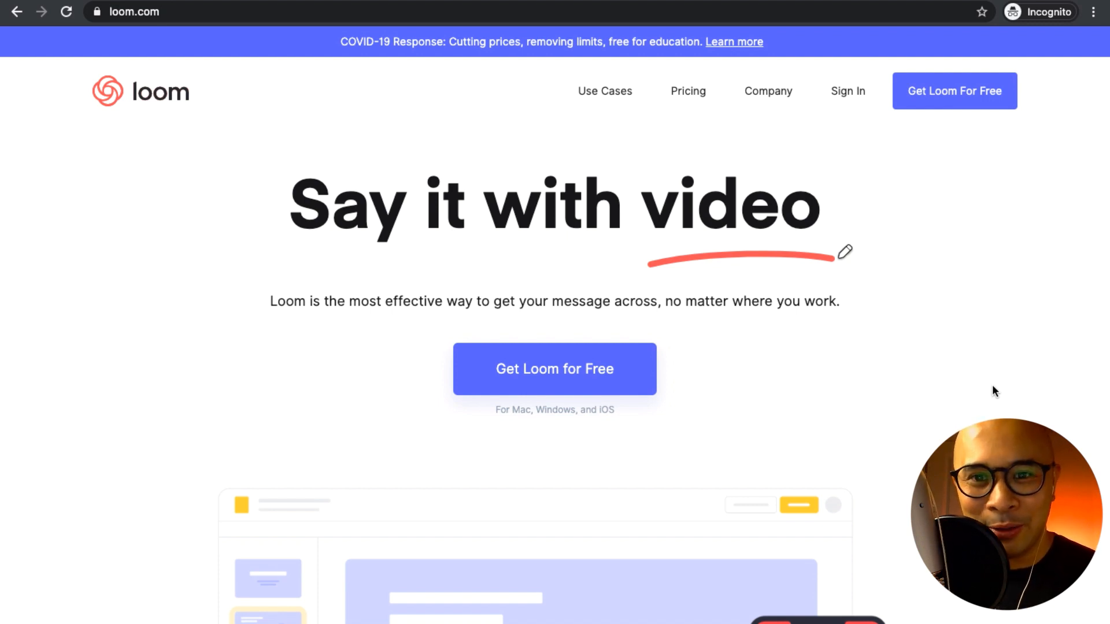
Step: Scroll down through the loom.com homepage
{"action": "scroll", "scroll_direction": "down", "scroll_amount": 3}
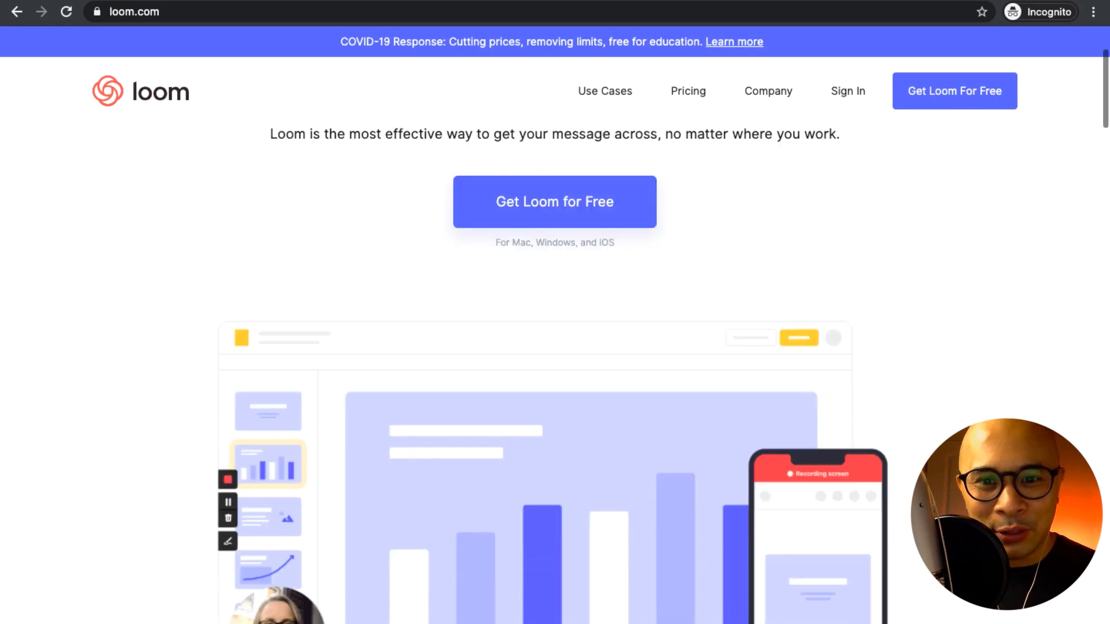
{"action": "scroll", "scroll_direction": "down", "scroll_amount": 3}
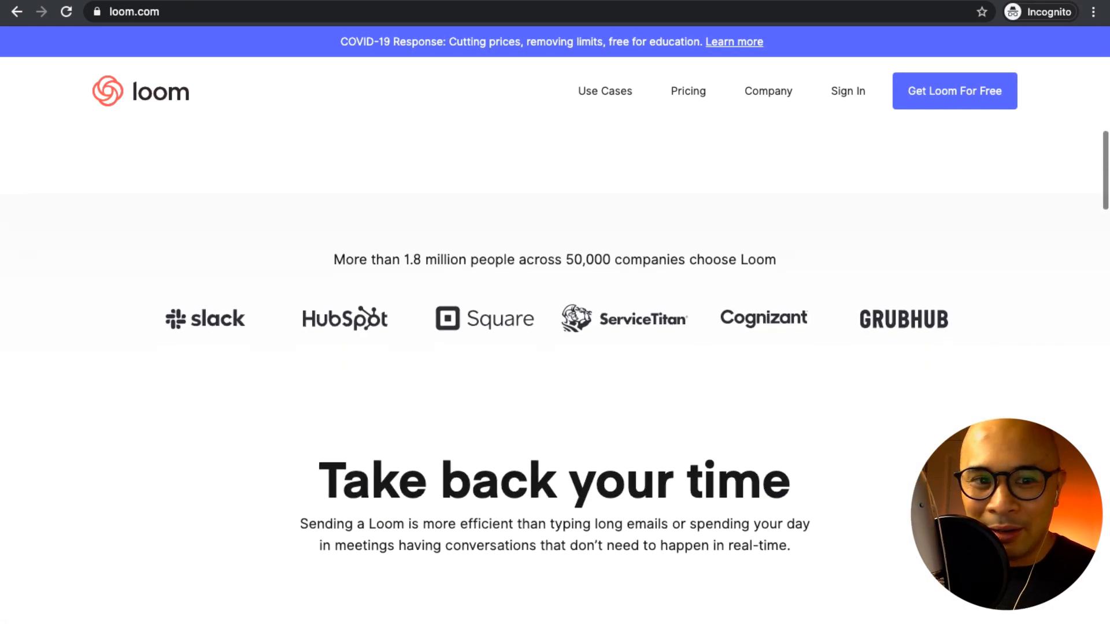
{"action": "scroll", "scroll_direction": "down", "scroll_amount": 3}
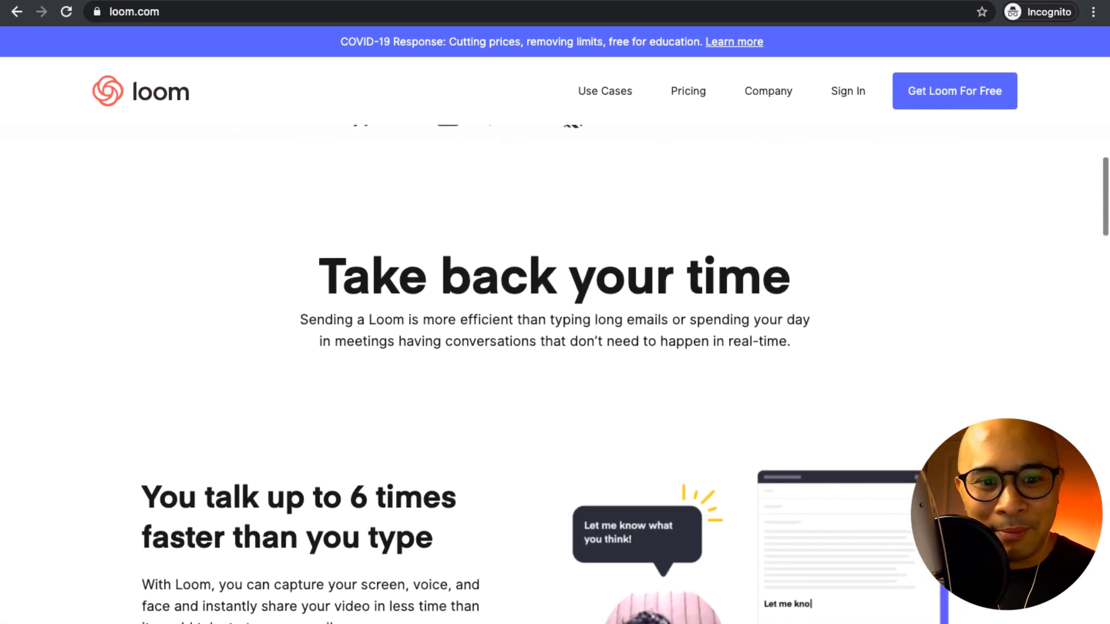
{"action": "scroll", "scroll_direction": "down", "scroll_amount": 3}
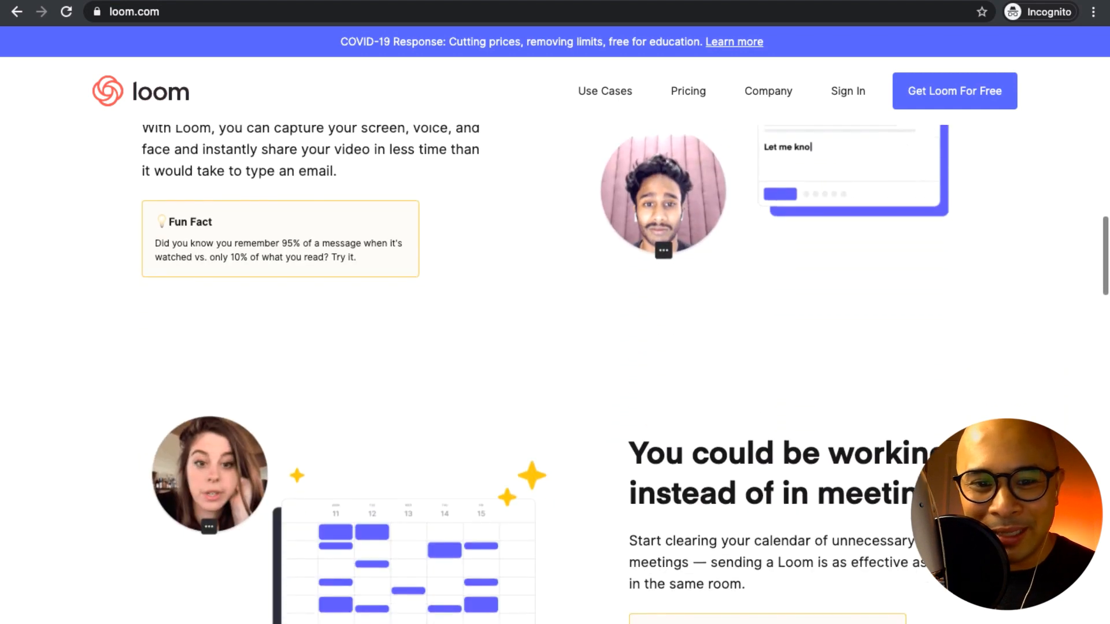
{"action": "scroll", "scroll_direction": "down", "scroll_amount": 3}
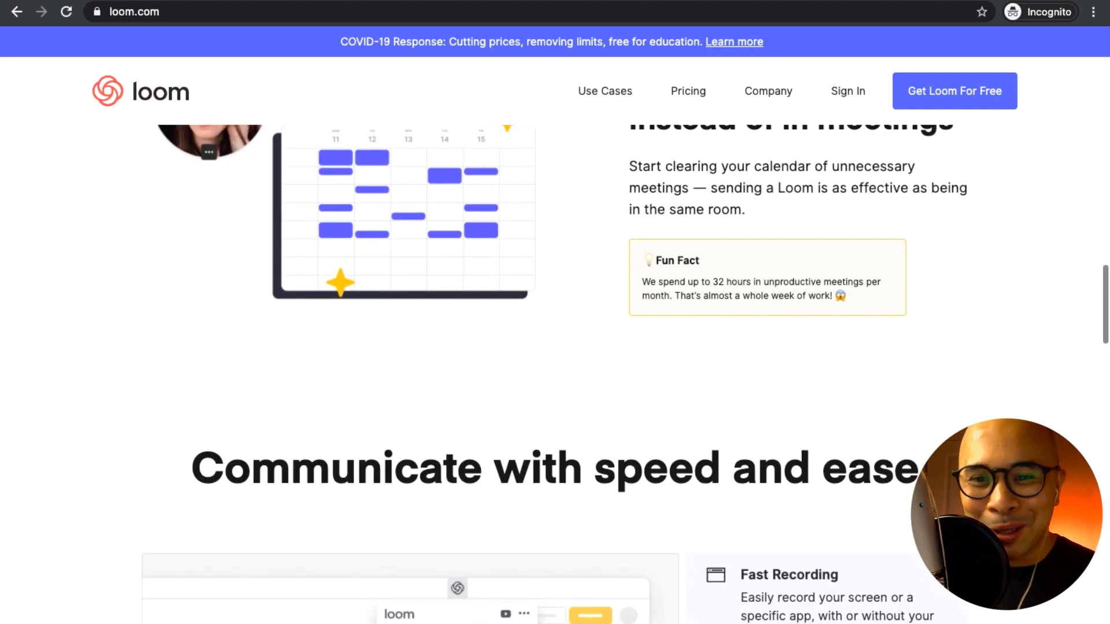
{"action": "scroll", "scroll_direction": "down", "scroll_amount": 3}
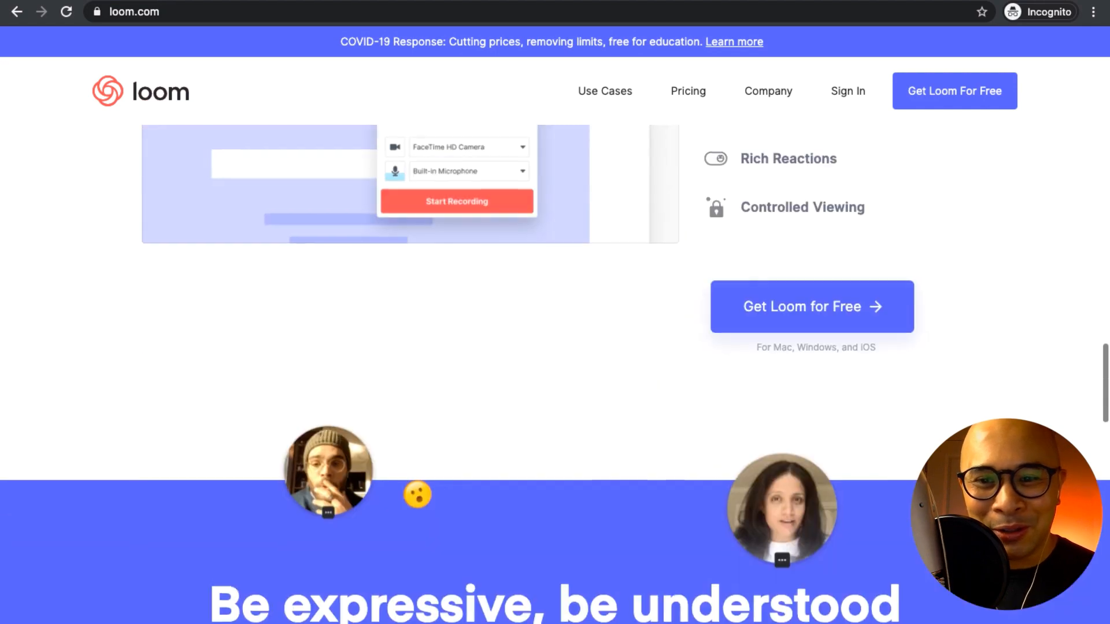
{"action": "scroll", "scroll_direction": "down", "scroll_amount": 3}
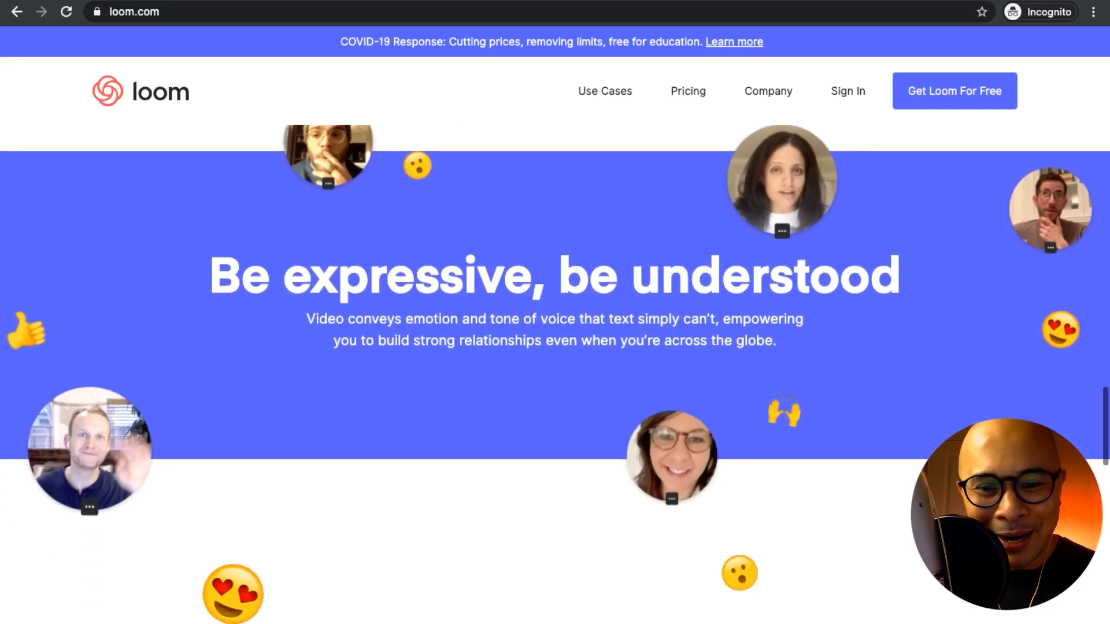
{"action": "scroll", "scroll_direction": "down", "scroll_amount": 3}
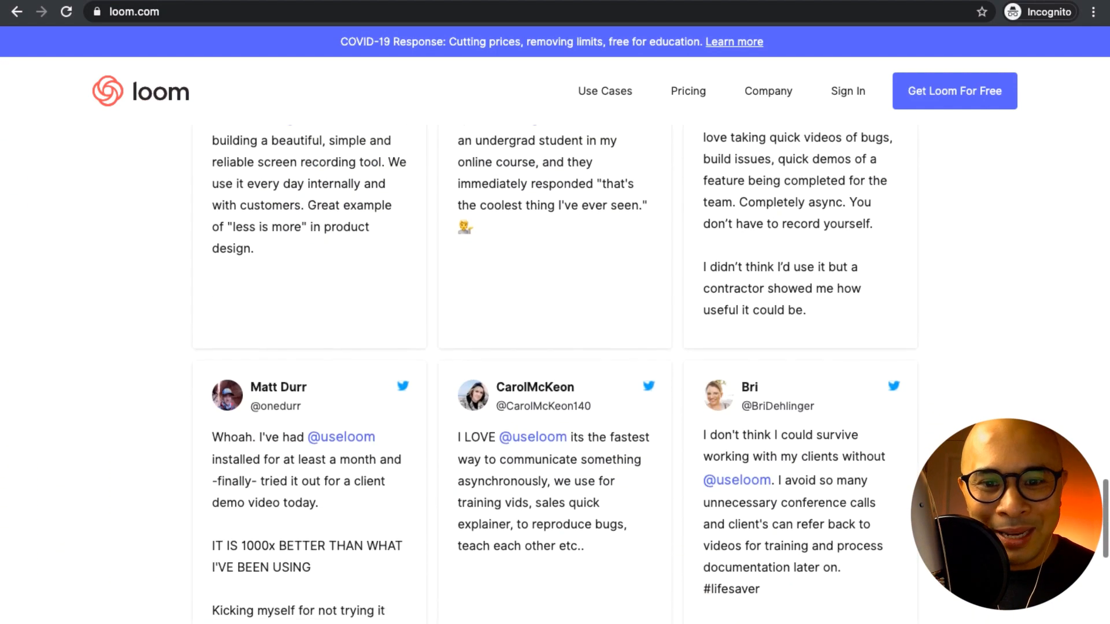
{"action": "scroll", "scroll_direction": "down", "scroll_amount": 3}
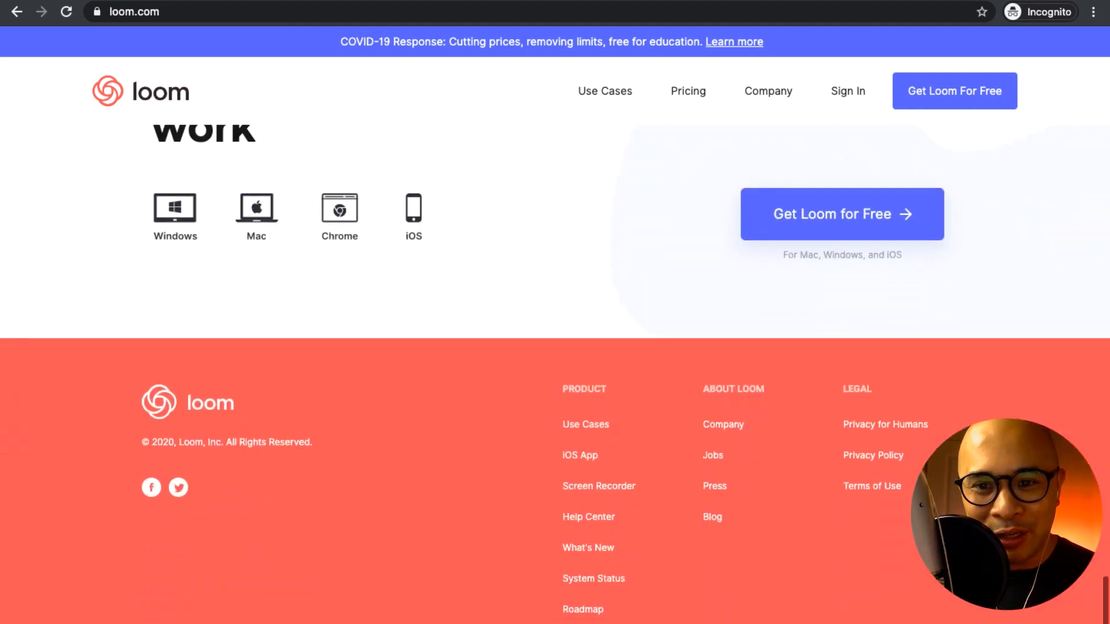
Step: Open Loom's pricing page and scroll to the Basic, Pro, Team and Company plan cards
{"action": "left_click", "coordinate": [688, 91]}
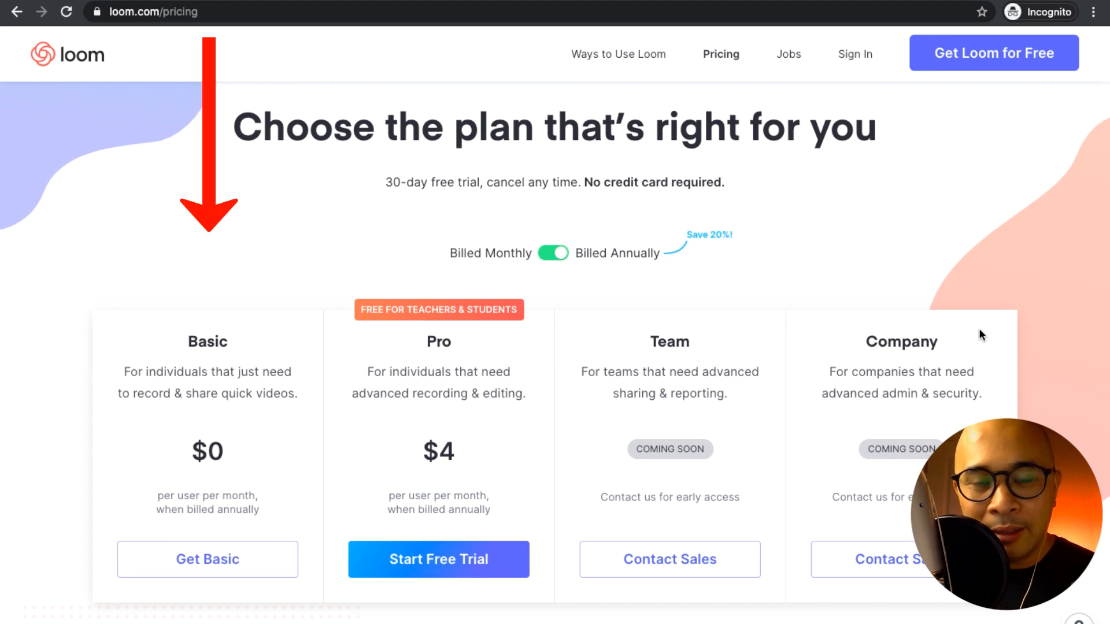
{"action": "scroll", "scroll_direction": "down", "scroll_amount": 3}
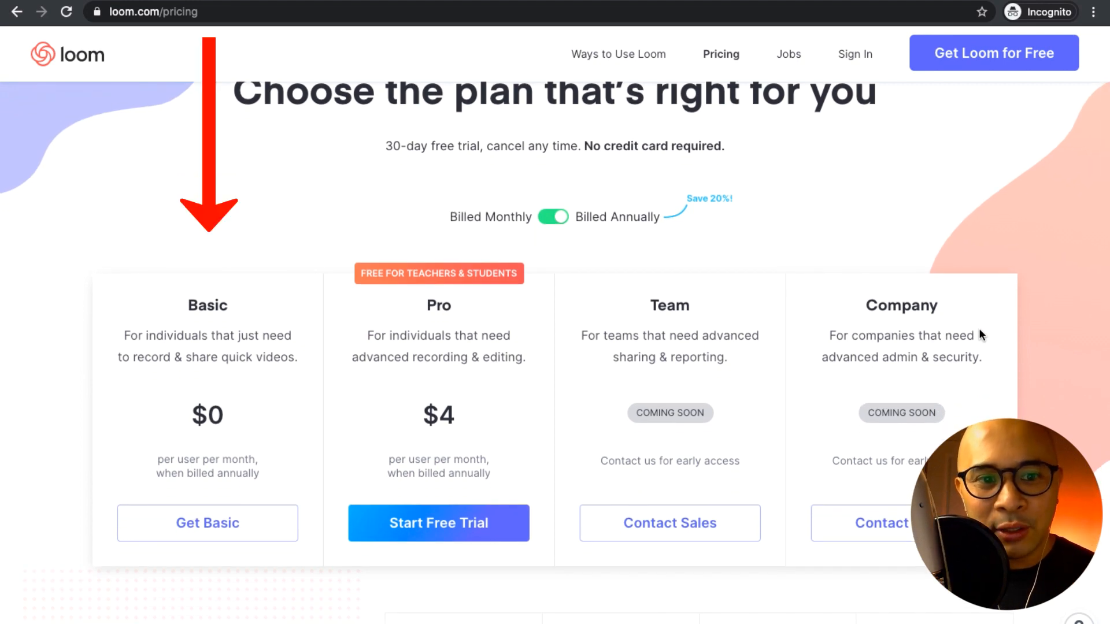
{"action": "scroll", "scroll_direction": "down", "scroll_amount": 3}
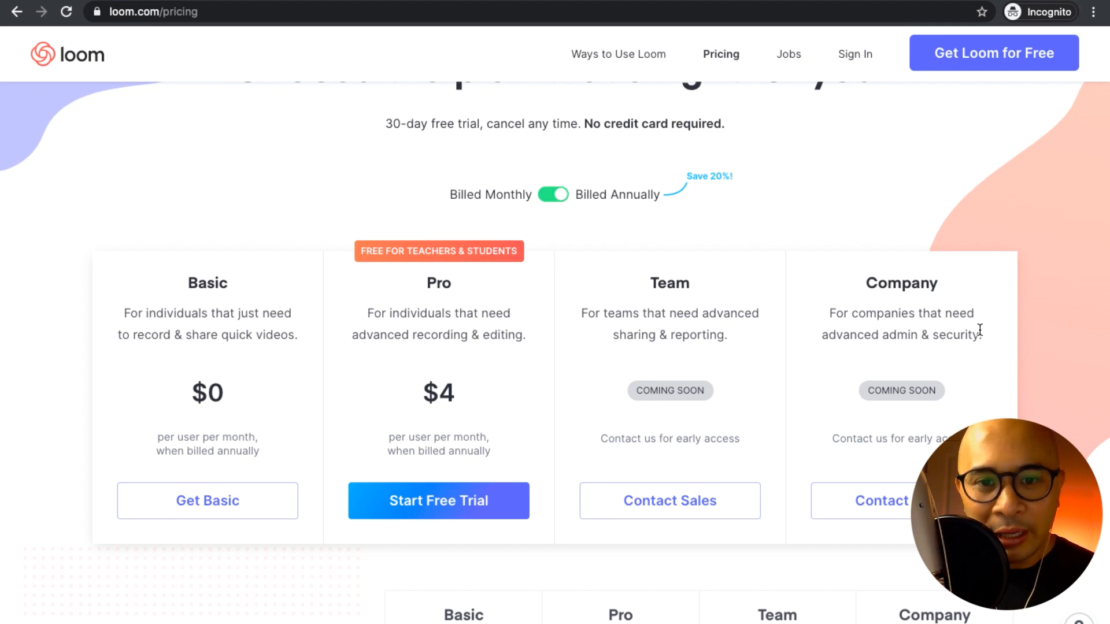
{"action": "scroll", "scroll_direction": "down", "scroll_amount": 3}
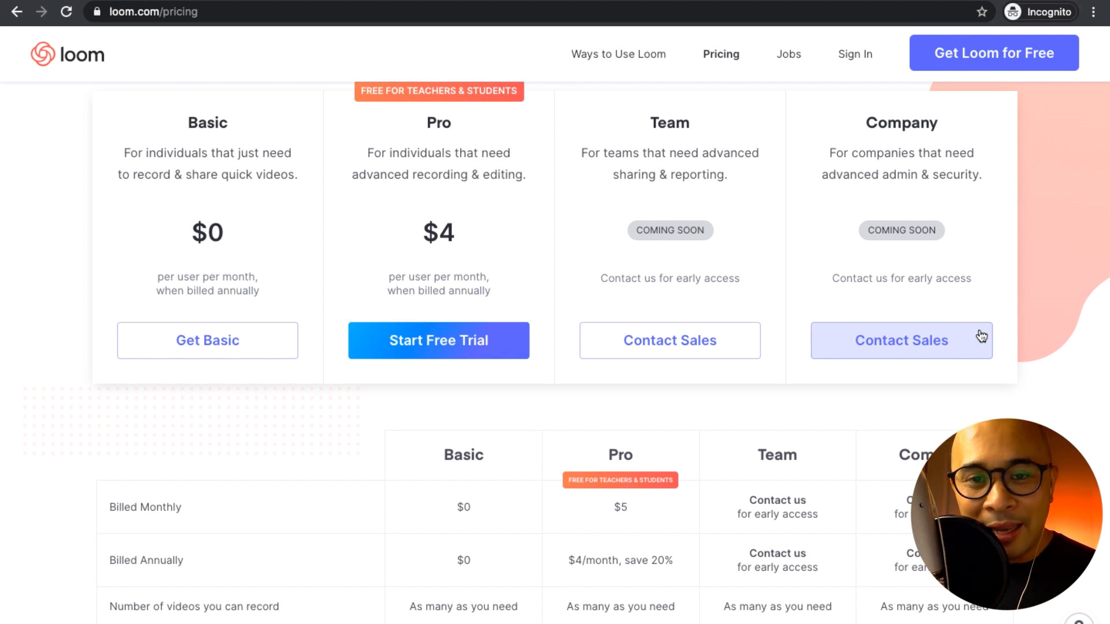
{"action": "scroll", "scroll_direction": "down", "scroll_amount": 3}
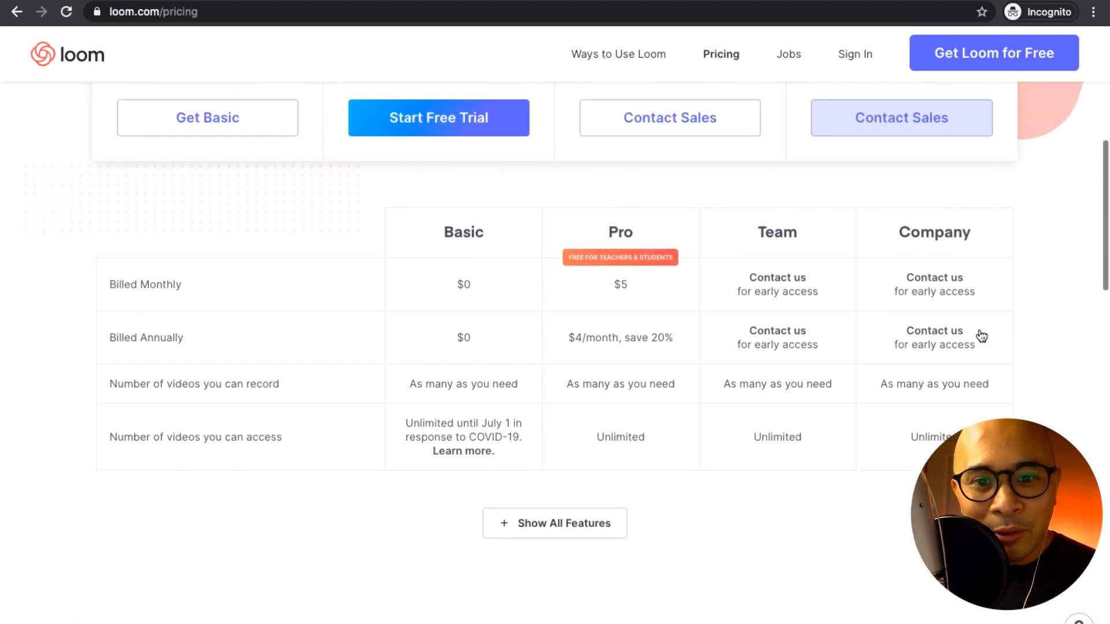
{"action": "scroll", "scroll_direction": "down", "scroll_amount": 3}
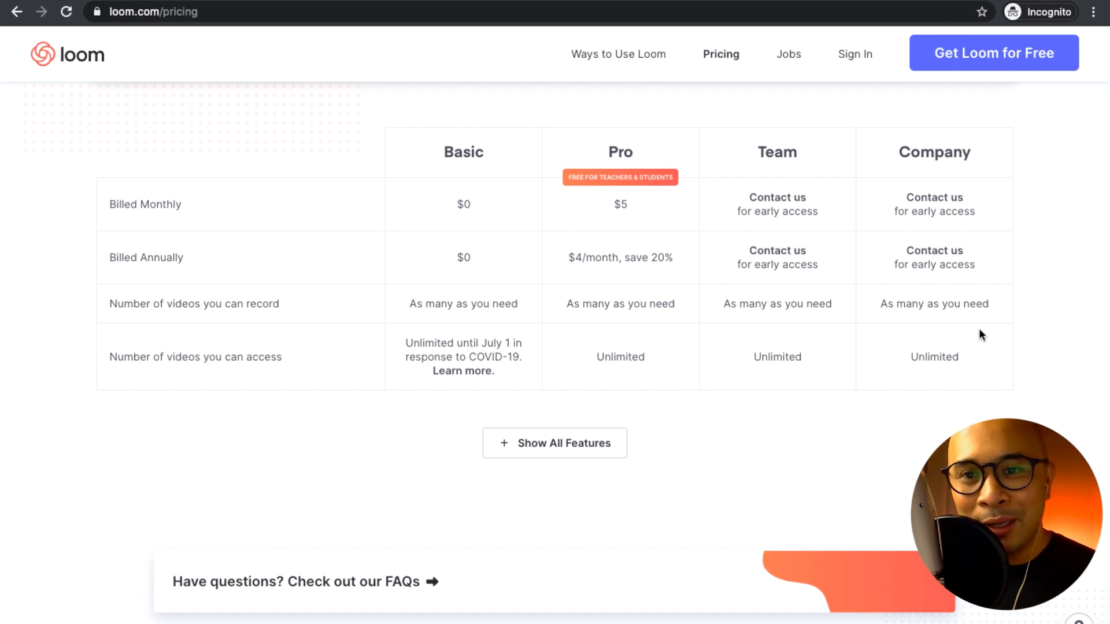
{"action": "scroll", "scroll_direction": "down", "scroll_amount": 3}
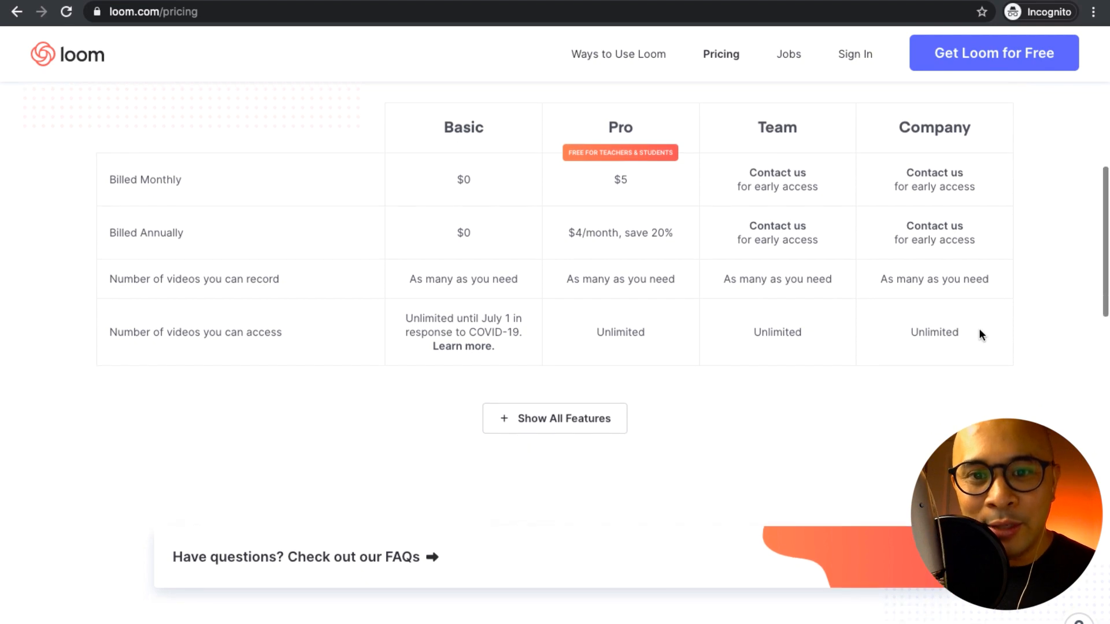
{"action": "scroll", "scroll_direction": "down", "scroll_amount": 3}
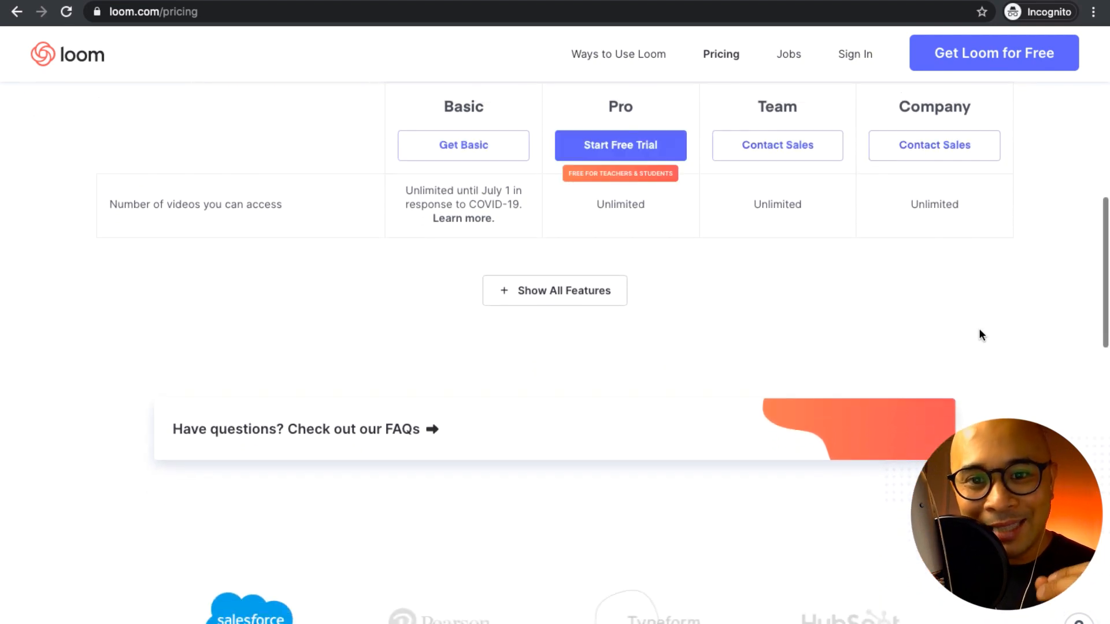
{"action": "scroll", "scroll_direction": "down", "scroll_amount": 3}
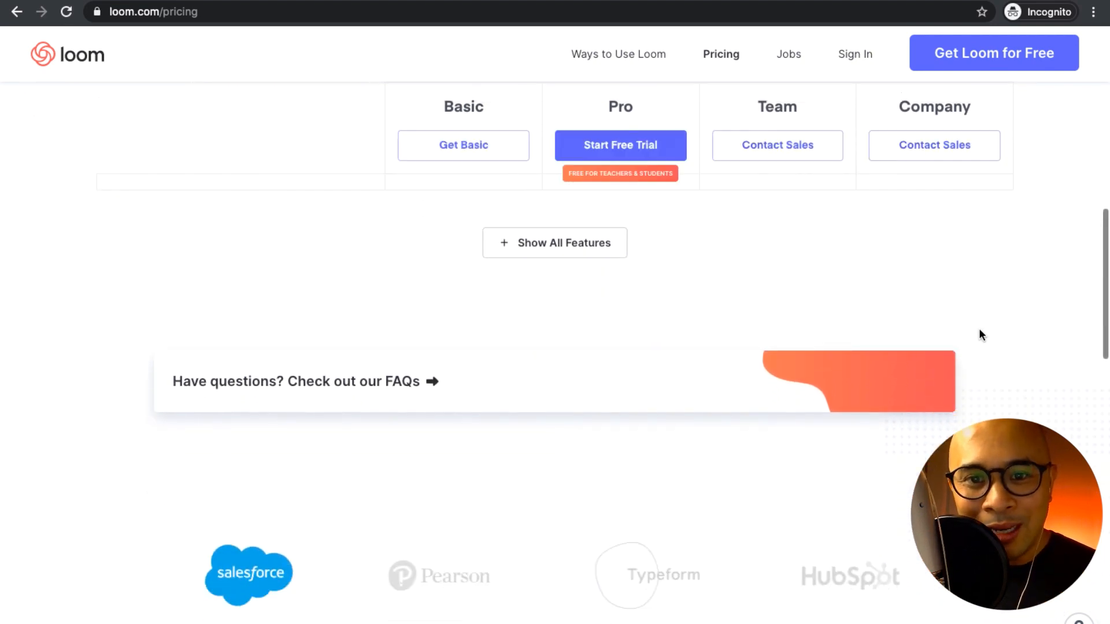
{"action": "scroll", "scroll_direction": "down", "scroll_amount": 3}
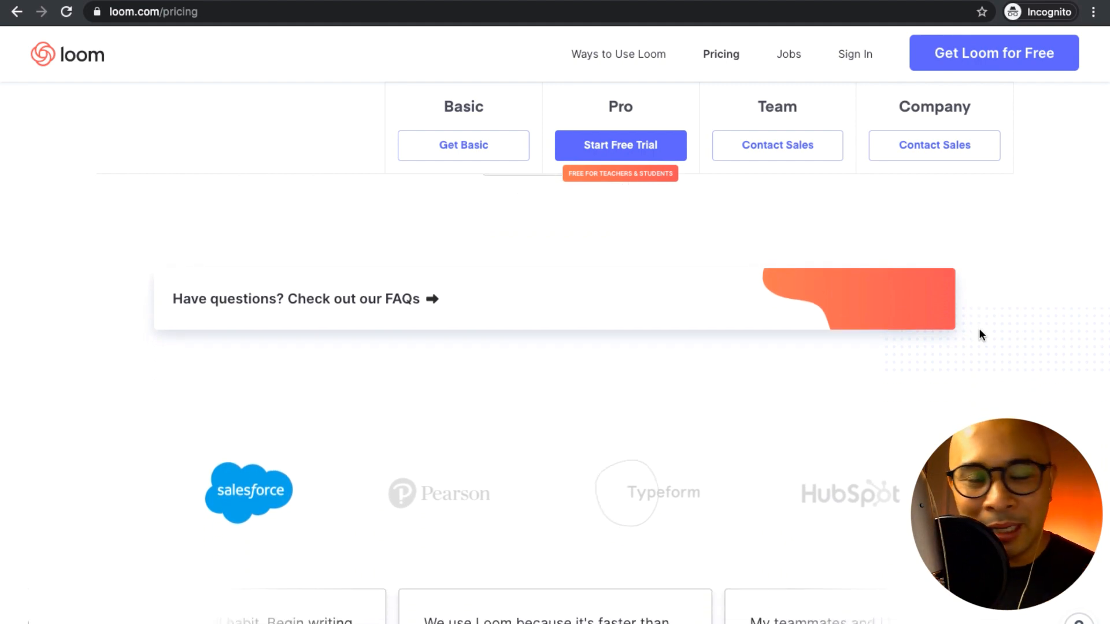
{"action": "scroll", "scroll_direction": "down", "scroll_amount": 3}
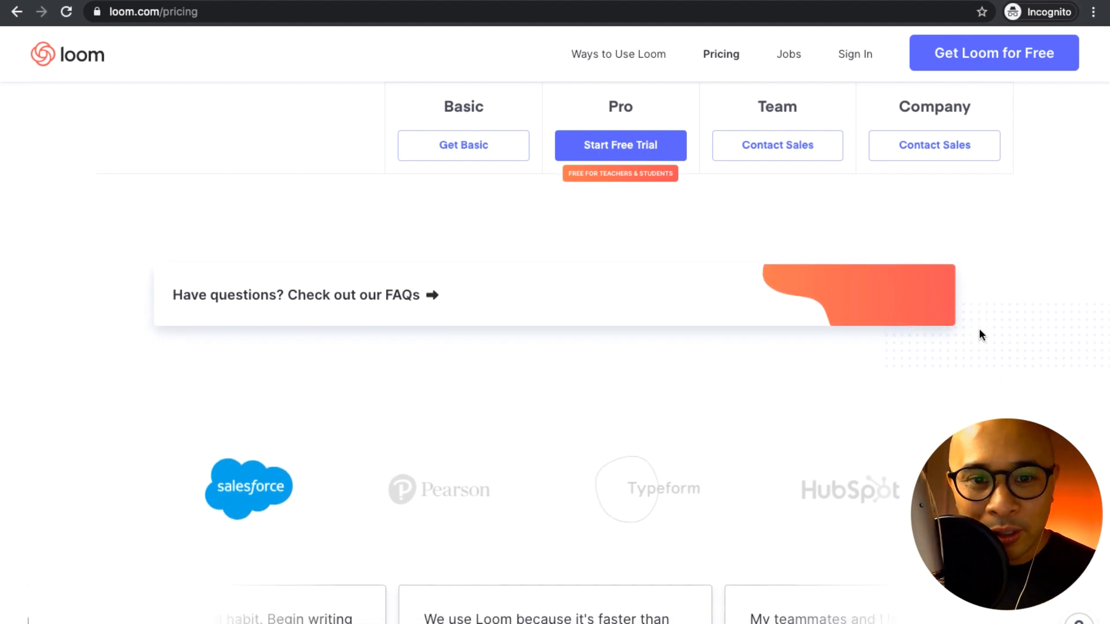
{"action": "scroll", "scroll_direction": "down", "scroll_amount": 3}
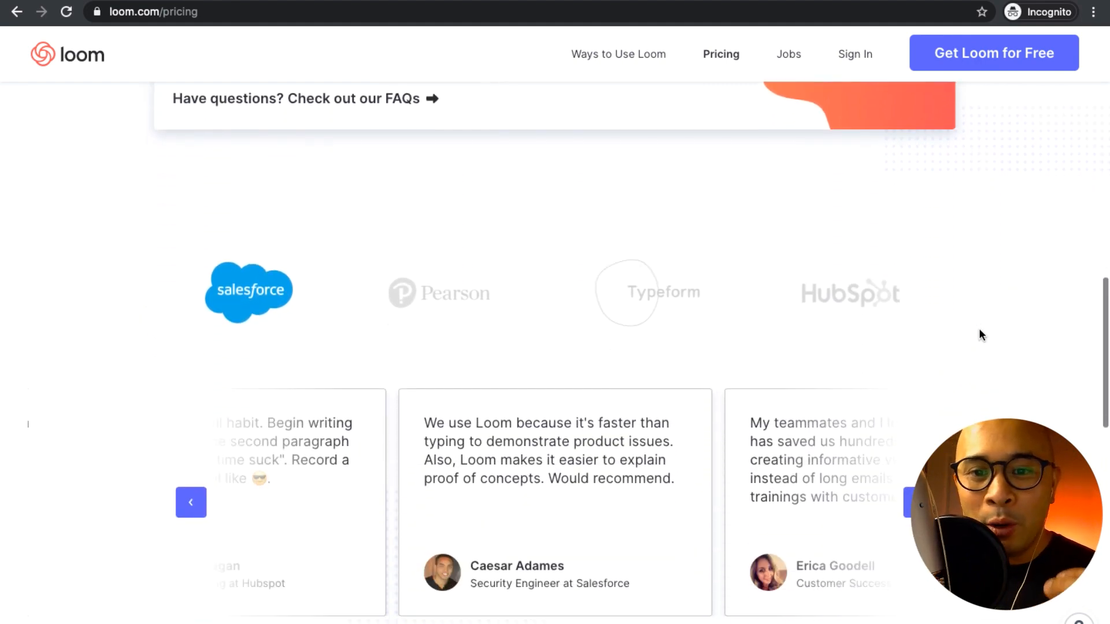
{"action": "scroll", "scroll_direction": "down", "scroll_amount": 3}
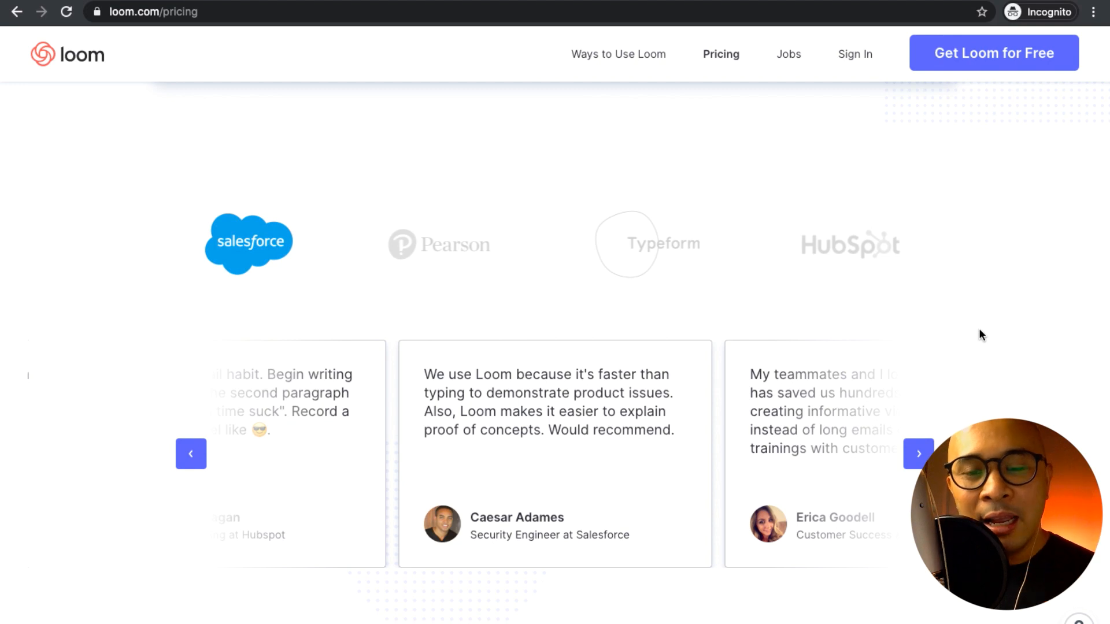
{"action": "scroll", "scroll_direction": "down", "scroll_amount": 3}
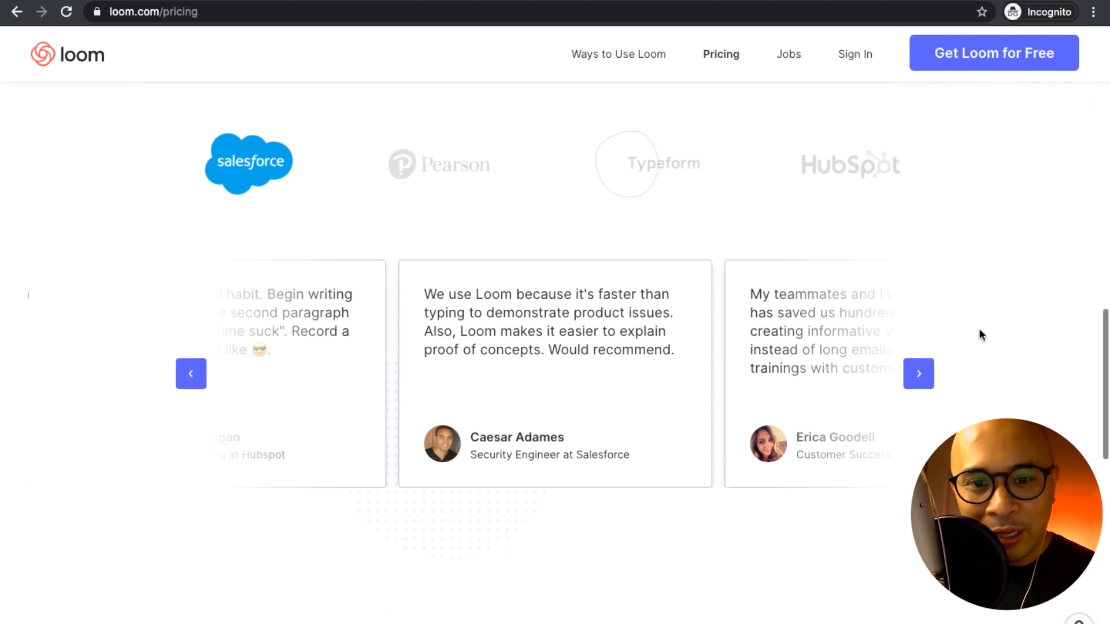
{"action": "scroll", "scroll_direction": "down", "scroll_amount": 3}
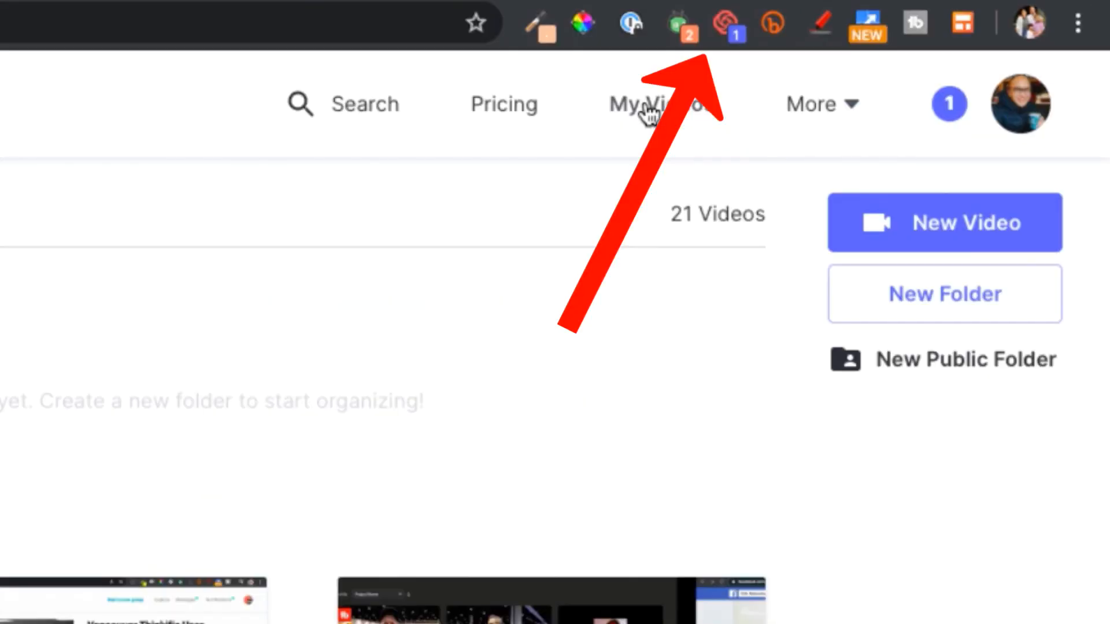
{"action": "mouse_move", "coordinate": [723, 23]}
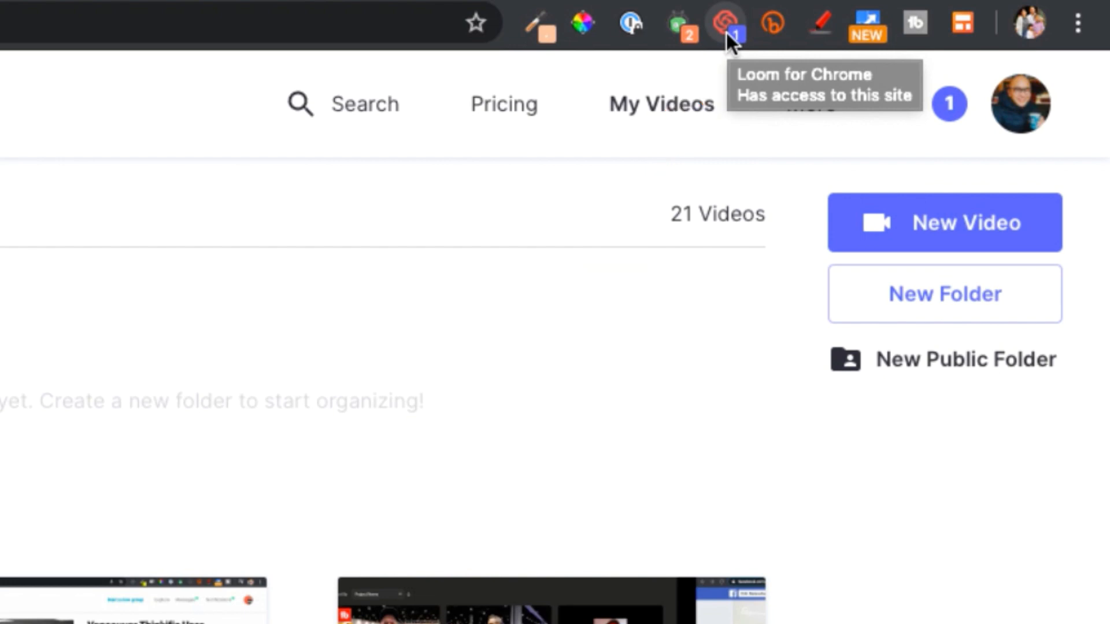
Step: Drag the Loom webcam bubble from the bottom-left corner to the top-left corner
{"action": "left_click", "coordinate": [728, 22]}
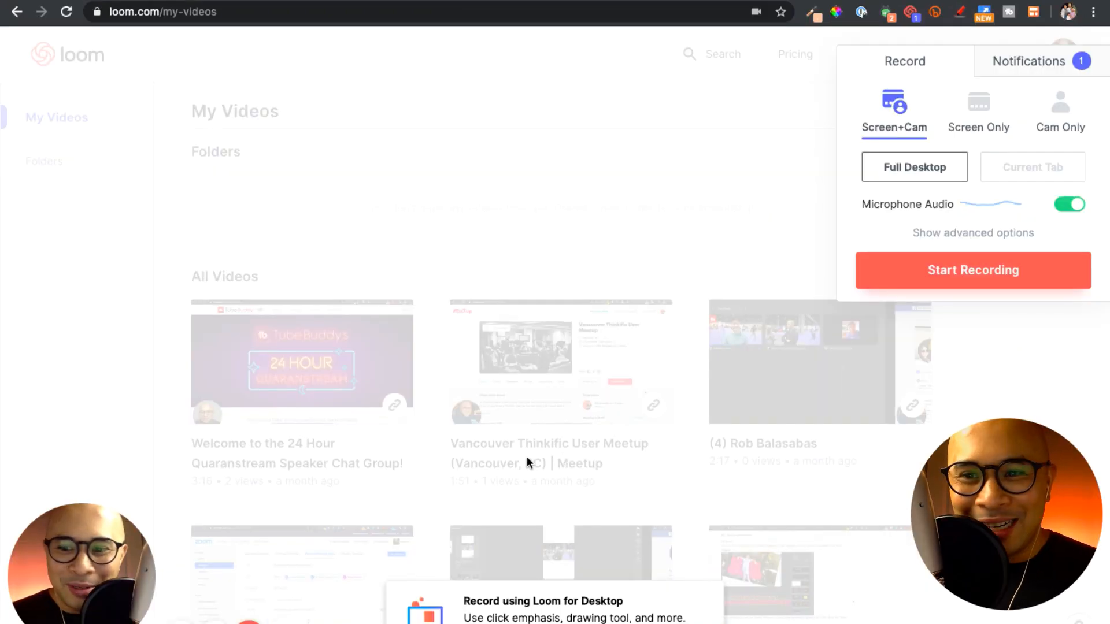
{"action": "mouse_move", "coordinate": [340, 547]}
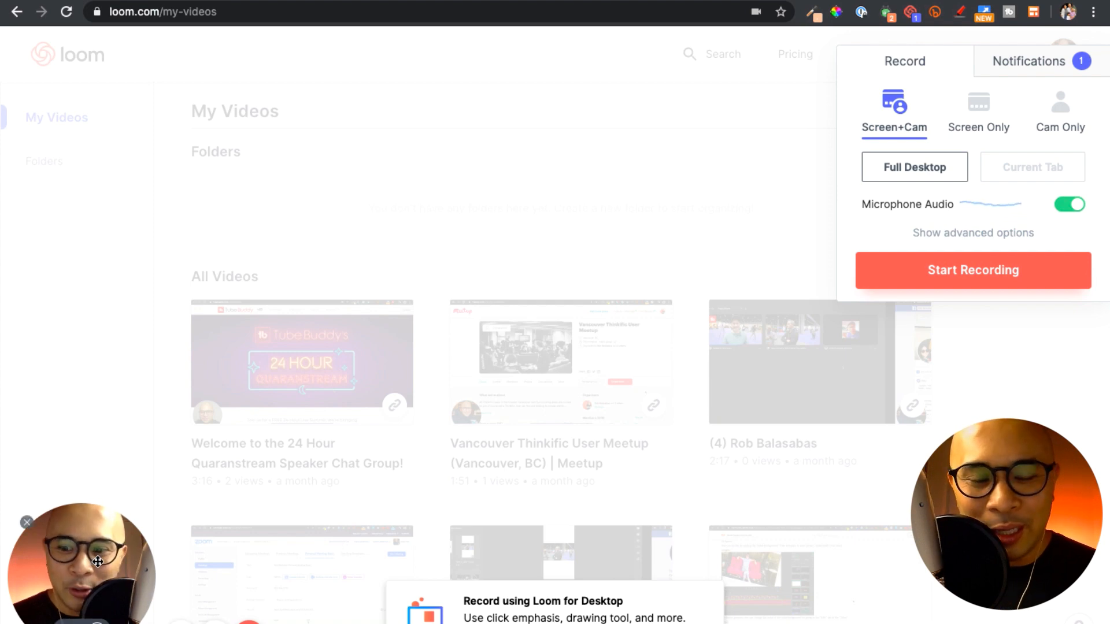
{"action": "mouse_move", "coordinate": [119, 394]}
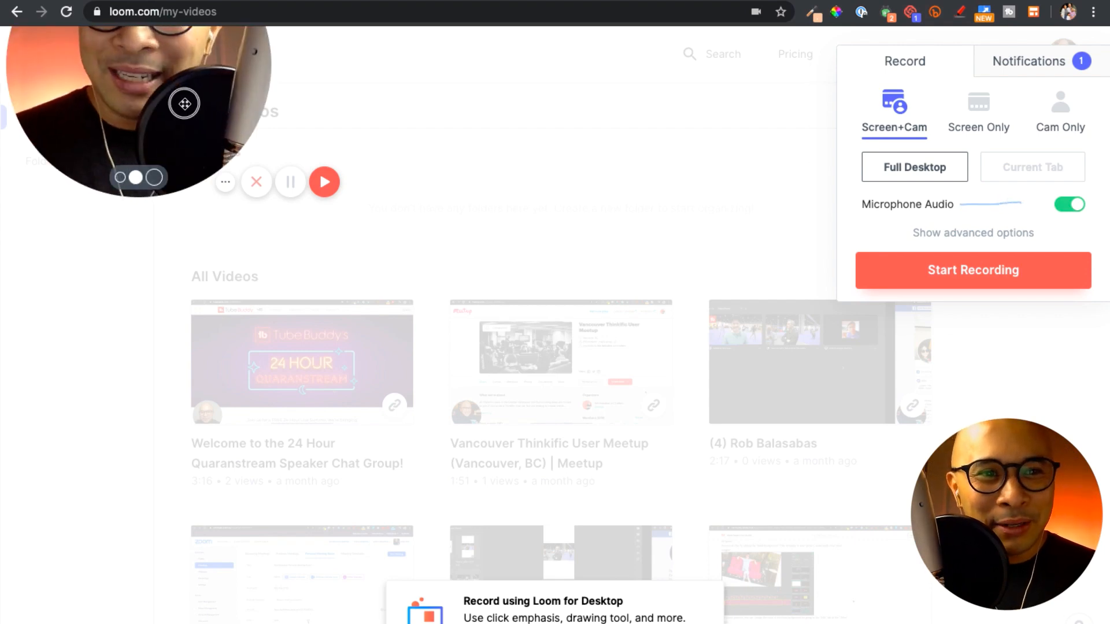
{"action": "left_click_drag", "start_coordinate": [184, 104], "coordinate": [184, 167]}
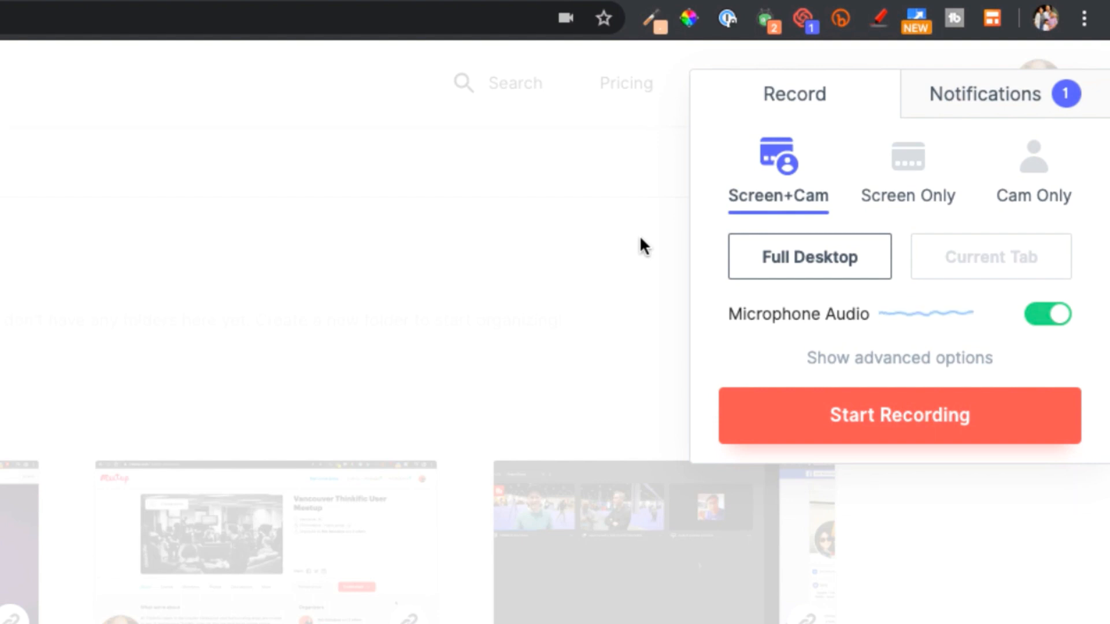
{"action": "mouse_move", "coordinate": [804, 274]}
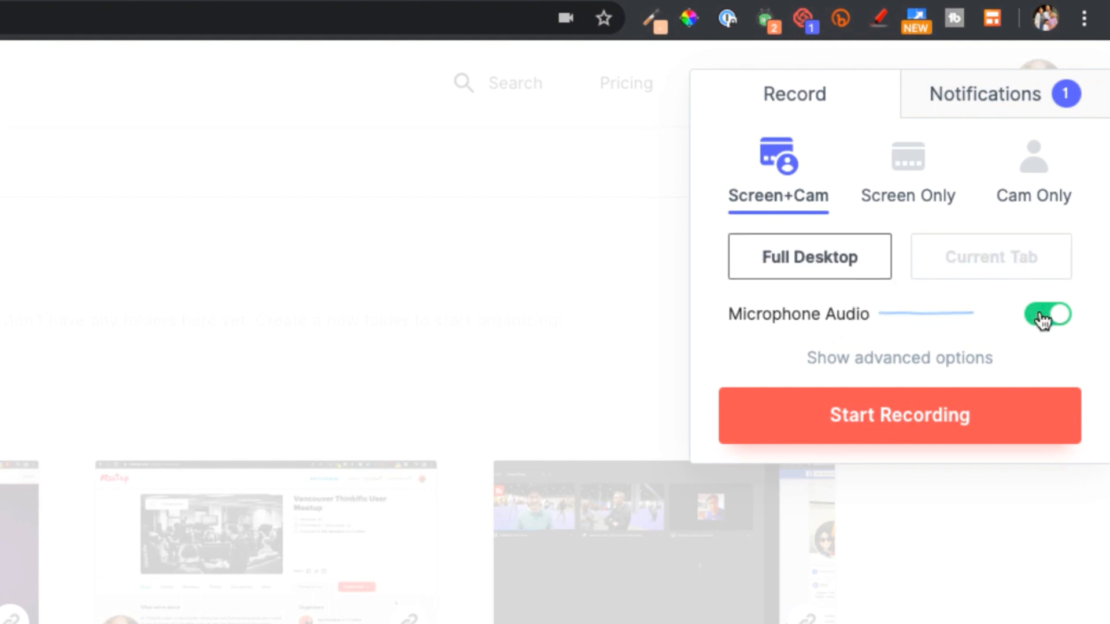
Step: Turn microphone audio off, preview Screen Only and Cam Only, then return to Screen+Cam
{"action": "left_click", "coordinate": [1049, 321]}
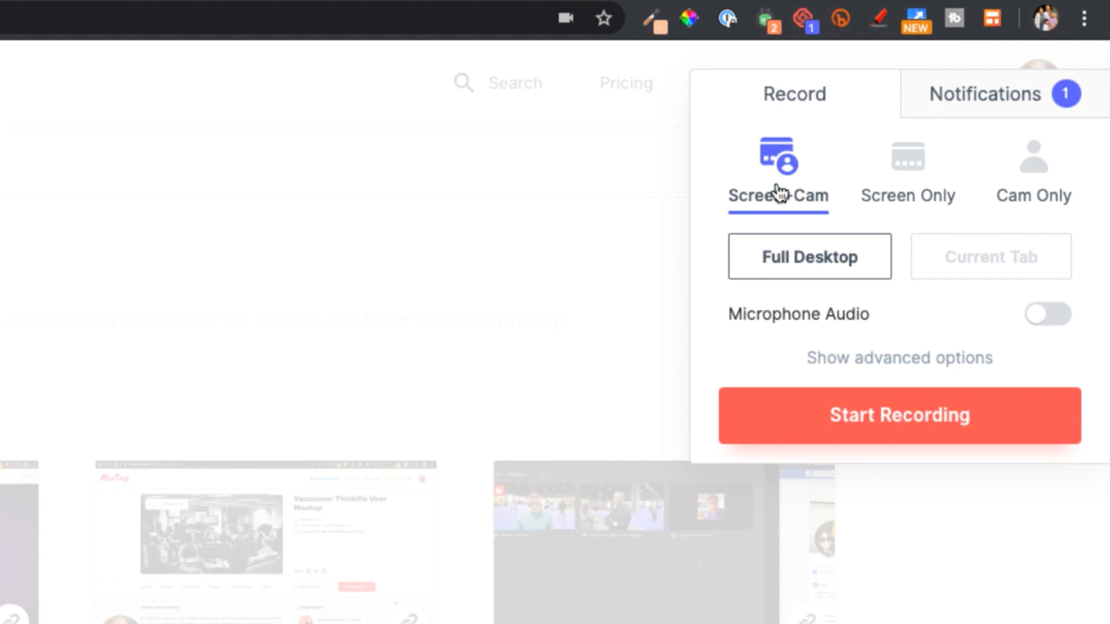
{"action": "mouse_move", "coordinate": [909, 184]}
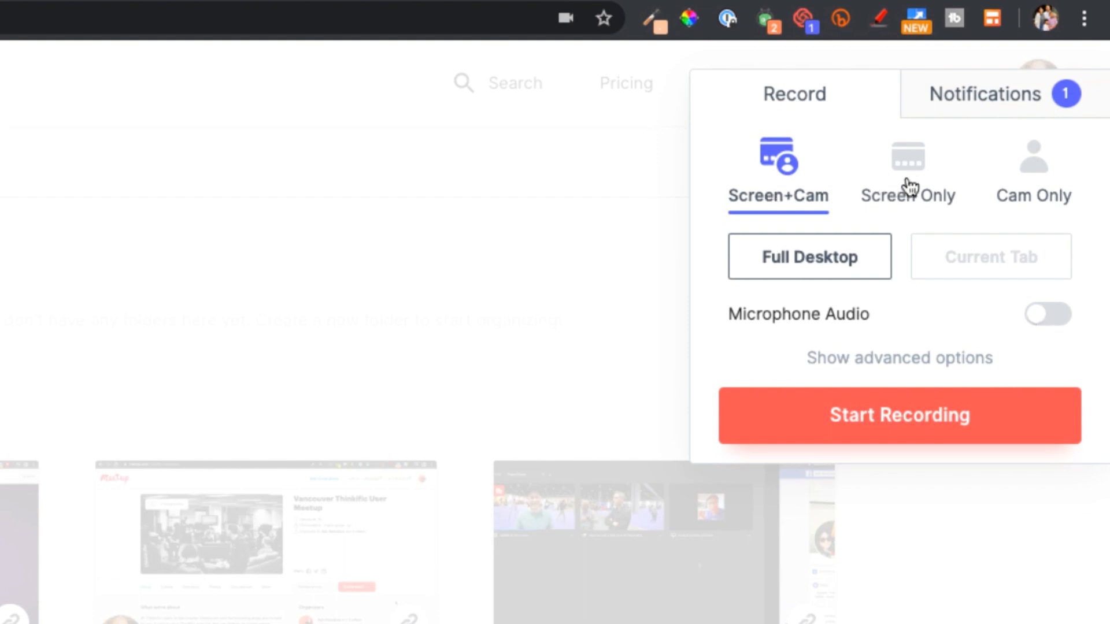
{"action": "left_click", "coordinate": [908, 162]}
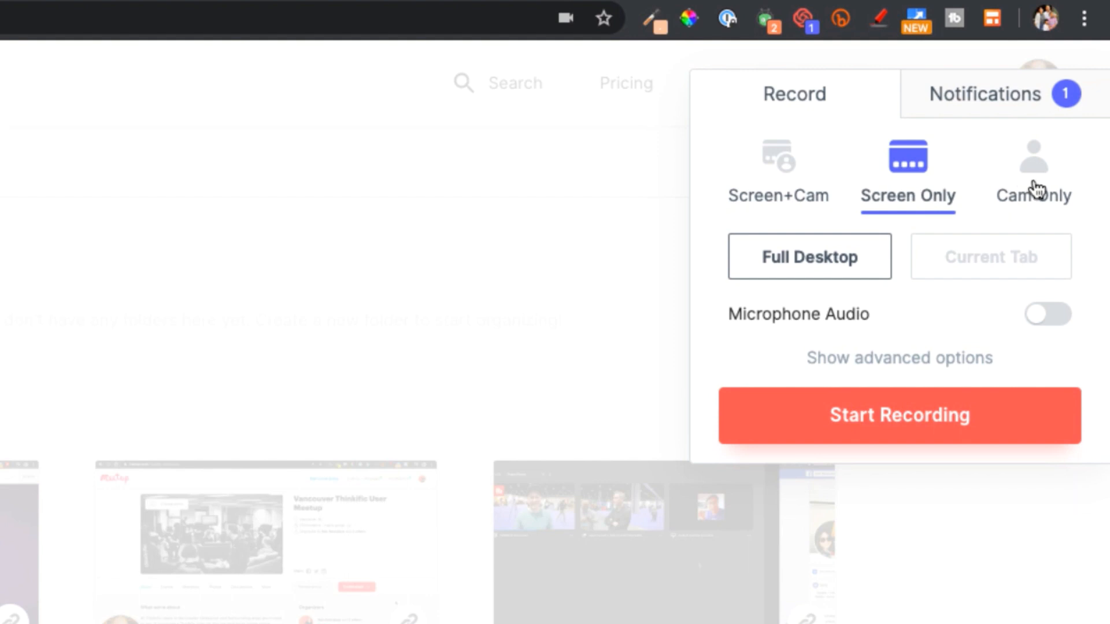
{"action": "mouse_move", "coordinate": [931, 191]}
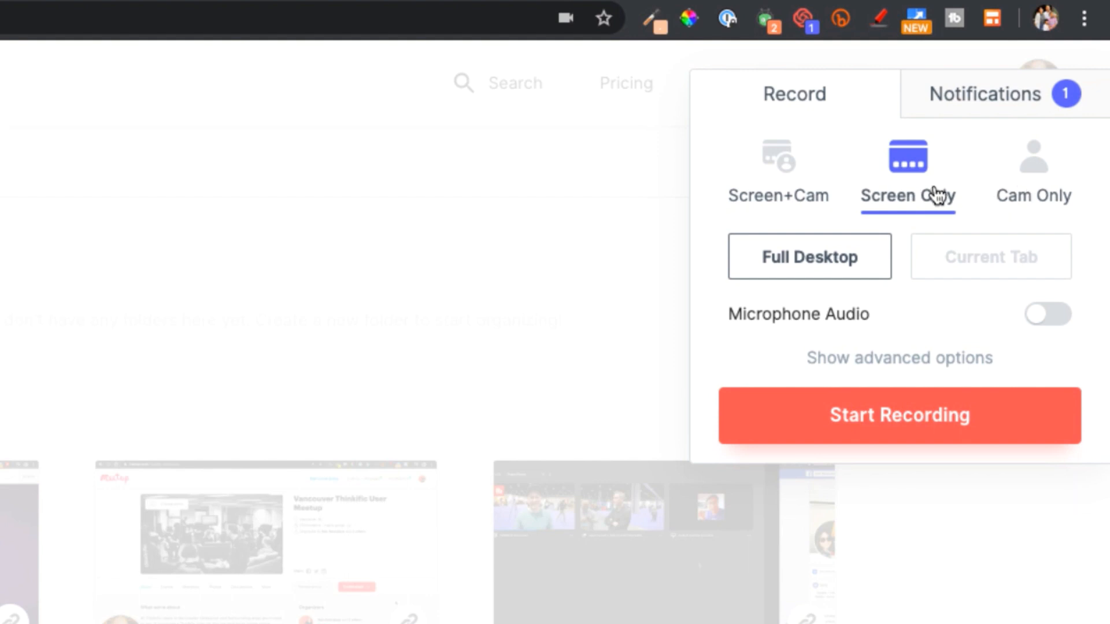
{"action": "left_click", "coordinate": [1033, 162]}
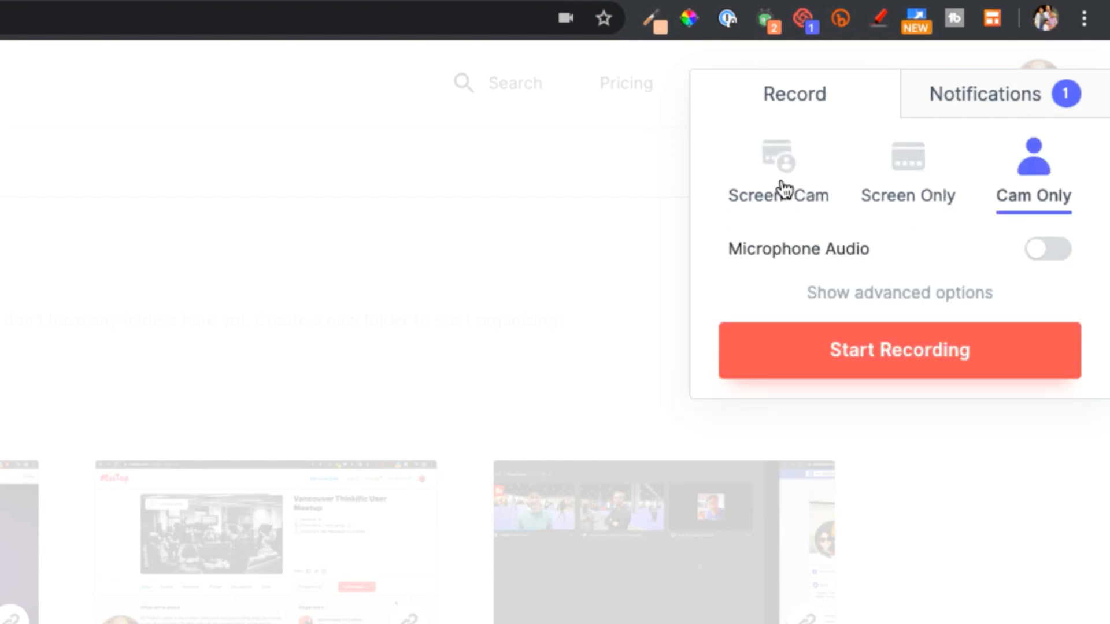
{"action": "left_click", "coordinate": [778, 168]}
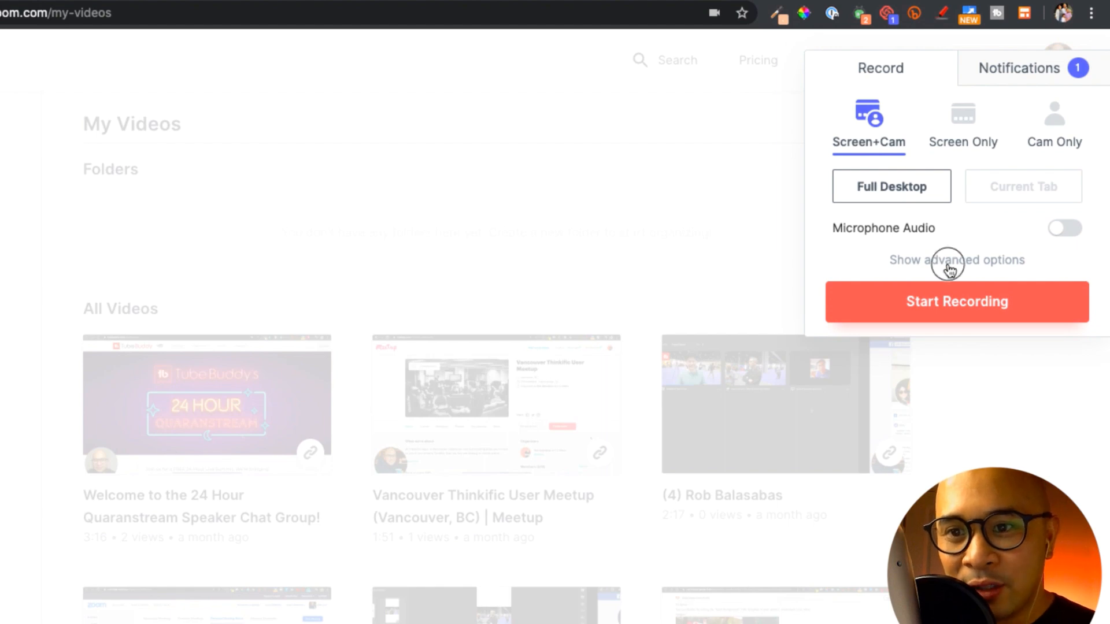
Step: Reveal Loom's advanced options and switch off Control Menu and Recording Countdown
{"action": "left_click", "coordinate": [957, 260]}
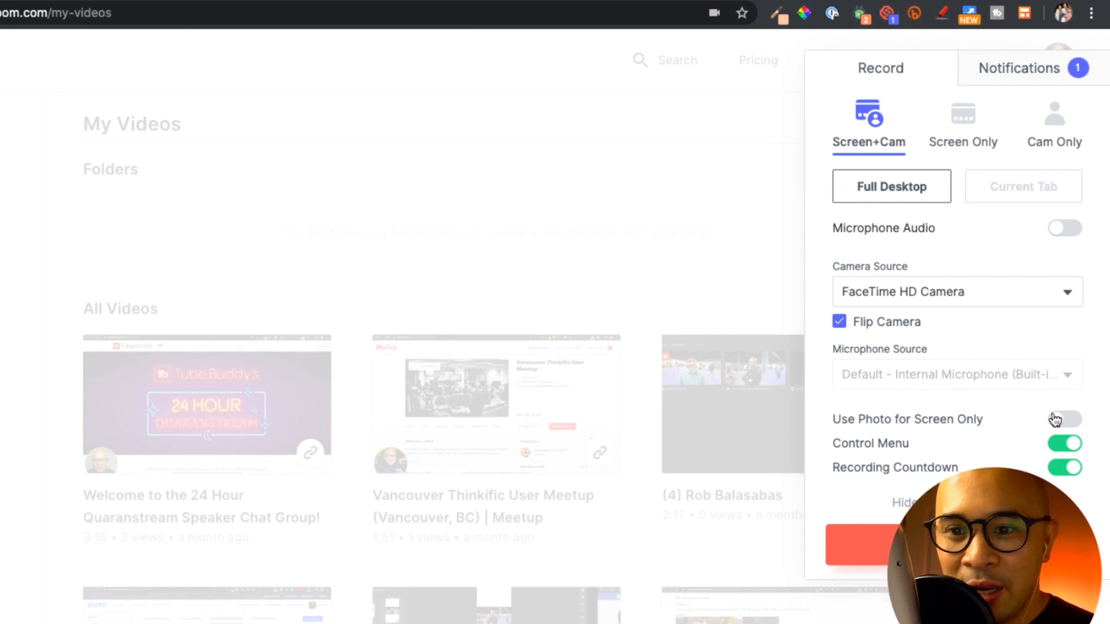
{"action": "left_click", "coordinate": [1064, 444]}
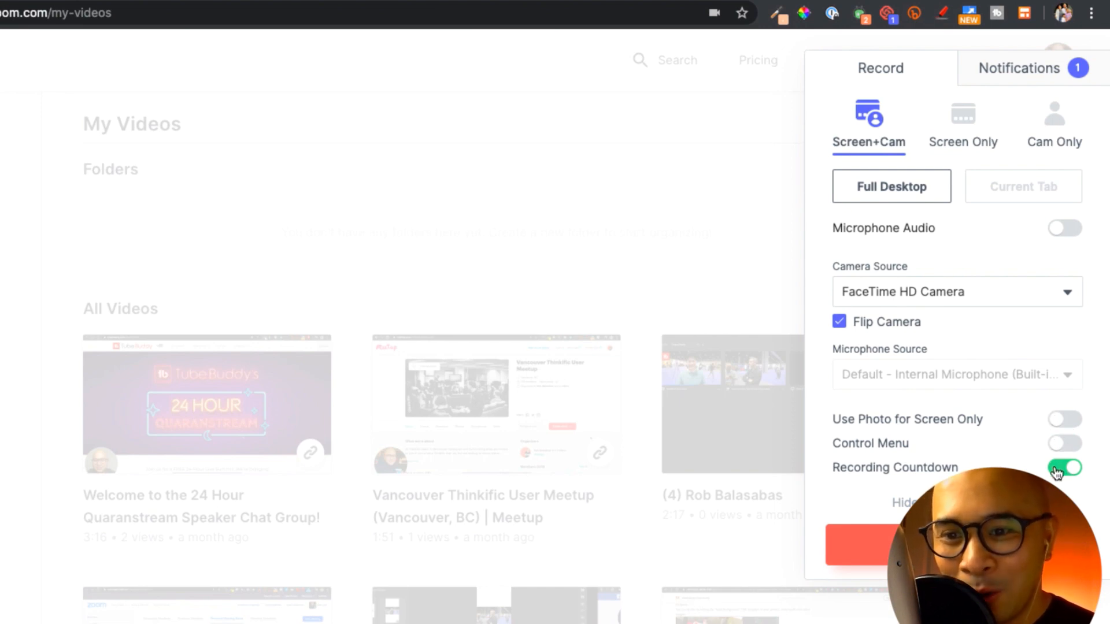
{"action": "left_click", "coordinate": [1065, 468]}
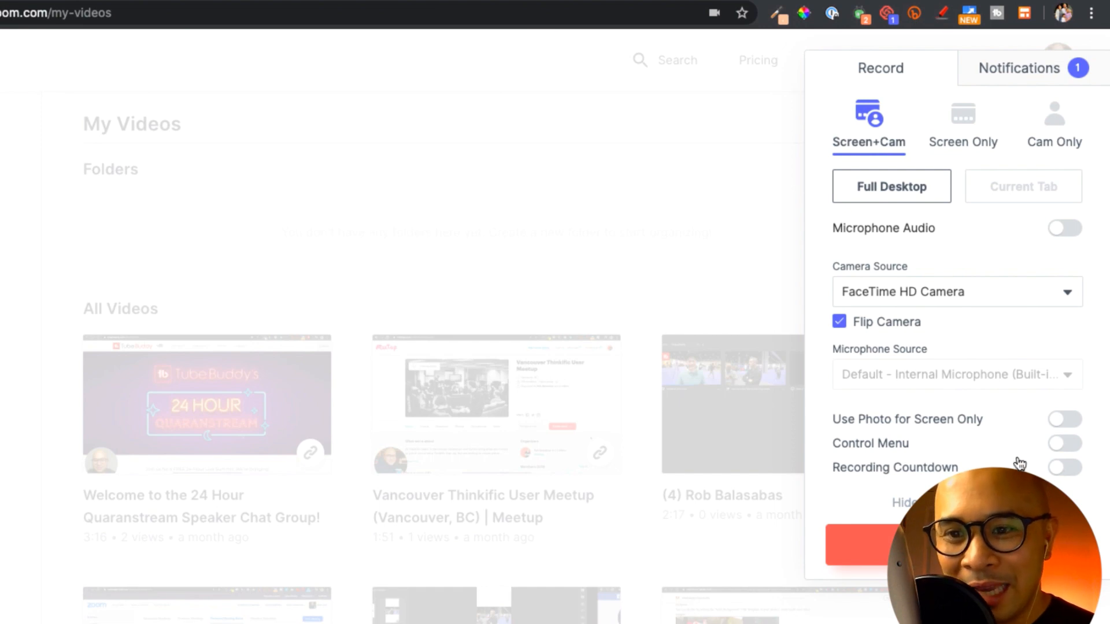
{"action": "mouse_move", "coordinate": [932, 369]}
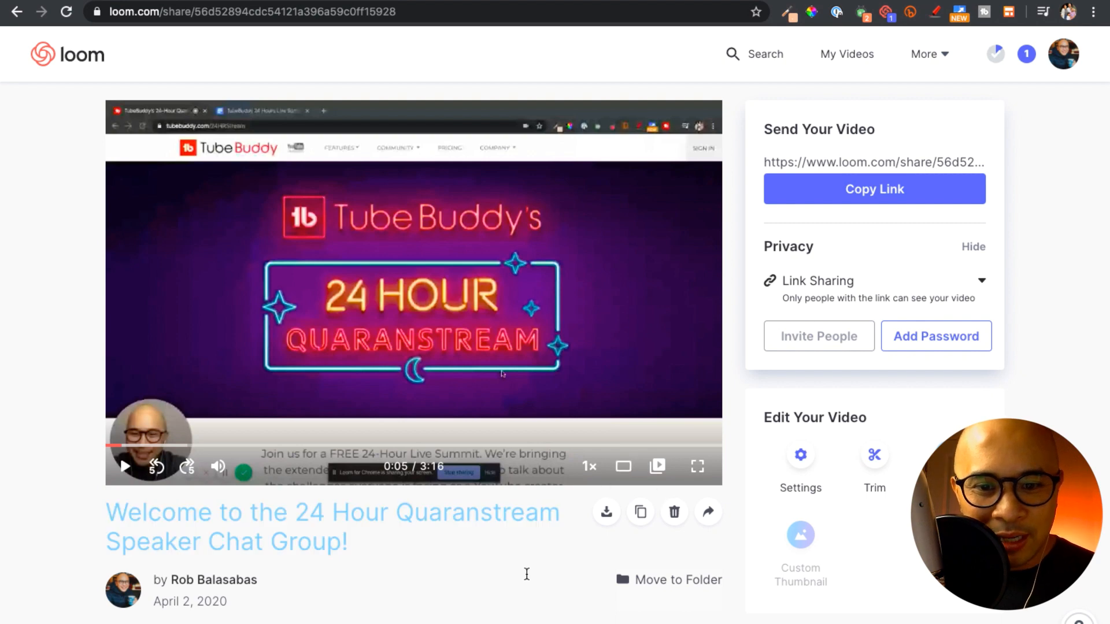
{"action": "mouse_move", "coordinate": [605, 513]}
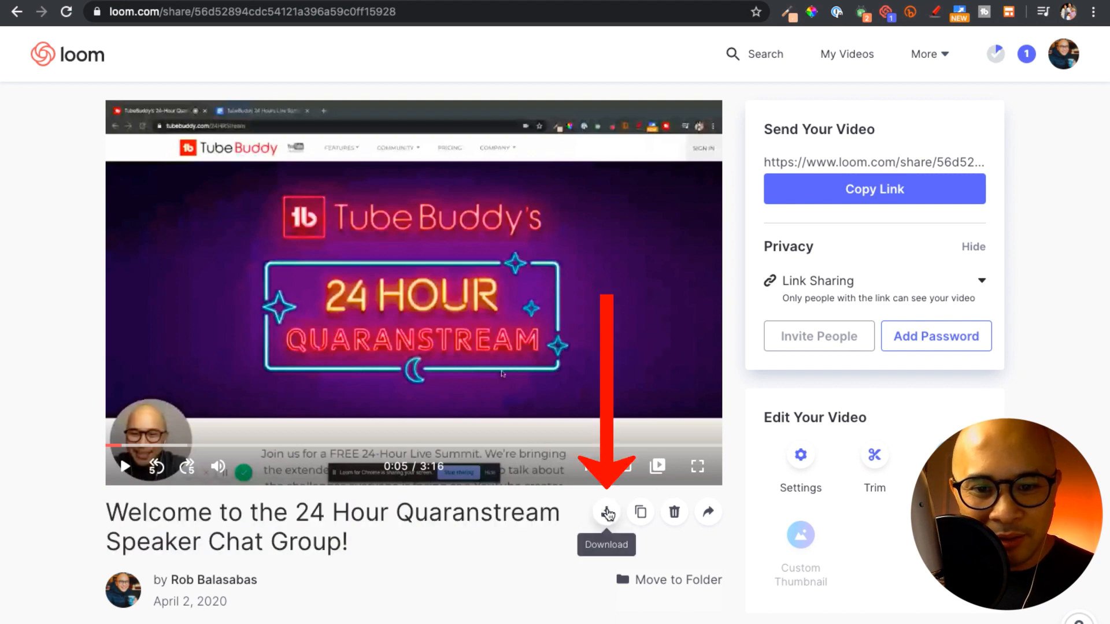
{"action": "mouse_move", "coordinate": [640, 512]}
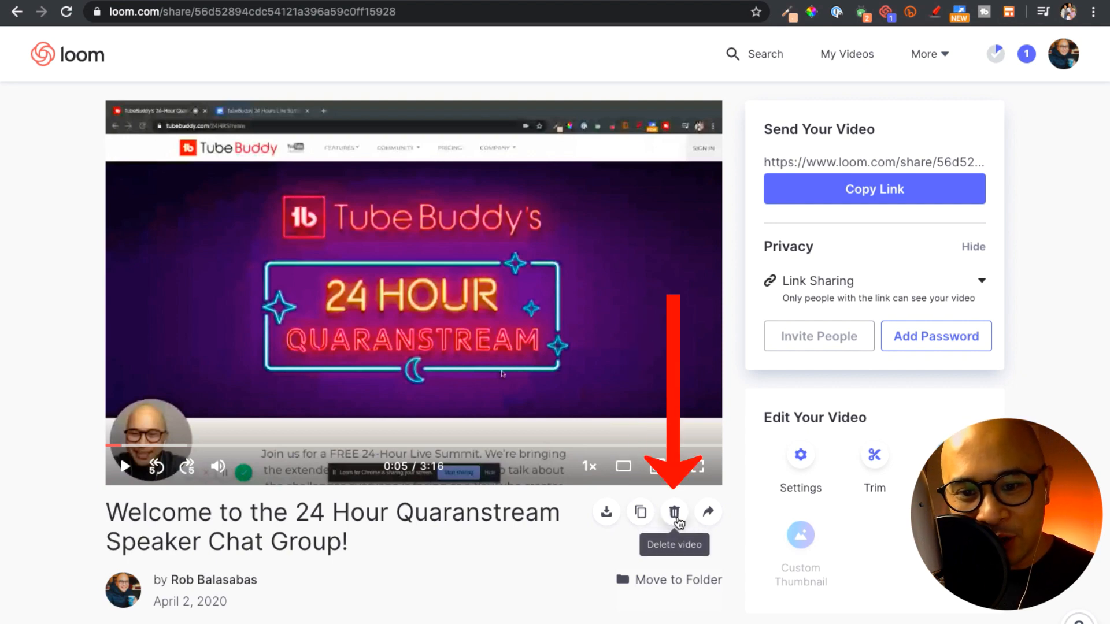
{"action": "mouse_move", "coordinate": [959, 178]}
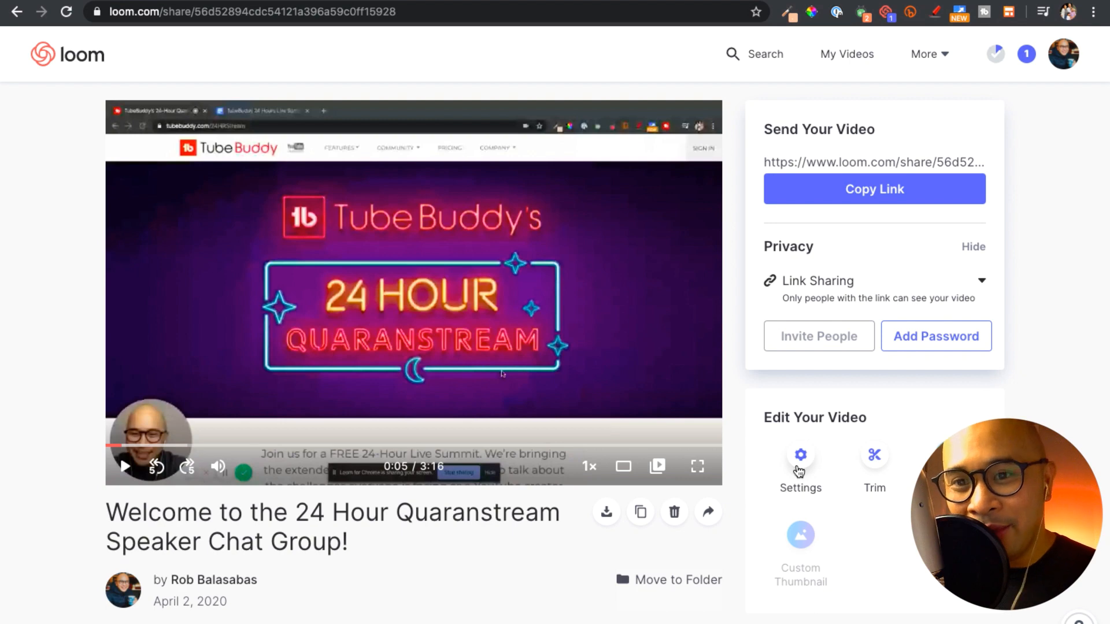
{"action": "mouse_move", "coordinate": [896, 202]}
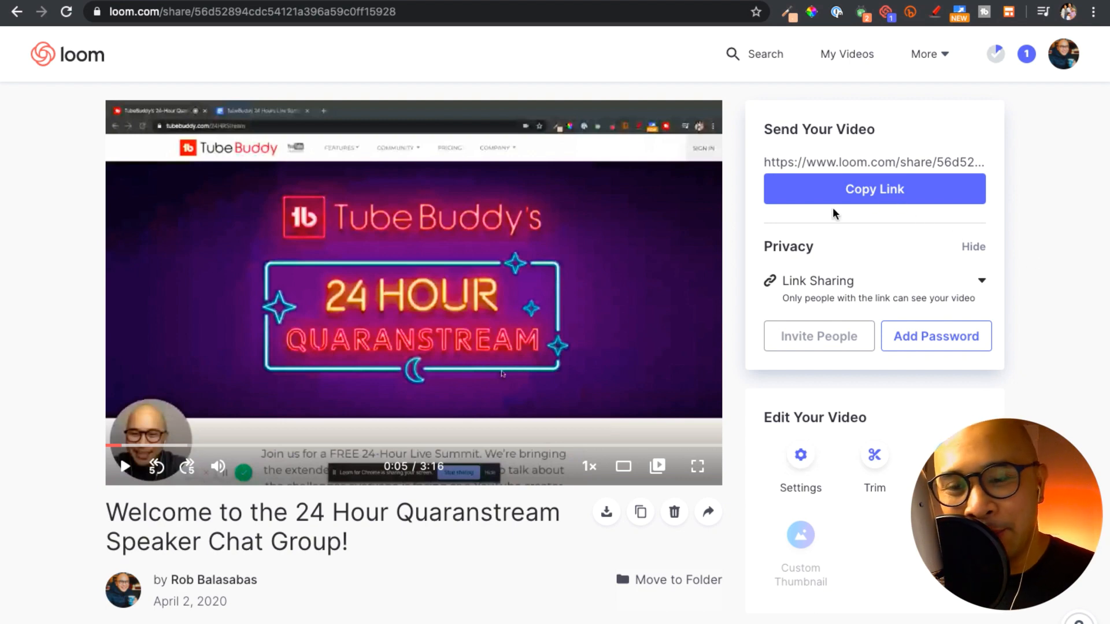
{"action": "mouse_move", "coordinate": [1014, 355]}
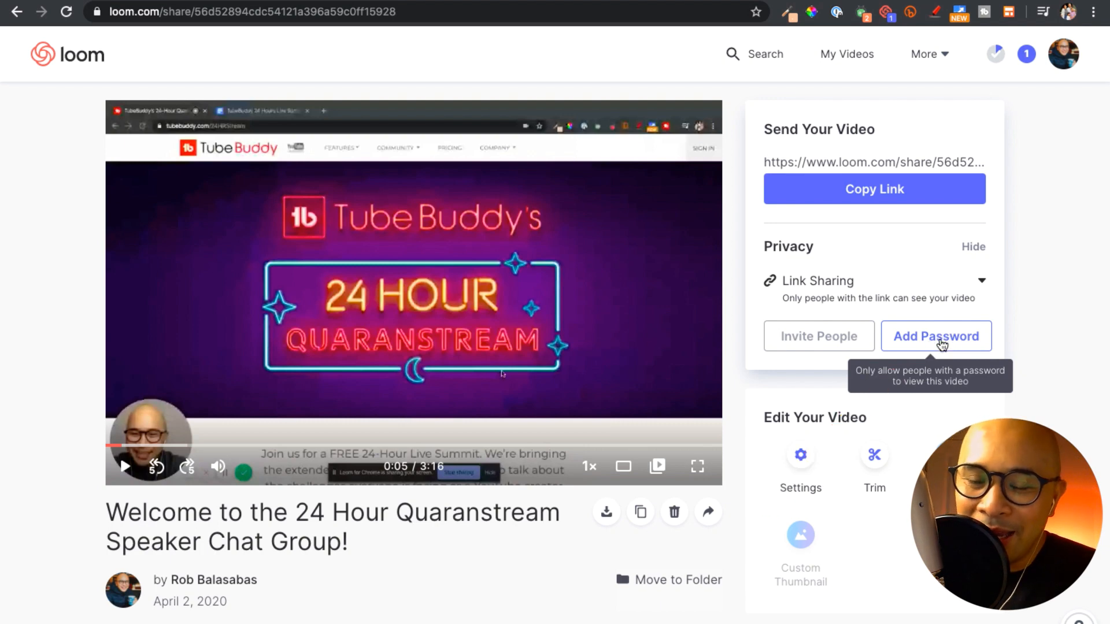
{"action": "mouse_move", "coordinate": [1033, 398]}
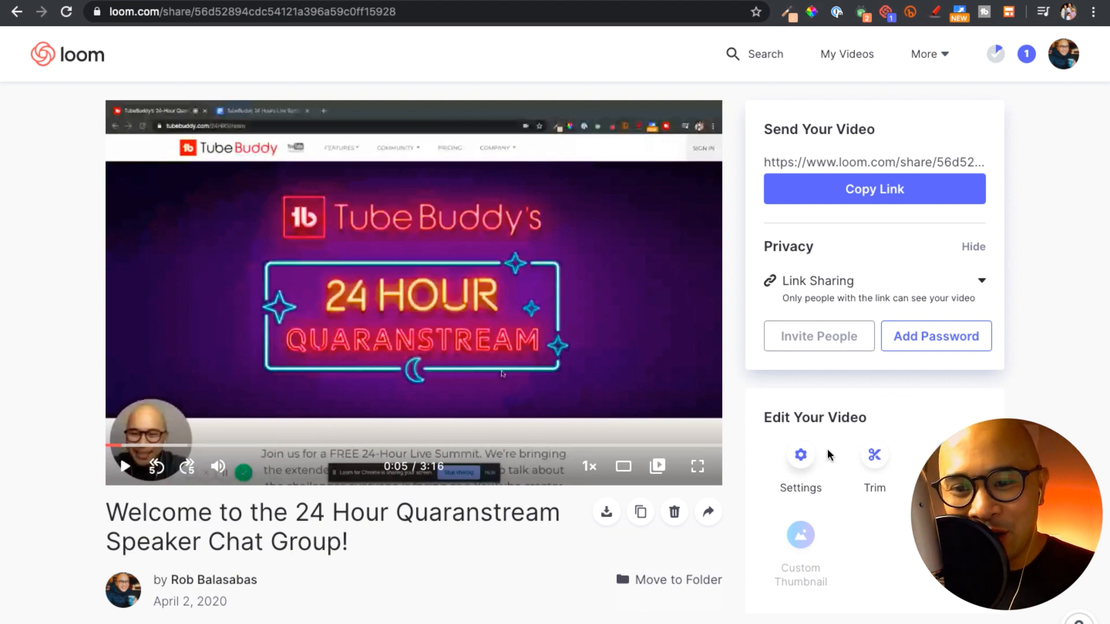
{"action": "mouse_move", "coordinate": [877, 457]}
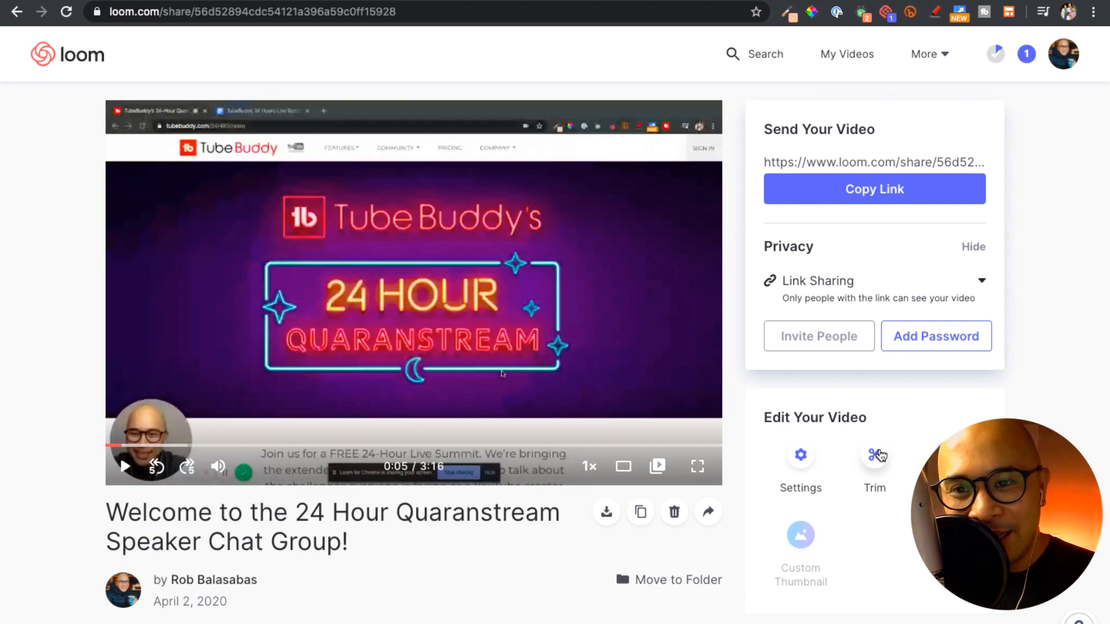
Step: Enter vidyard.com in a new browser window to load Vidyard's homepage
{"action": "type", "text": "vidyard.com"}
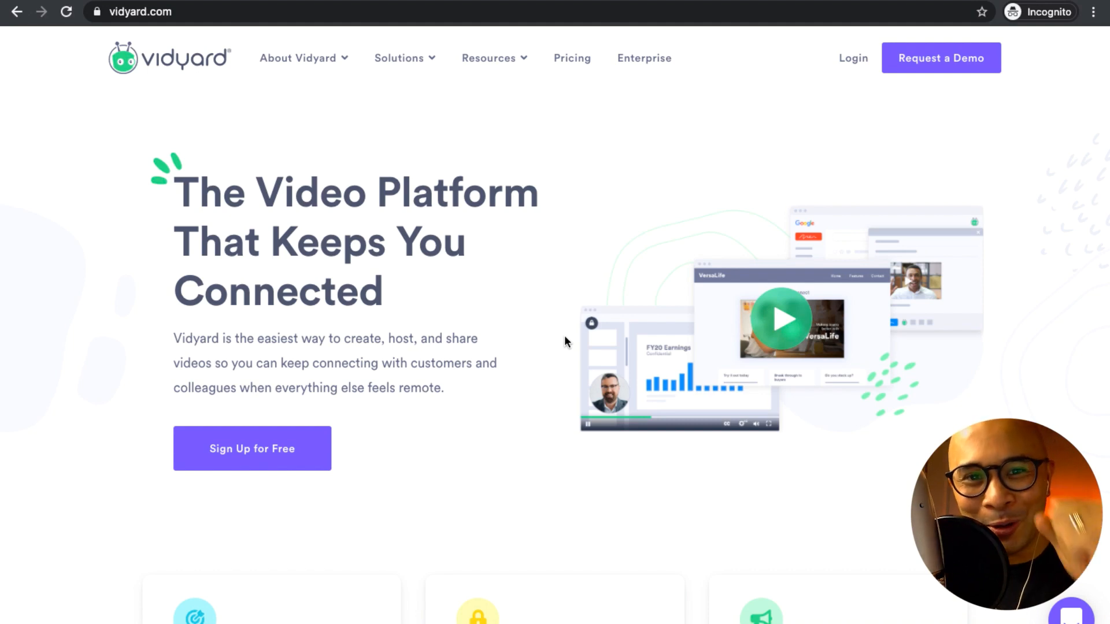
{"action": "mouse_move", "coordinate": [492, 528]}
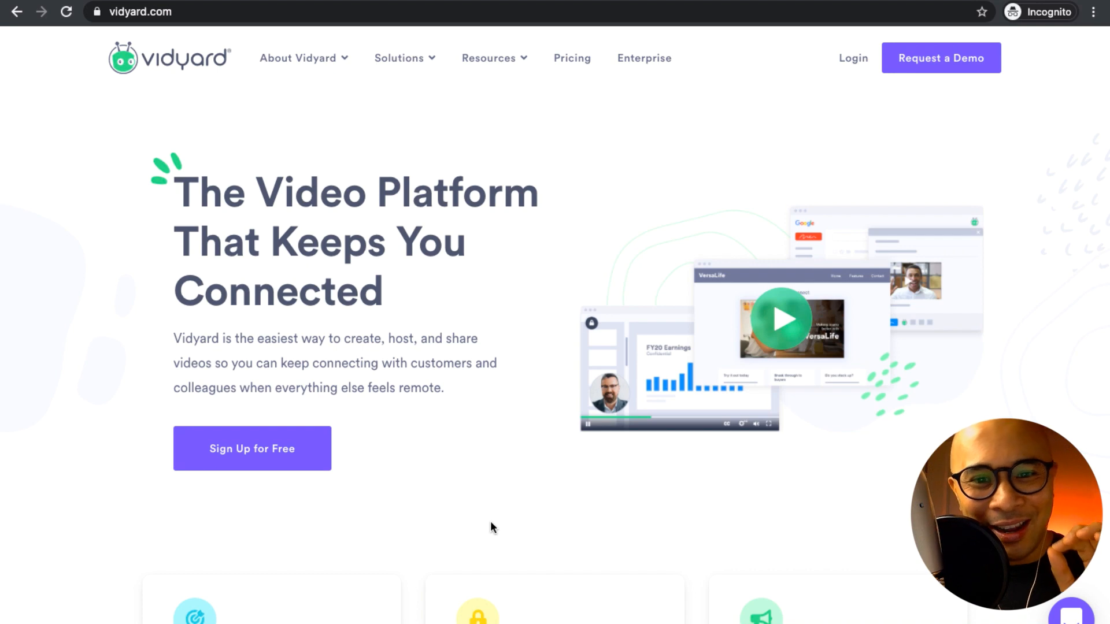
{"action": "scroll", "scroll_direction": "down", "scroll_amount": 3}
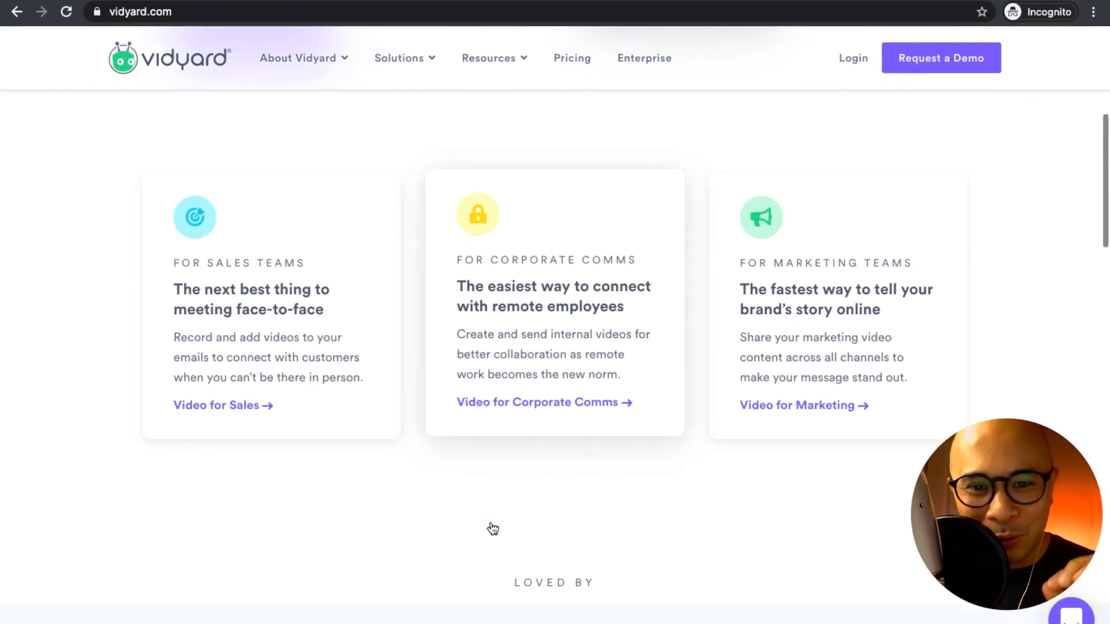
{"action": "scroll", "scroll_direction": "down", "scroll_amount": 3}
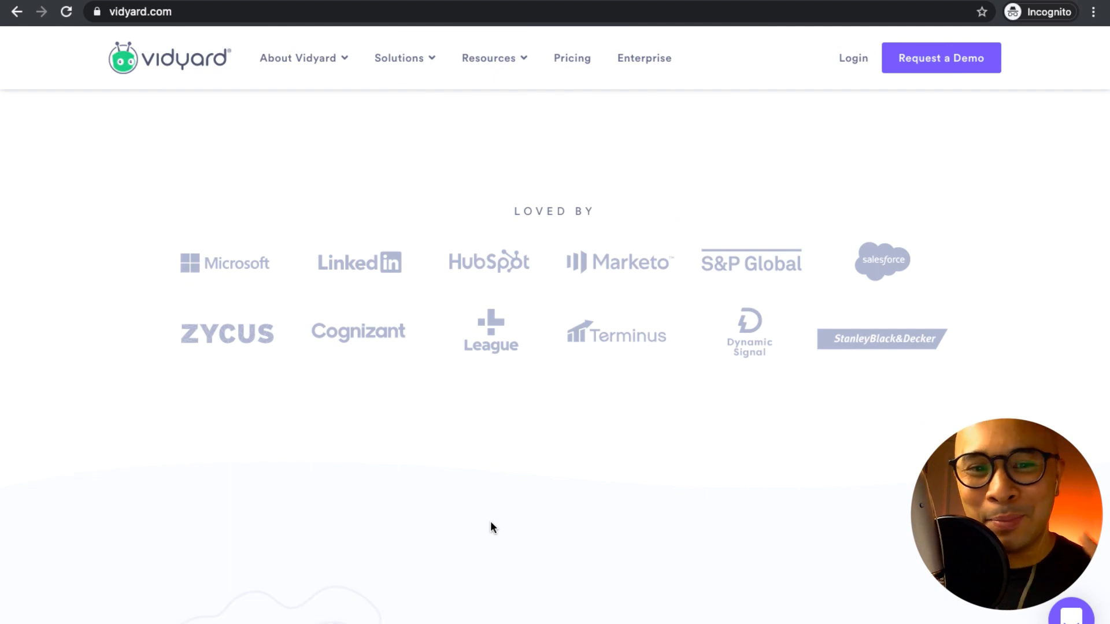
{"action": "scroll", "scroll_direction": "down", "scroll_amount": 3}
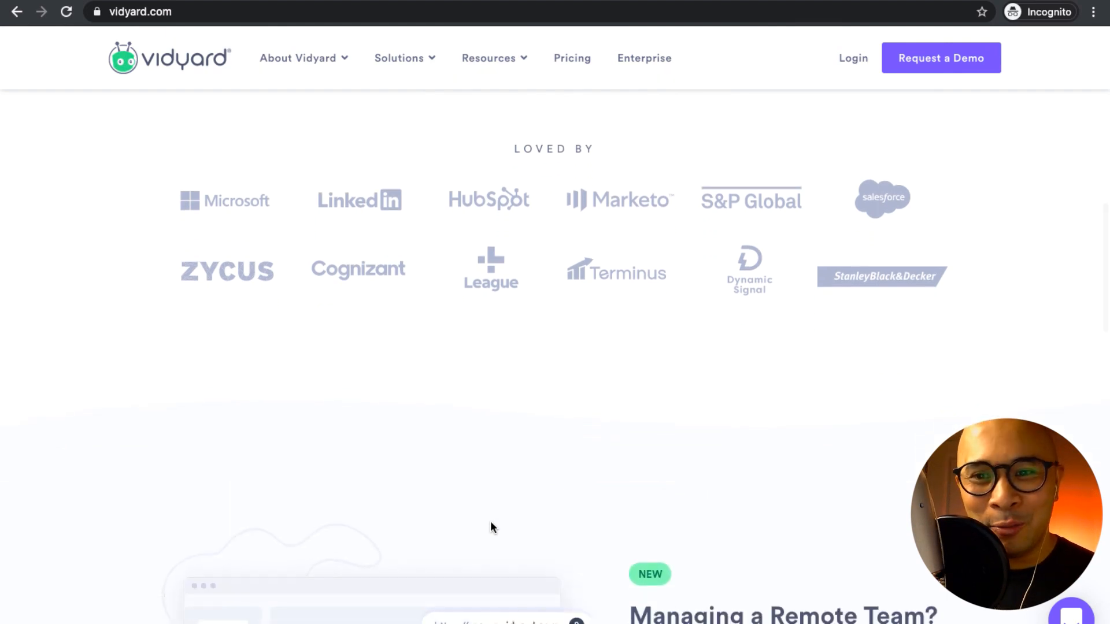
{"action": "scroll", "scroll_direction": "down", "scroll_amount": 3}
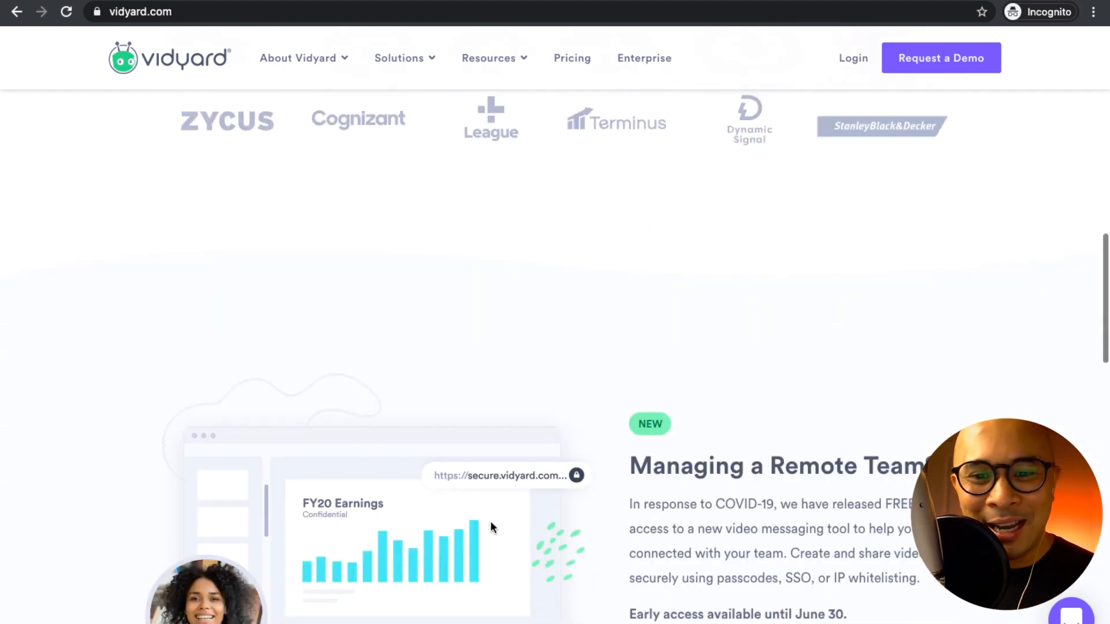
{"action": "scroll", "scroll_direction": "down", "scroll_amount": 3}
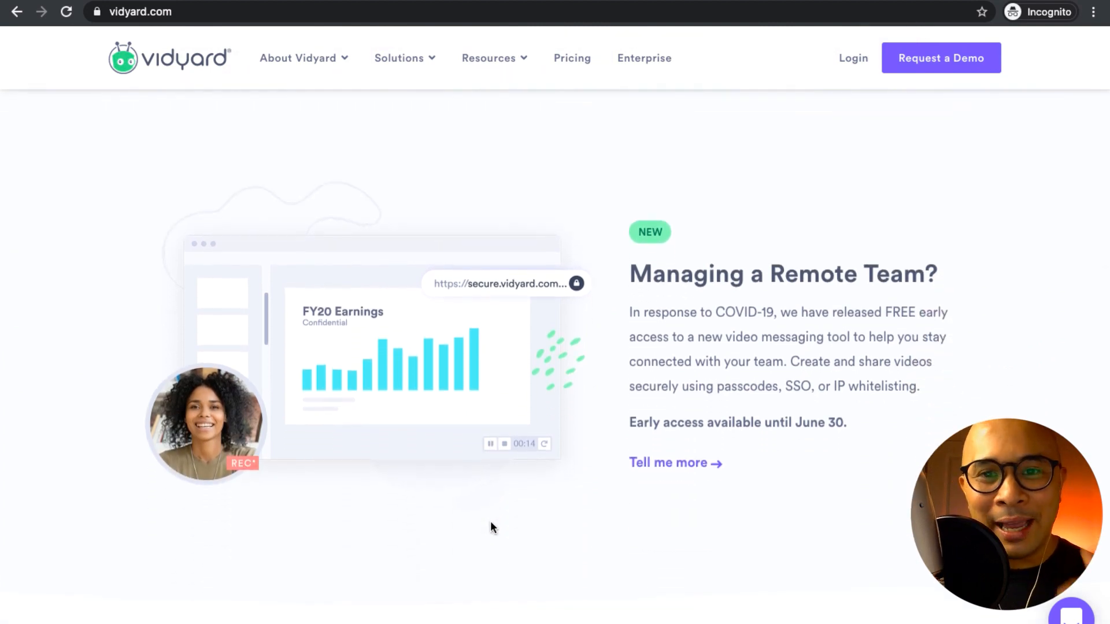
{"action": "scroll", "scroll_direction": "down", "scroll_amount": 3}
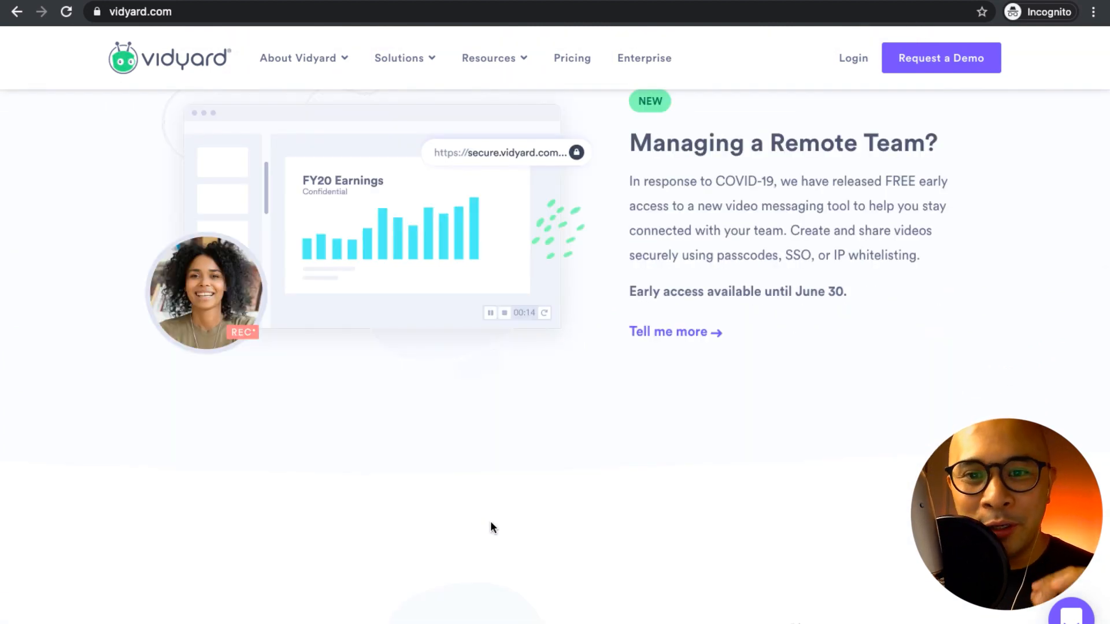
{"action": "scroll", "scroll_direction": "down", "scroll_amount": 3}
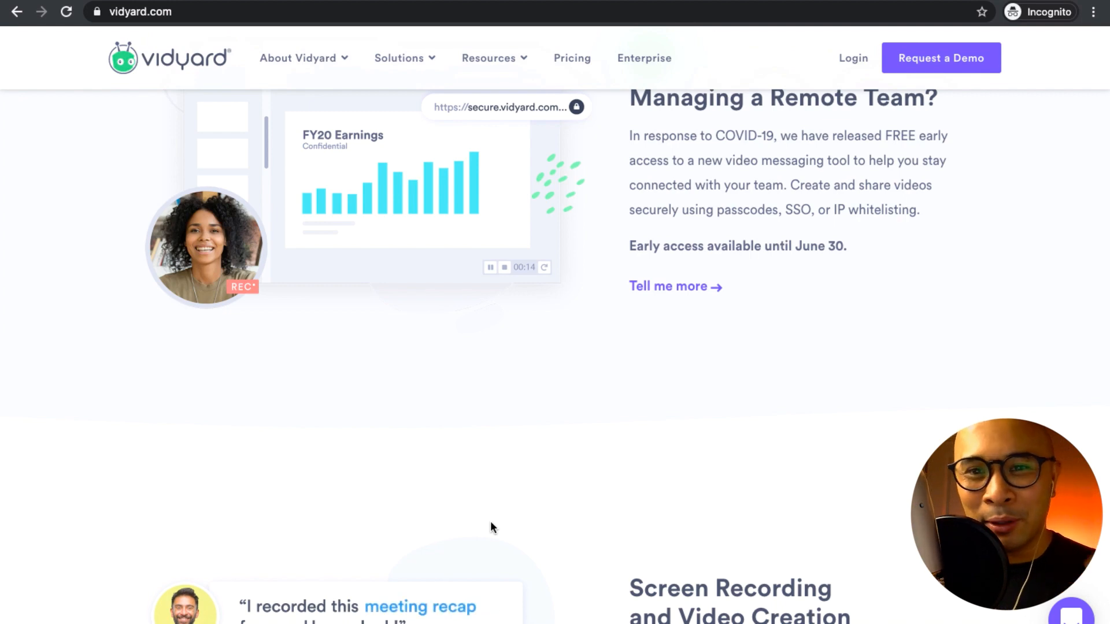
{"action": "scroll", "scroll_direction": "down", "scroll_amount": 3}
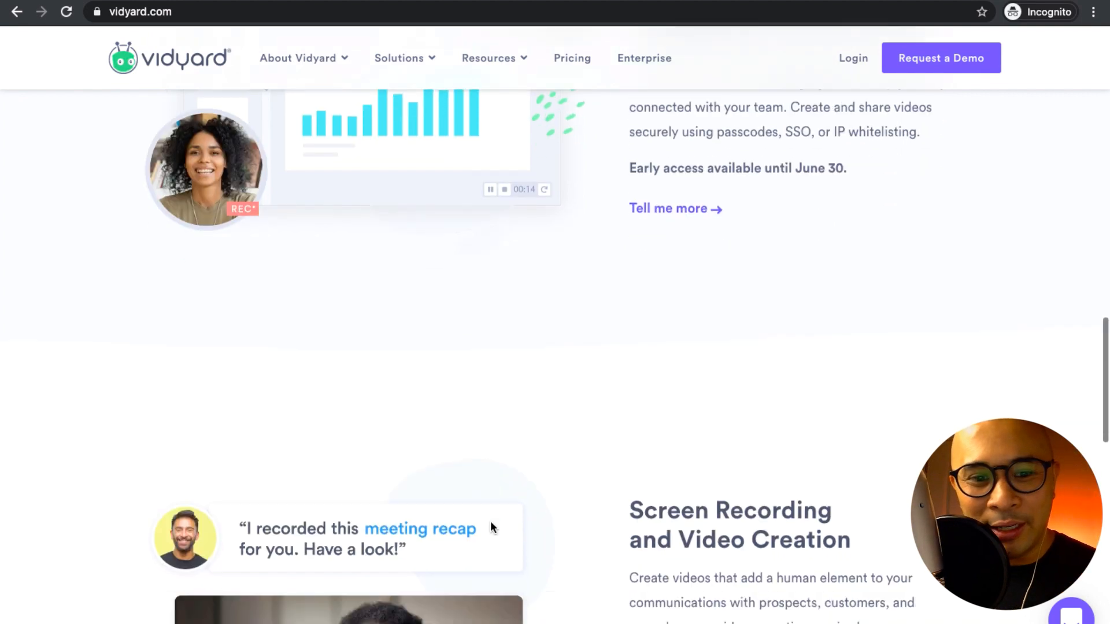
Step: Open Vidyard's pricing page and scroll through the Free Forever, Pro, Starter, Plus and Enterprise plans
{"action": "left_click", "coordinate": [571, 58]}
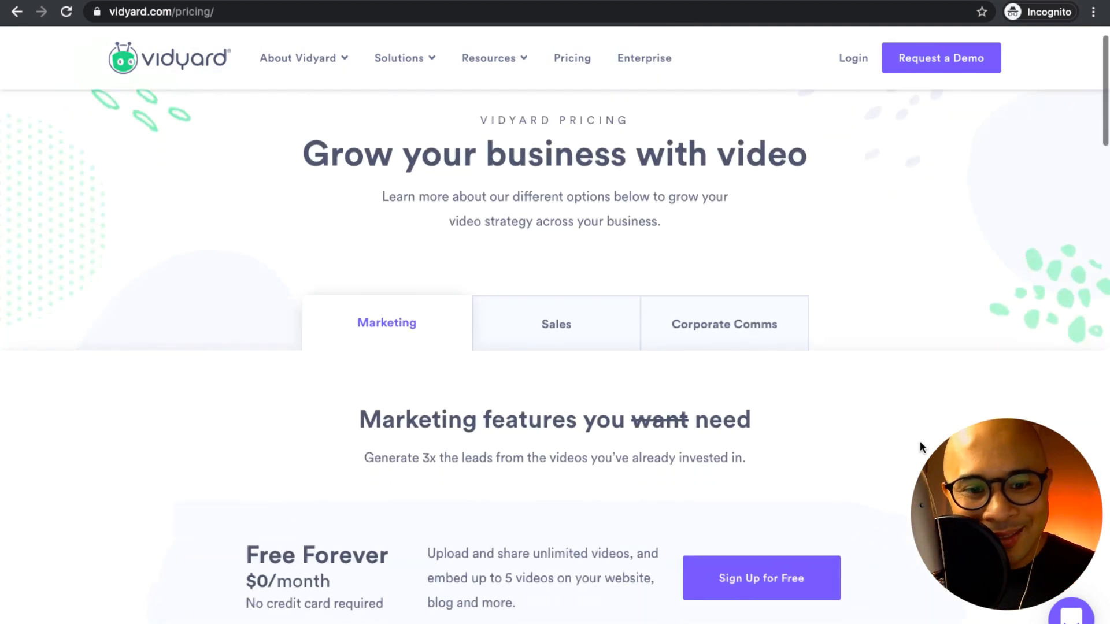
{"action": "scroll", "scroll_direction": "down", "scroll_amount": 3}
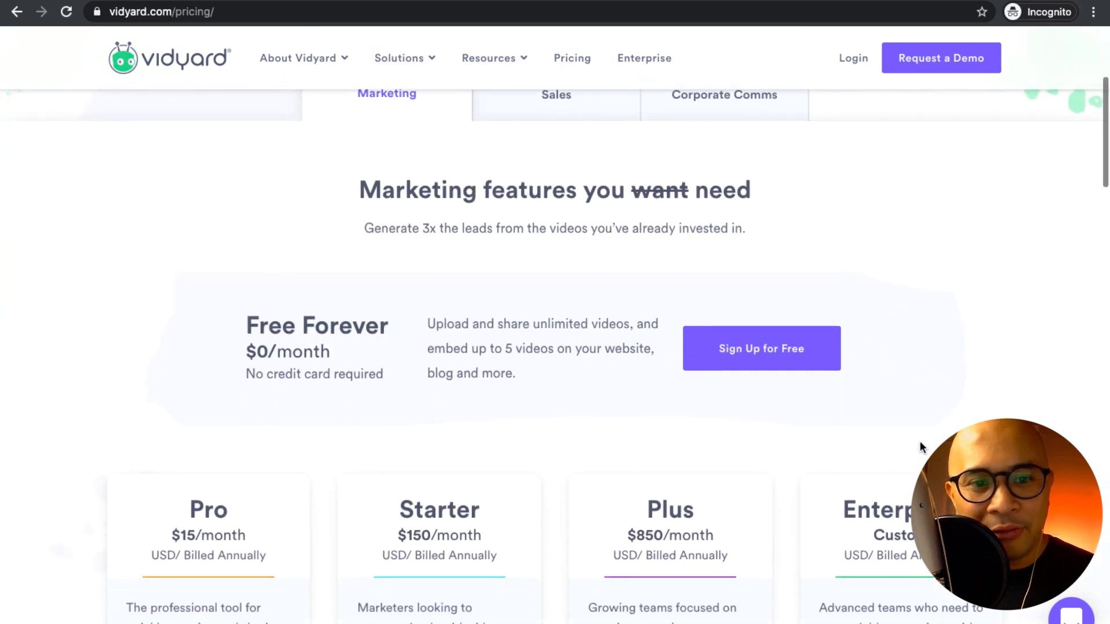
{"action": "scroll", "scroll_direction": "down", "scroll_amount": 3}
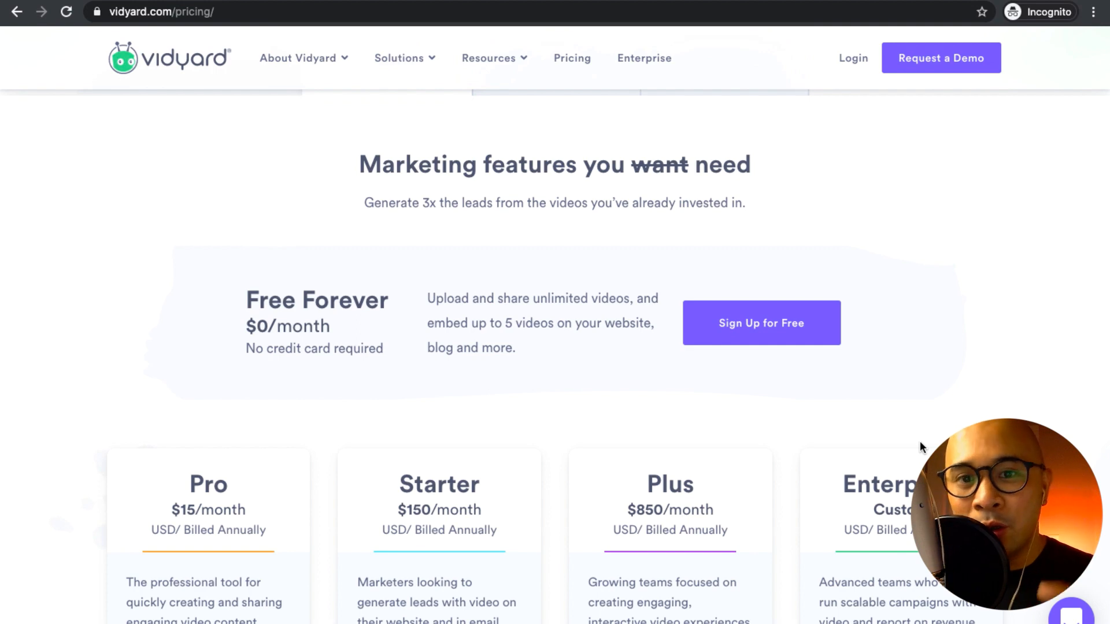
{"action": "scroll", "scroll_direction": "down", "scroll_amount": 3}
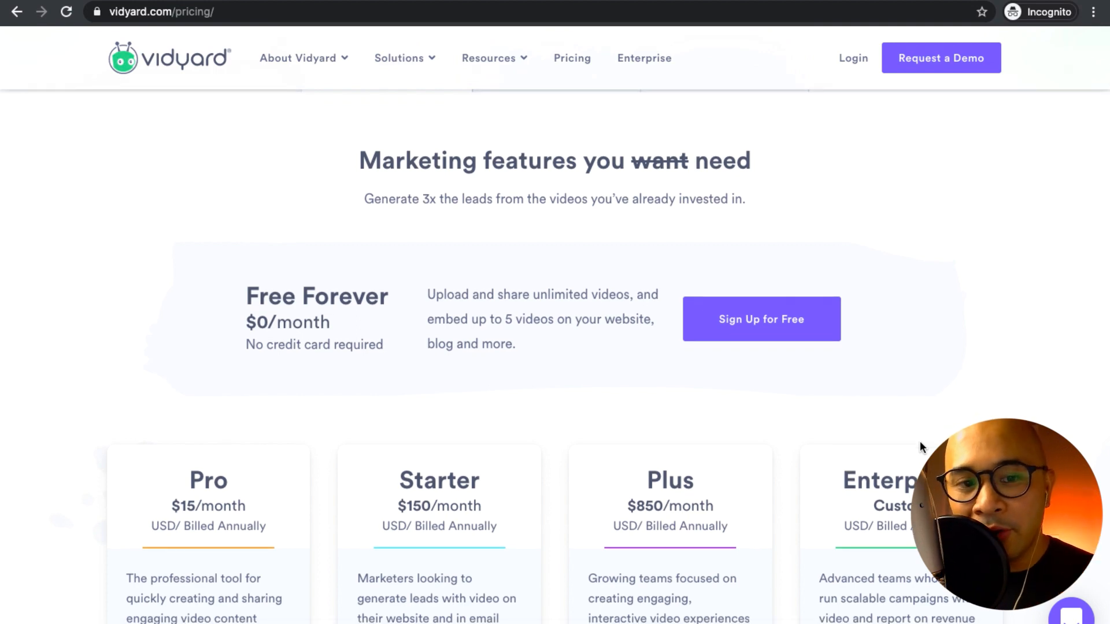
{"action": "scroll", "scroll_direction": "down", "scroll_amount": 3}
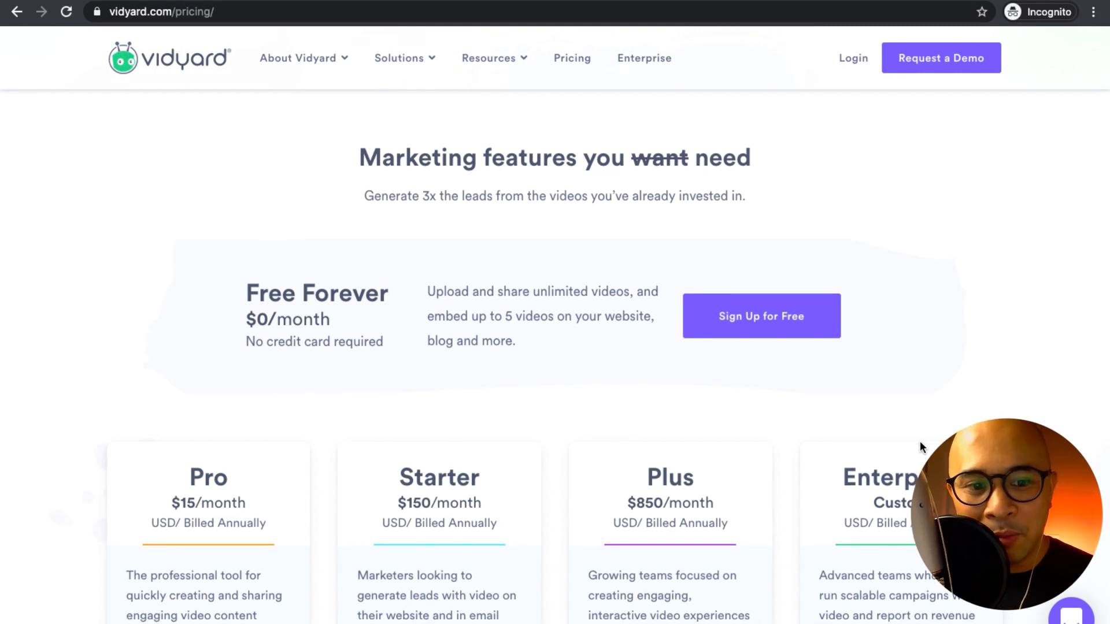
{"action": "scroll", "scroll_direction": "down", "scroll_amount": 3}
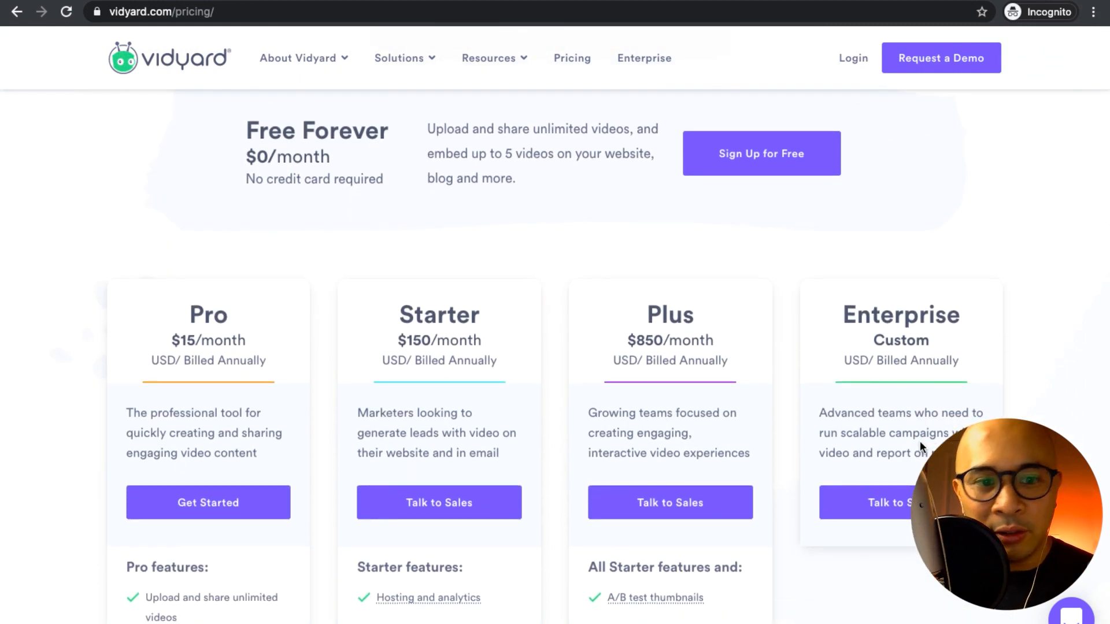
{"action": "scroll", "scroll_direction": "down", "scroll_amount": 3}
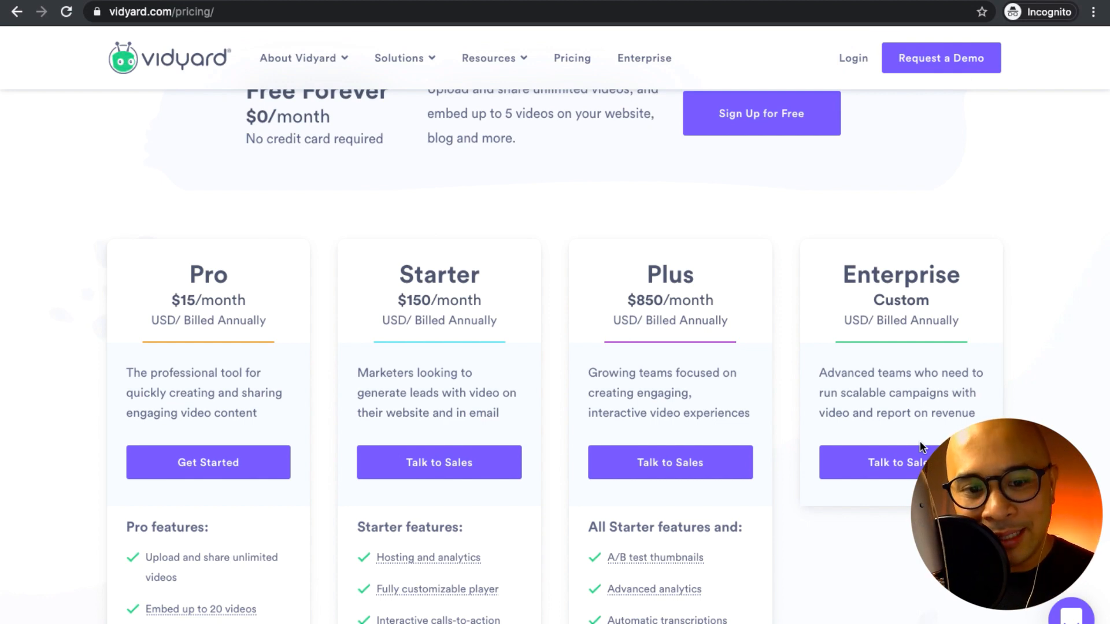
{"action": "scroll", "scroll_direction": "down", "scroll_amount": 3}
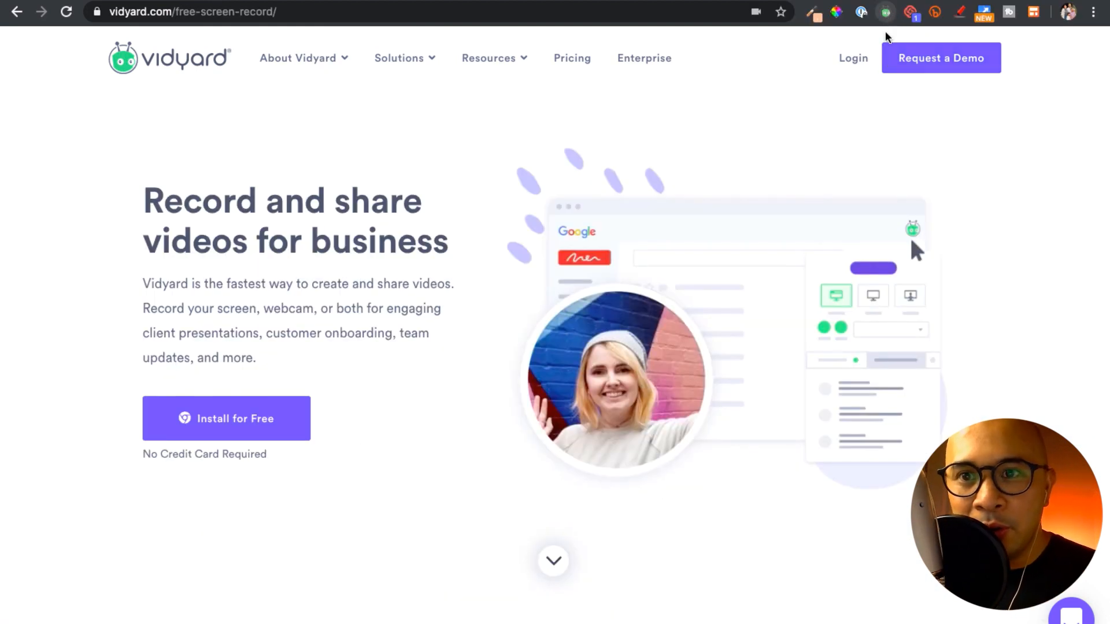
{"action": "mouse_move", "coordinate": [884, 12]}
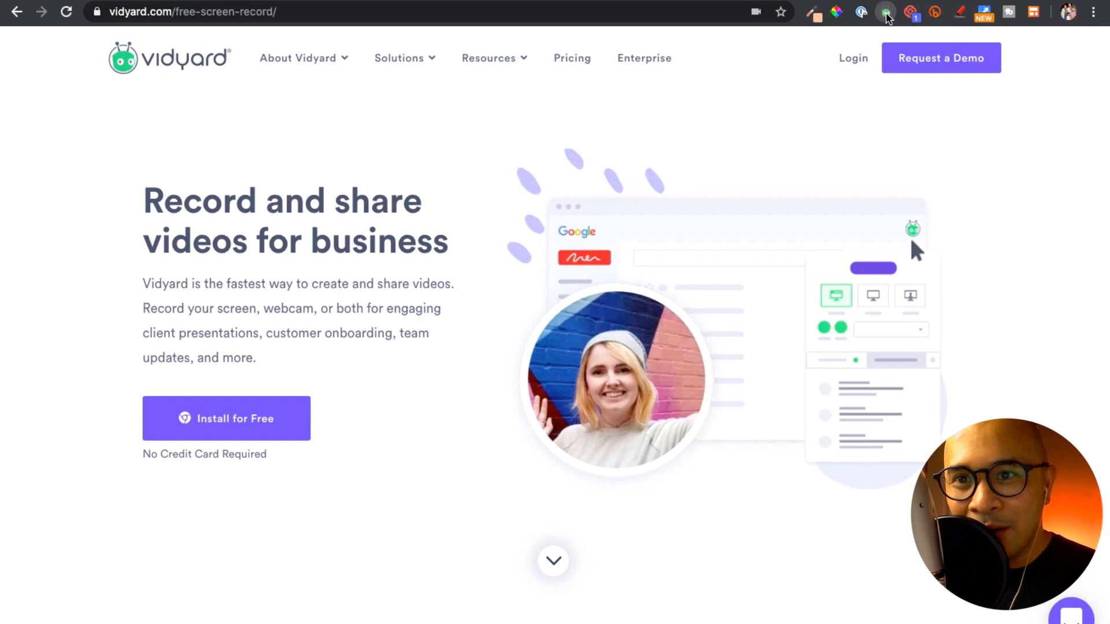
Step: Set the Vidyard recorder to Tab with camera toggled off and on, and show the camera list
{"action": "left_click", "coordinate": [883, 13]}
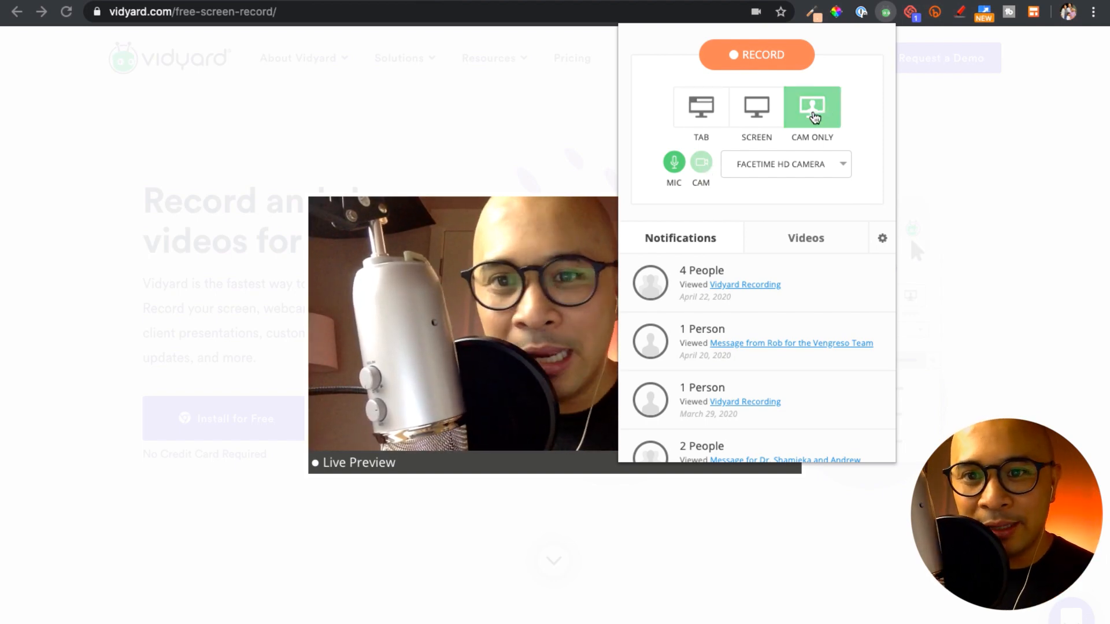
{"action": "left_click", "coordinate": [757, 107]}
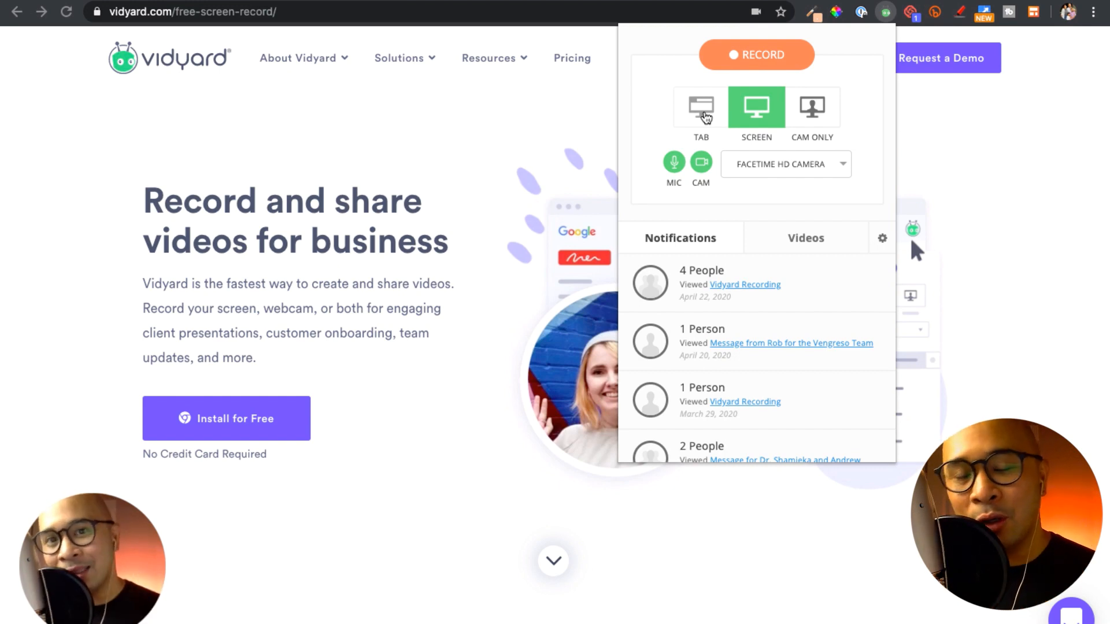
{"action": "left_click", "coordinate": [701, 108]}
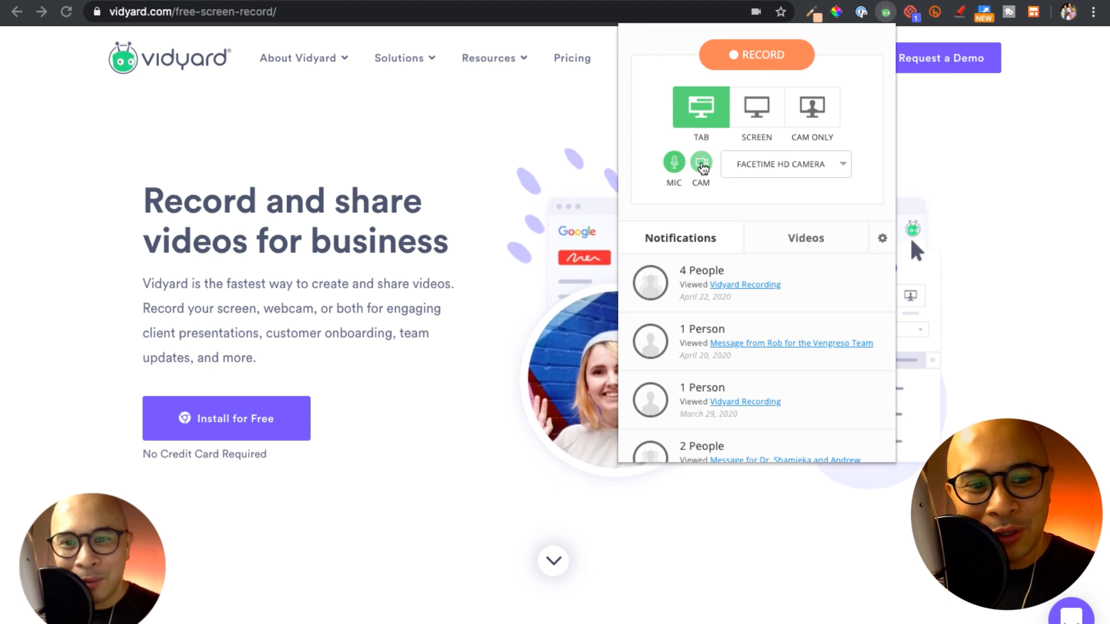
{"action": "left_click", "coordinate": [701, 164]}
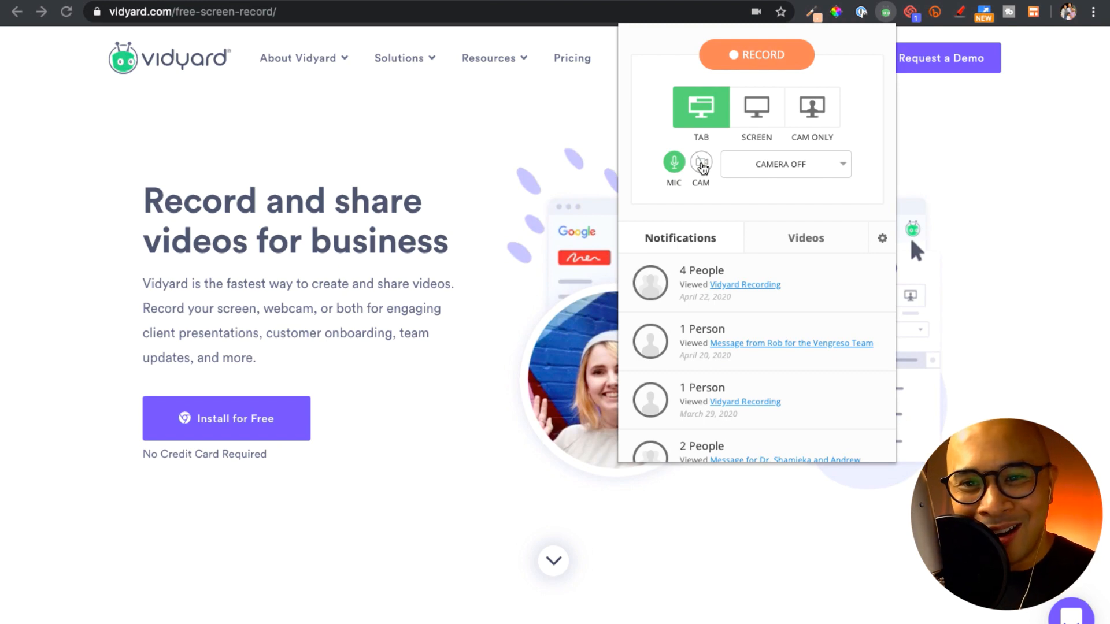
{"action": "left_click", "coordinate": [701, 163]}
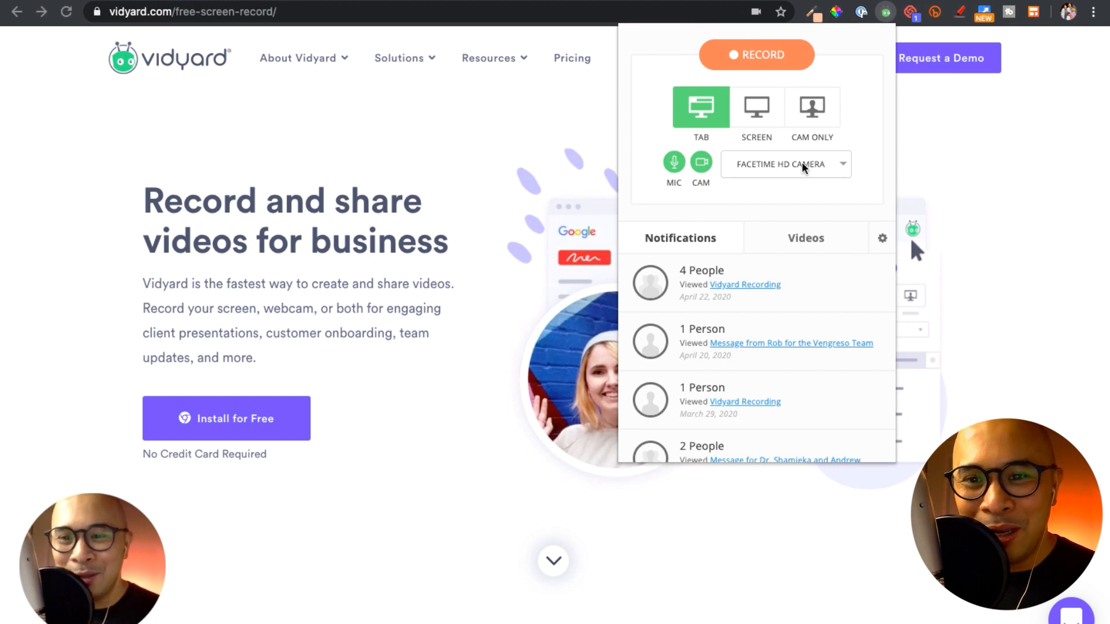
{"action": "left_click", "coordinate": [785, 164]}
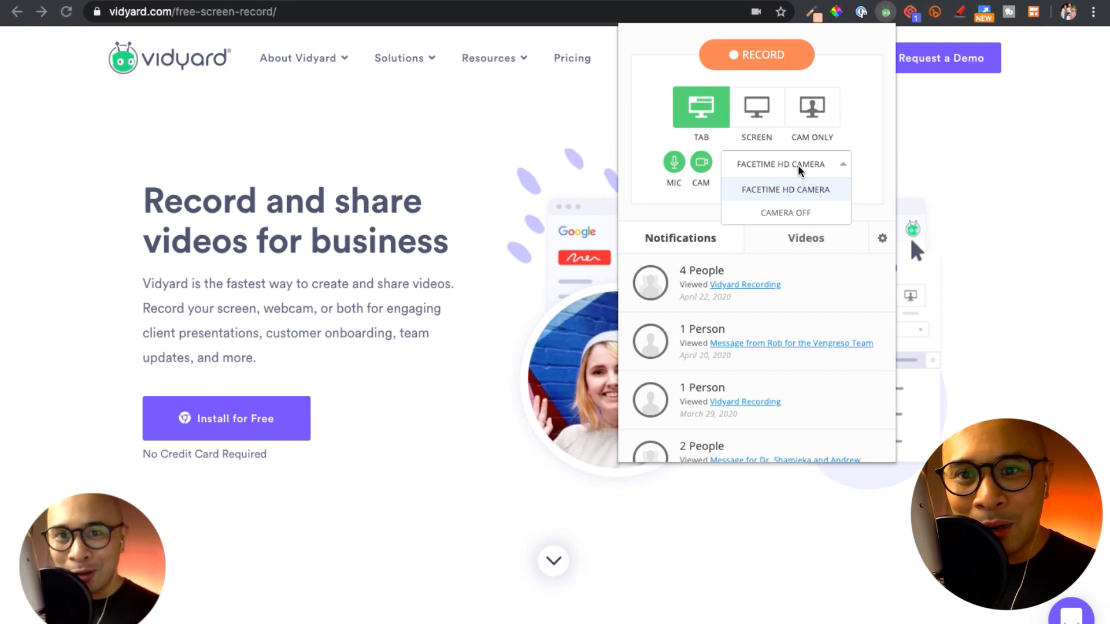
{"action": "mouse_move", "coordinate": [800, 204]}
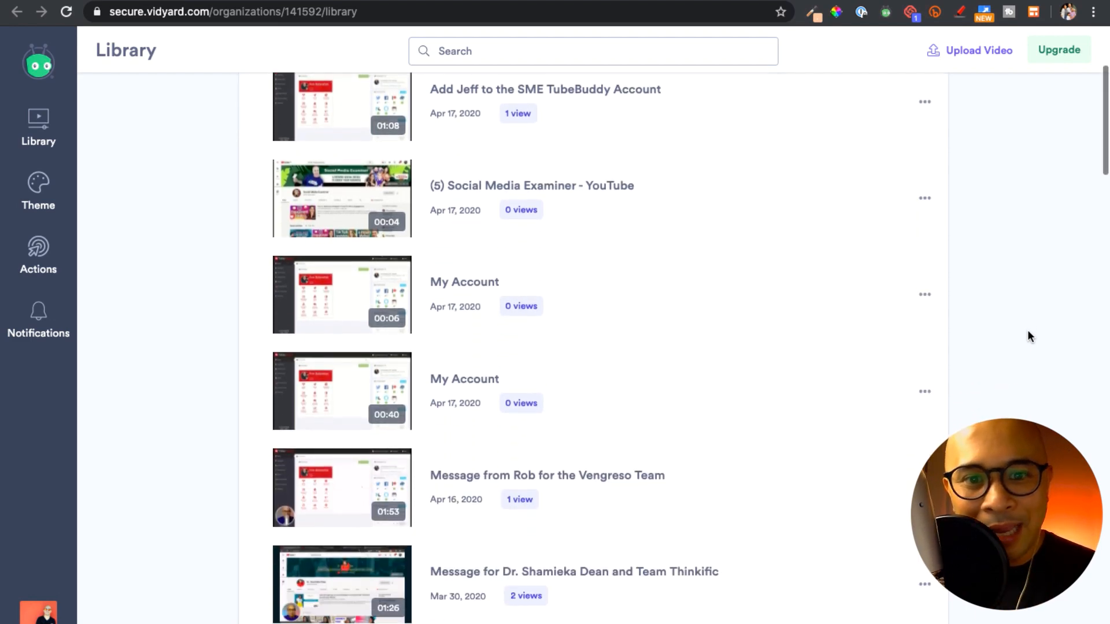
Step: Scroll through the Vidyard library's recorded videos and their view counts
{"action": "scroll", "scroll_direction": "down", "scroll_amount": 3}
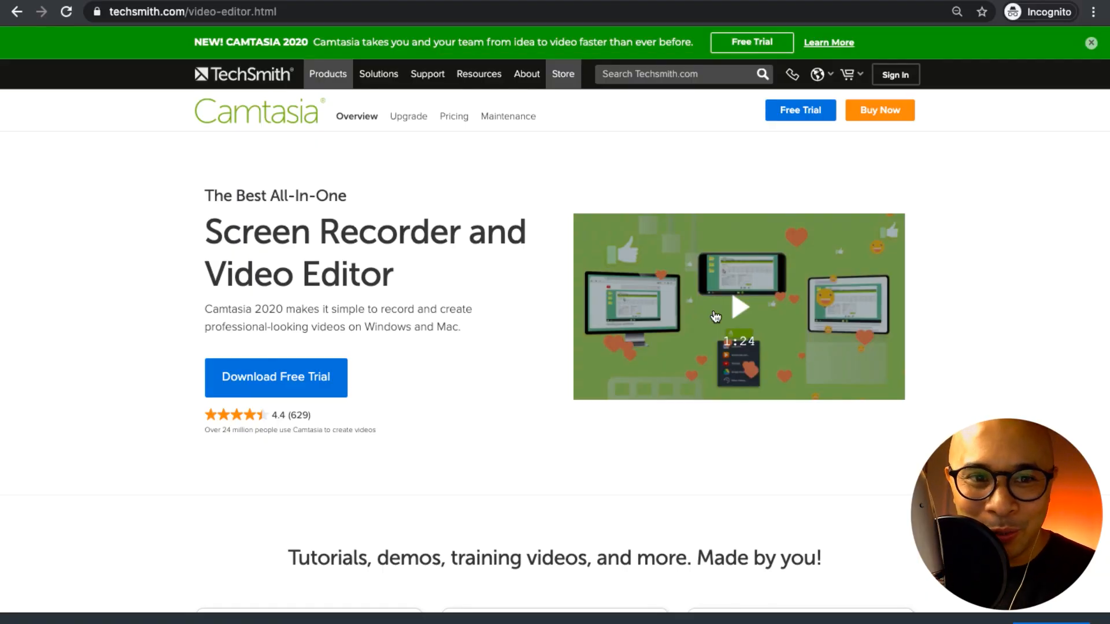
{"action": "scroll", "scroll_direction": "down", "scroll_amount": 3}
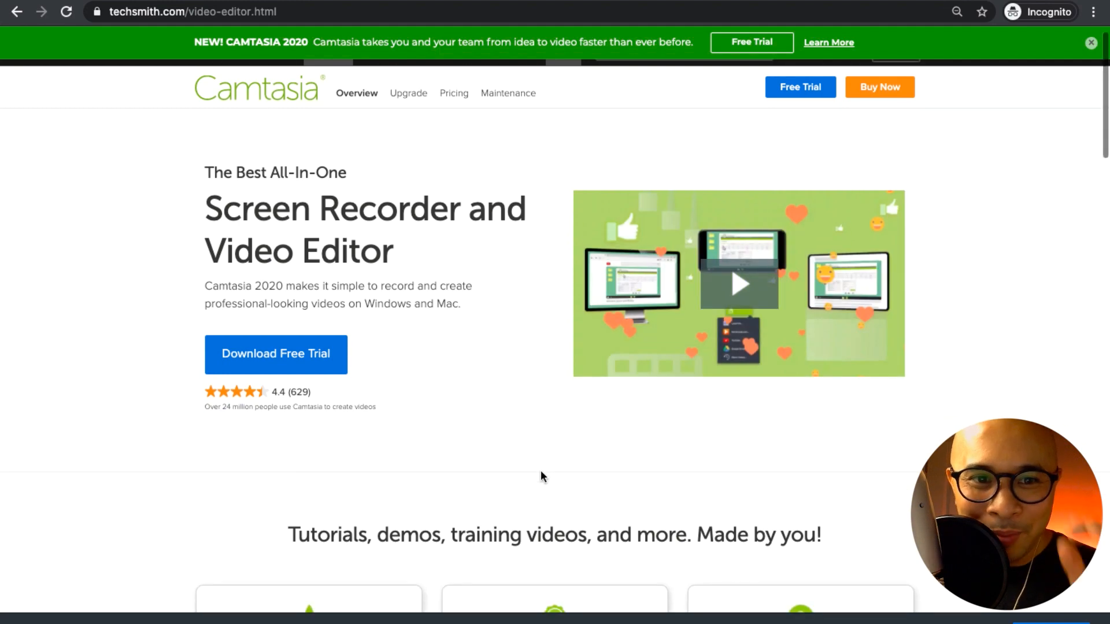
{"action": "scroll", "scroll_direction": "down", "scroll_amount": 3}
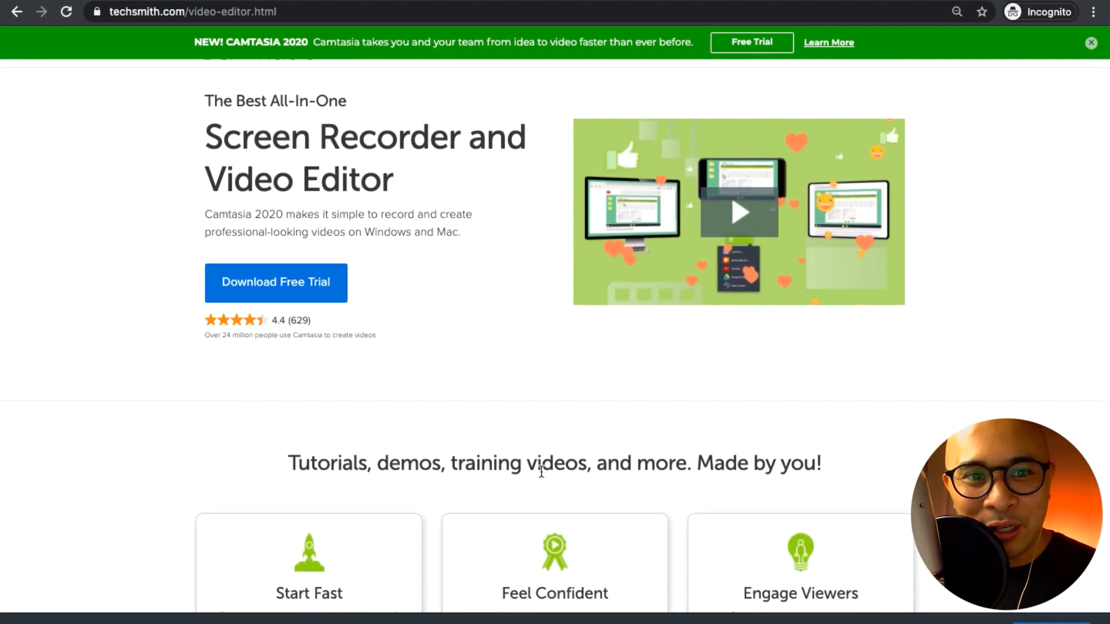
{"action": "scroll", "scroll_direction": "down", "scroll_amount": 3}
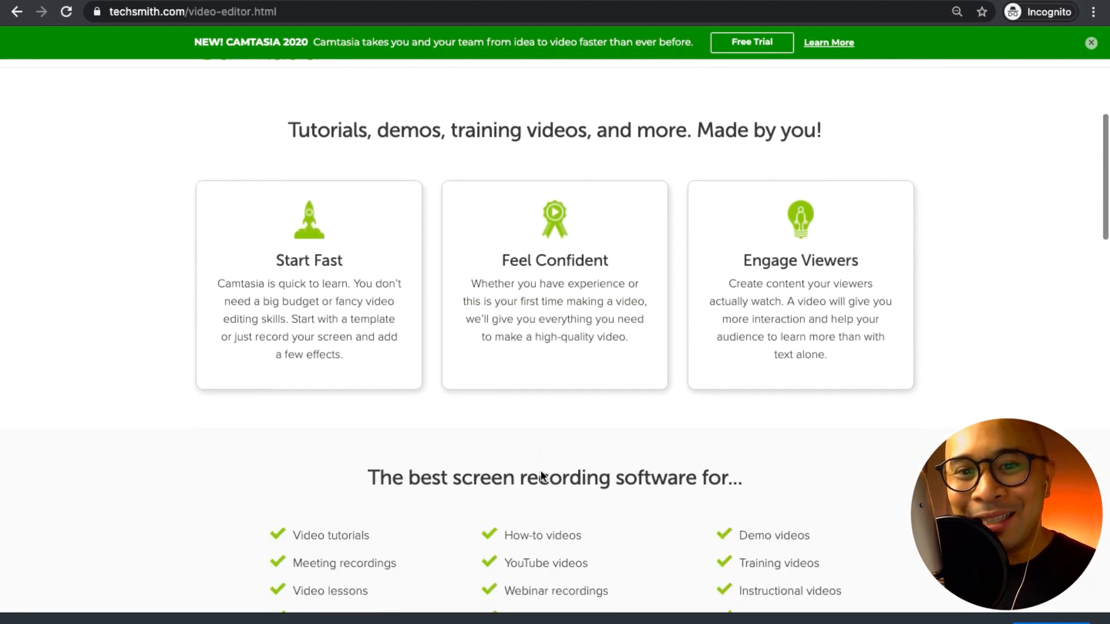
{"action": "scroll", "scroll_direction": "down", "scroll_amount": 3}
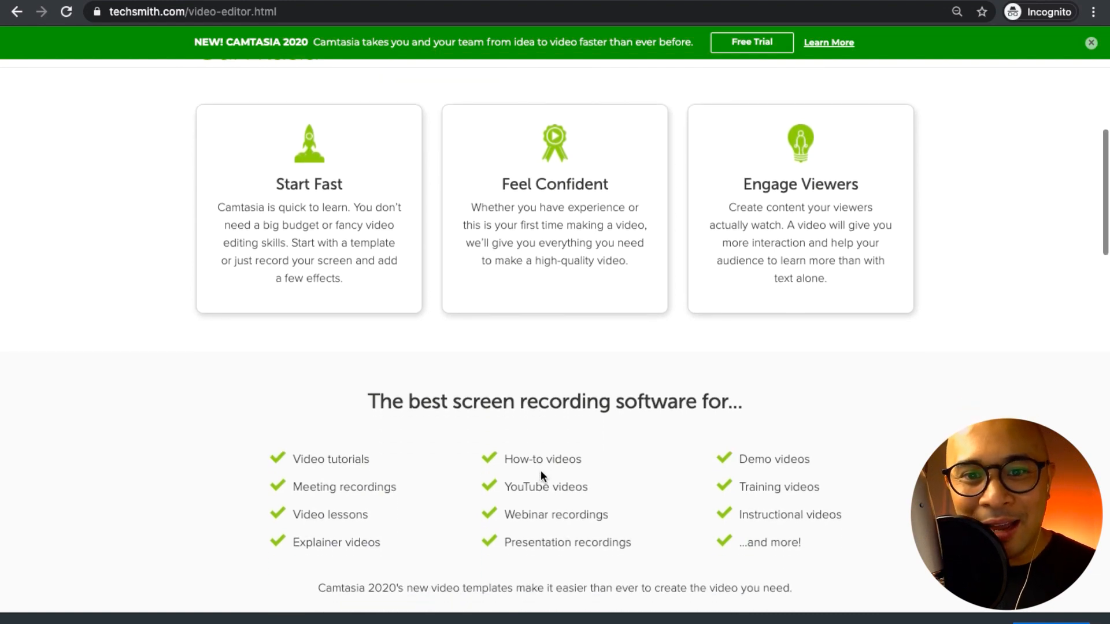
{"action": "scroll", "scroll_direction": "down", "scroll_amount": 3}
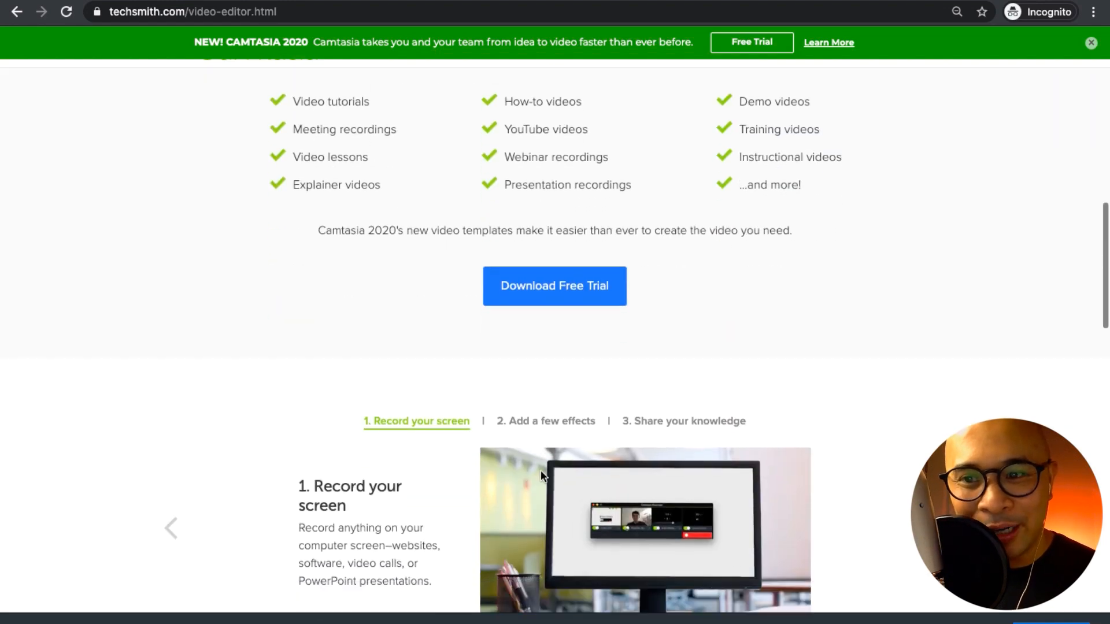
{"action": "scroll", "scroll_direction": "down", "scroll_amount": 3}
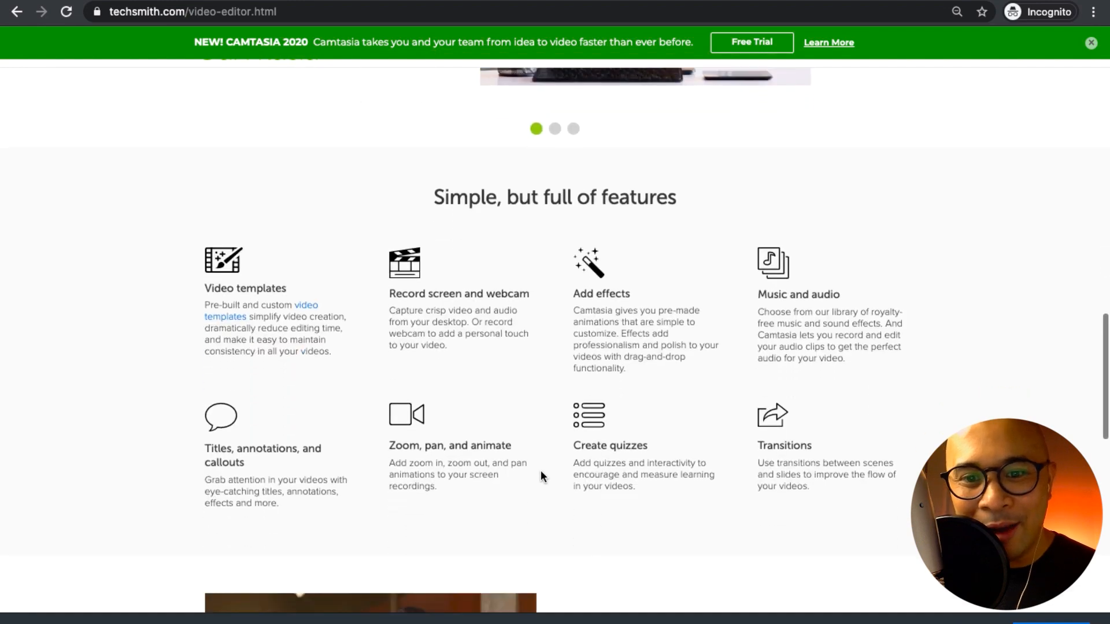
{"action": "scroll", "scroll_direction": "down", "scroll_amount": 3}
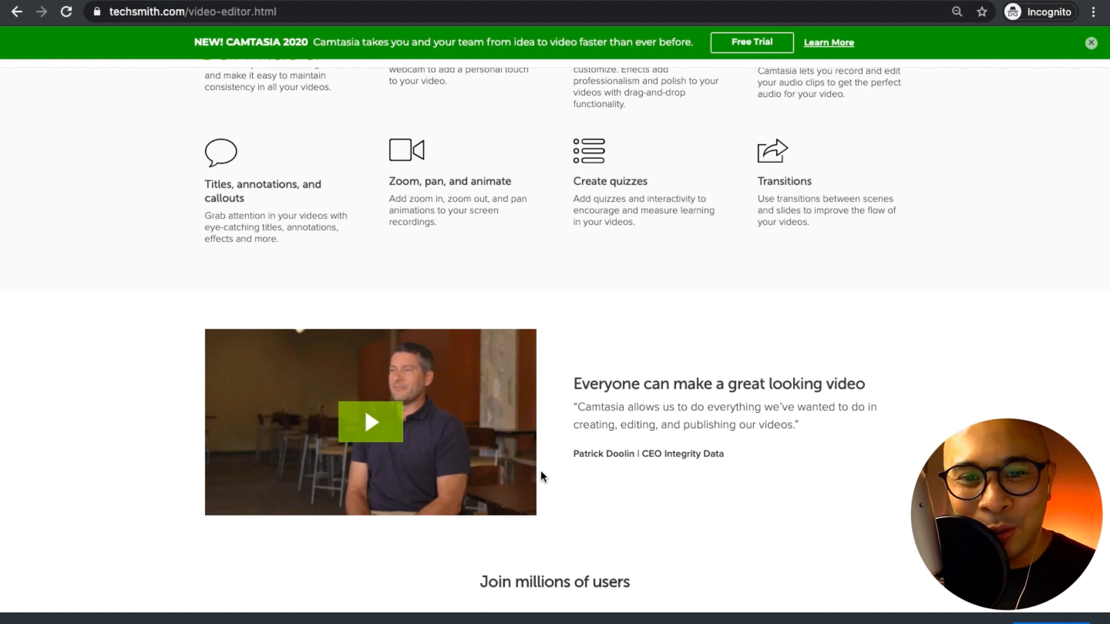
{"action": "scroll", "scroll_direction": "down", "scroll_amount": 3}
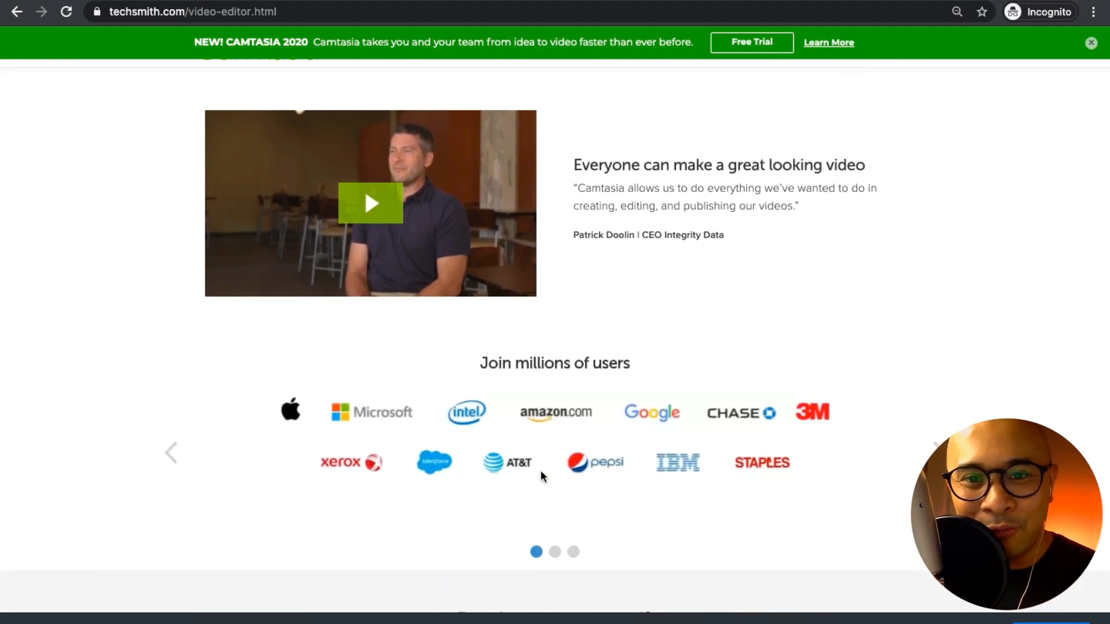
{"action": "scroll", "scroll_direction": "down", "scroll_amount": 3}
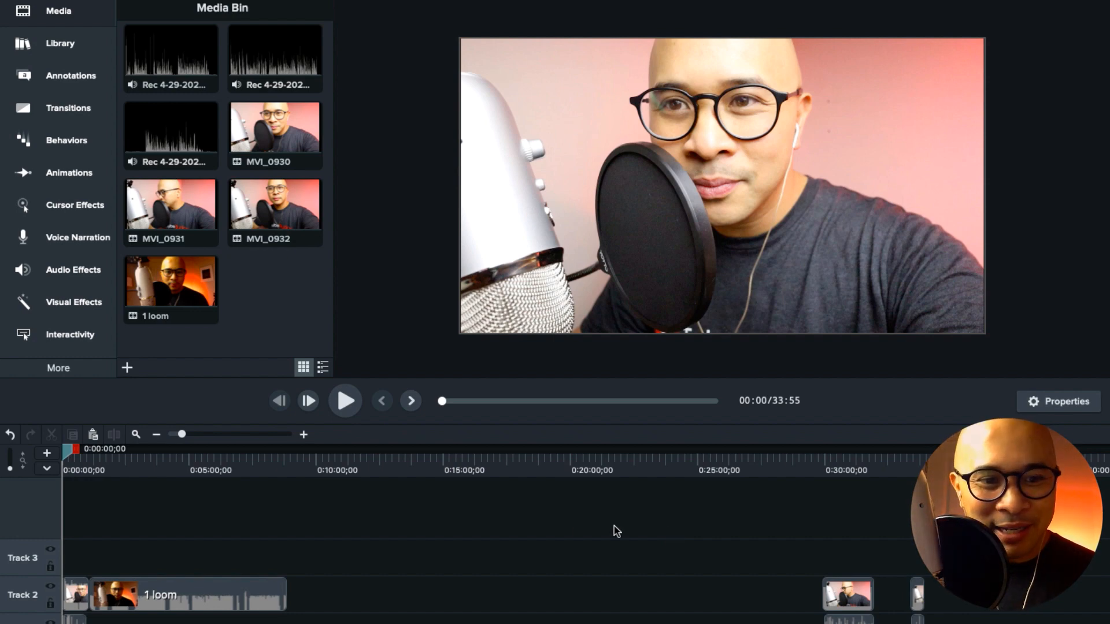
{"action": "mouse_move", "coordinate": [227, 59]}
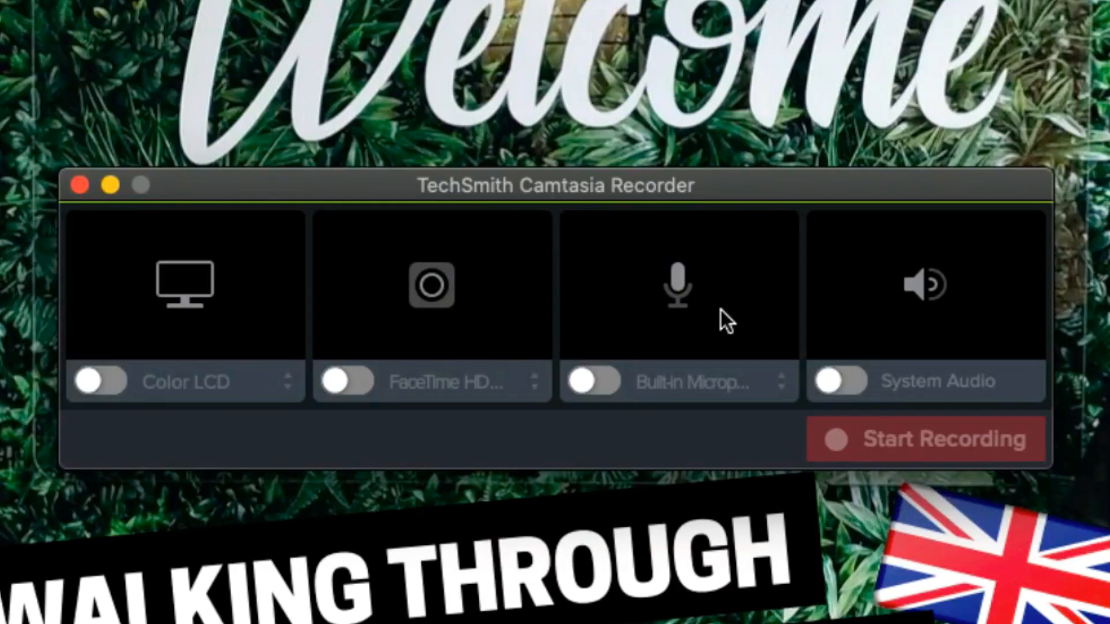
{"action": "mouse_move", "coordinate": [77, 120]}
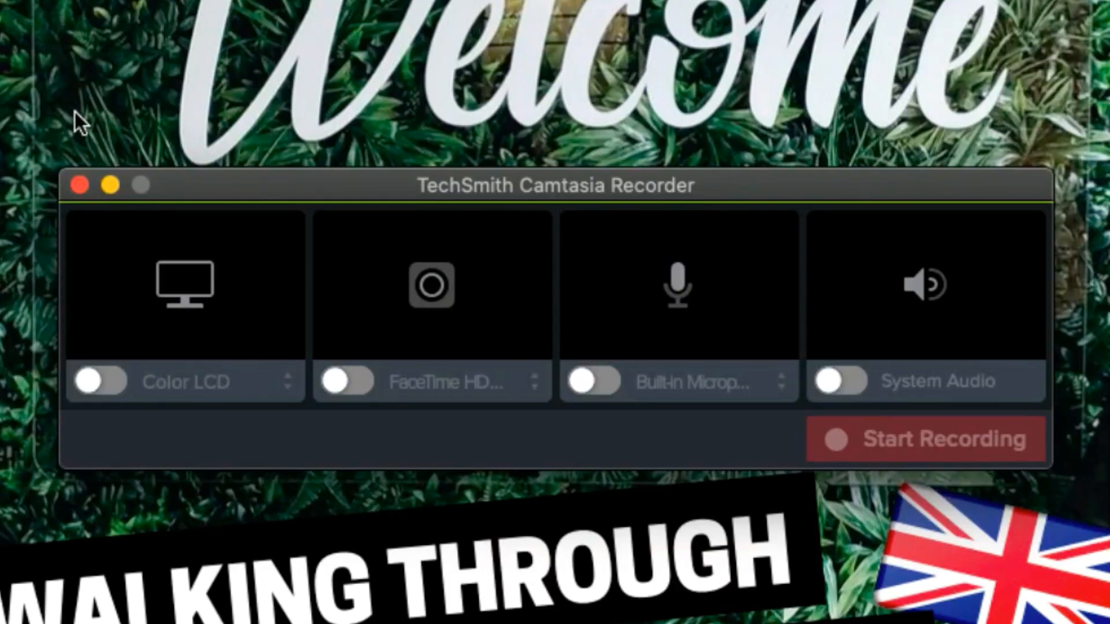
{"action": "mouse_move", "coordinate": [352, 471]}
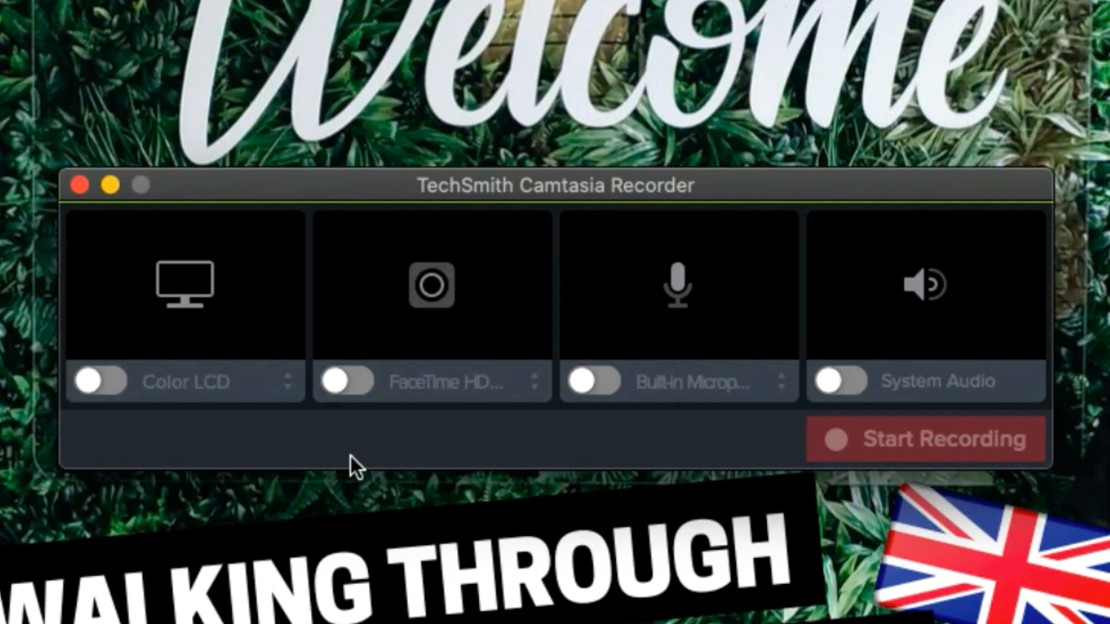
{"action": "mouse_move", "coordinate": [136, 424]}
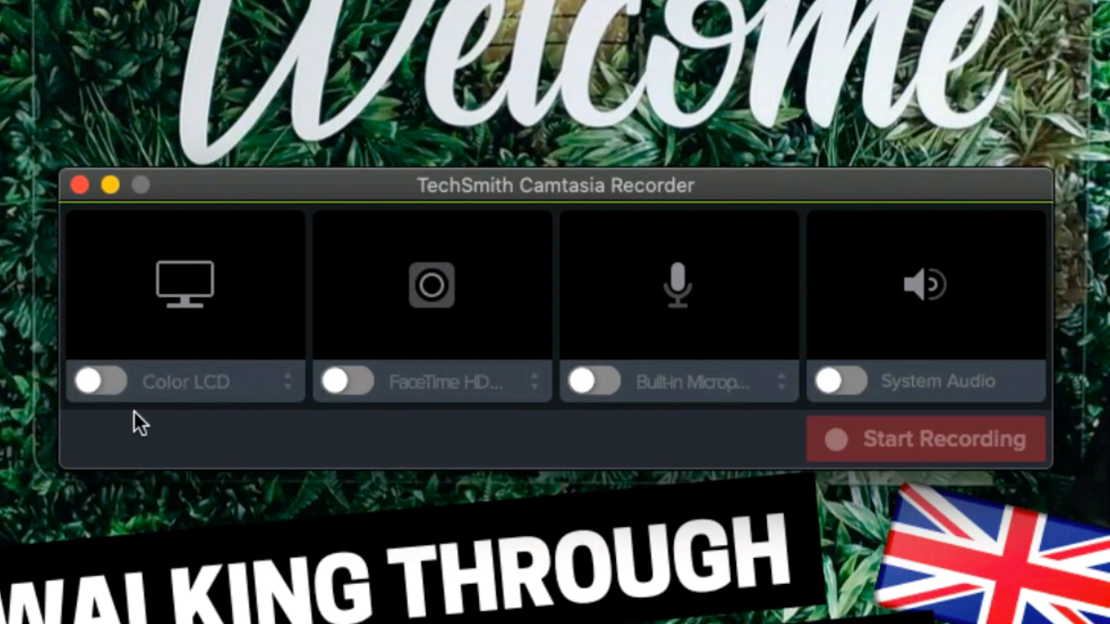
{"action": "mouse_move", "coordinate": [107, 389]}
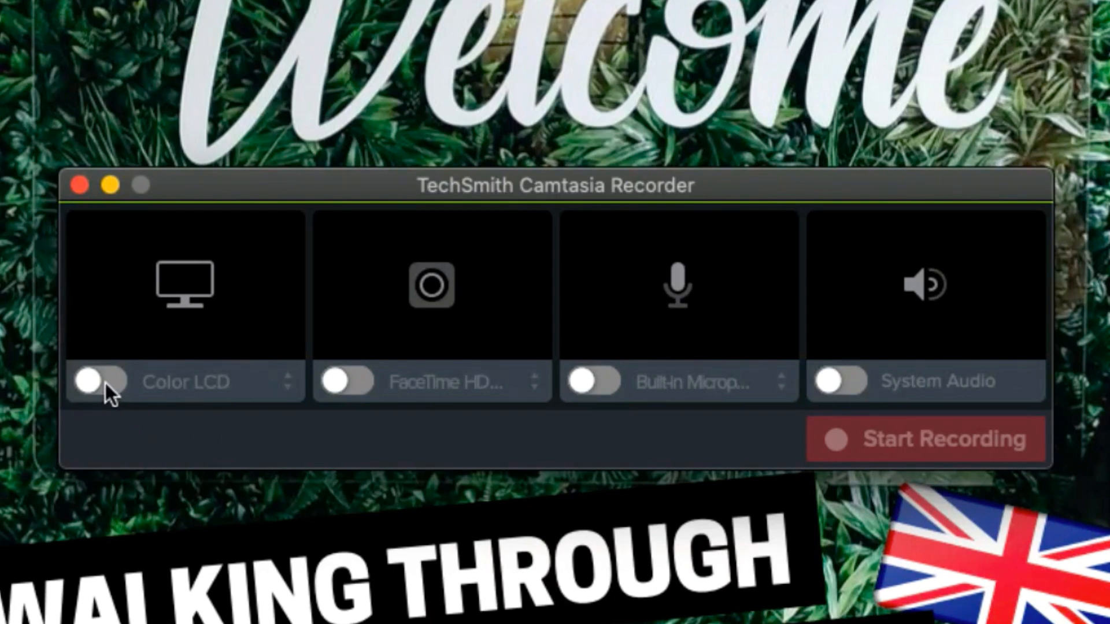
Step: Turn on Color LCD, FaceTime HD, Built-in Microphone and System Audio capture
{"action": "left_click", "coordinate": [101, 385]}
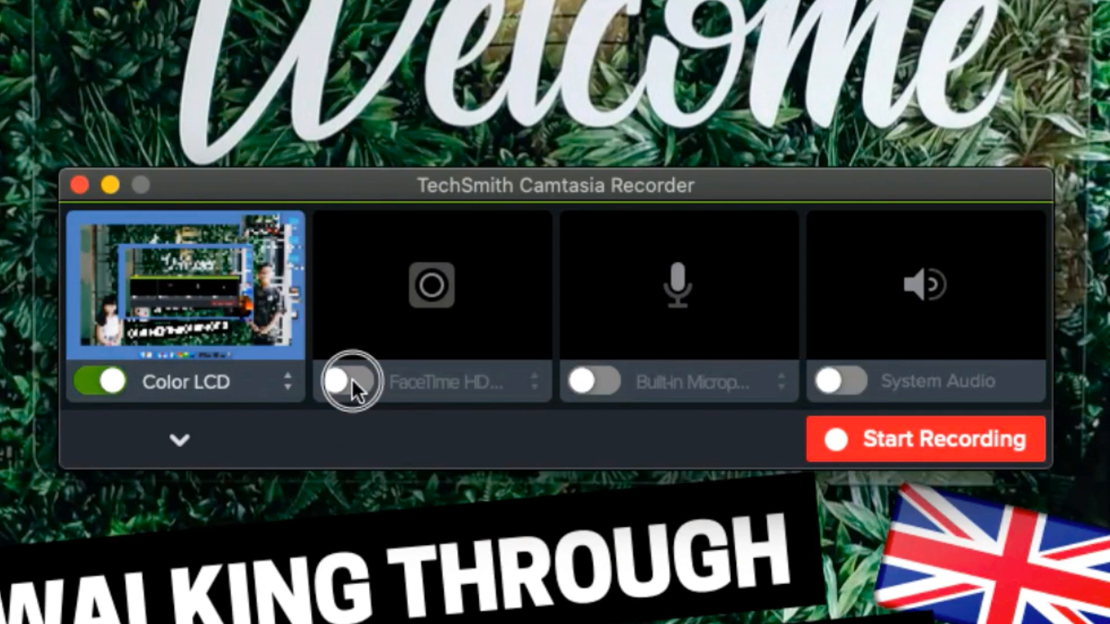
{"action": "left_click", "coordinate": [347, 386]}
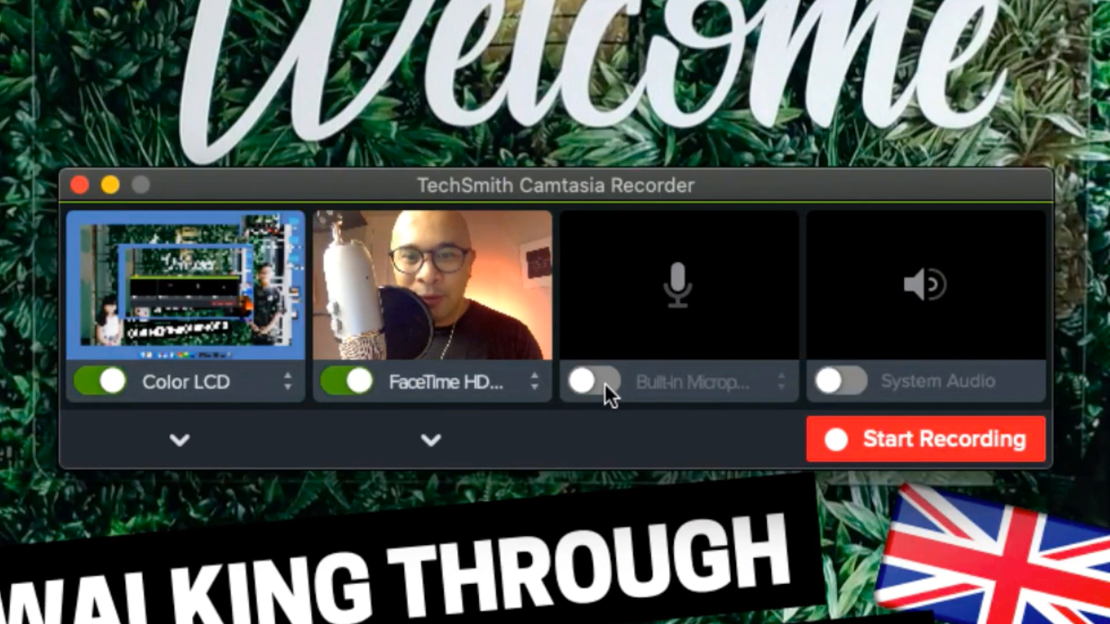
{"action": "left_click", "coordinate": [594, 383]}
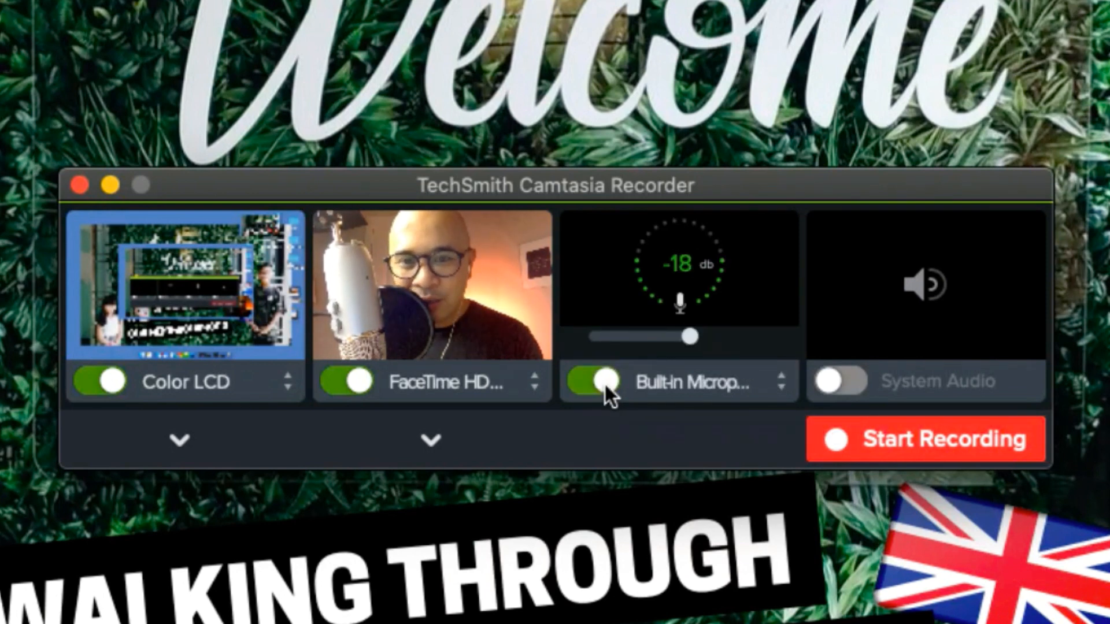
{"action": "left_click", "coordinate": [783, 382]}
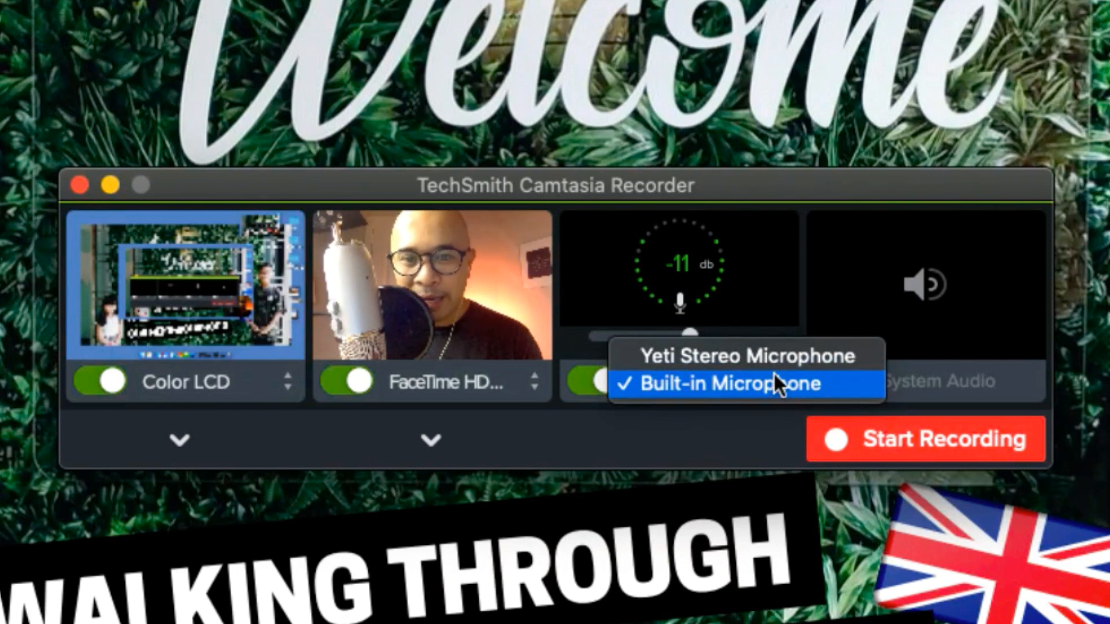
{"action": "left_click", "coordinate": [739, 382]}
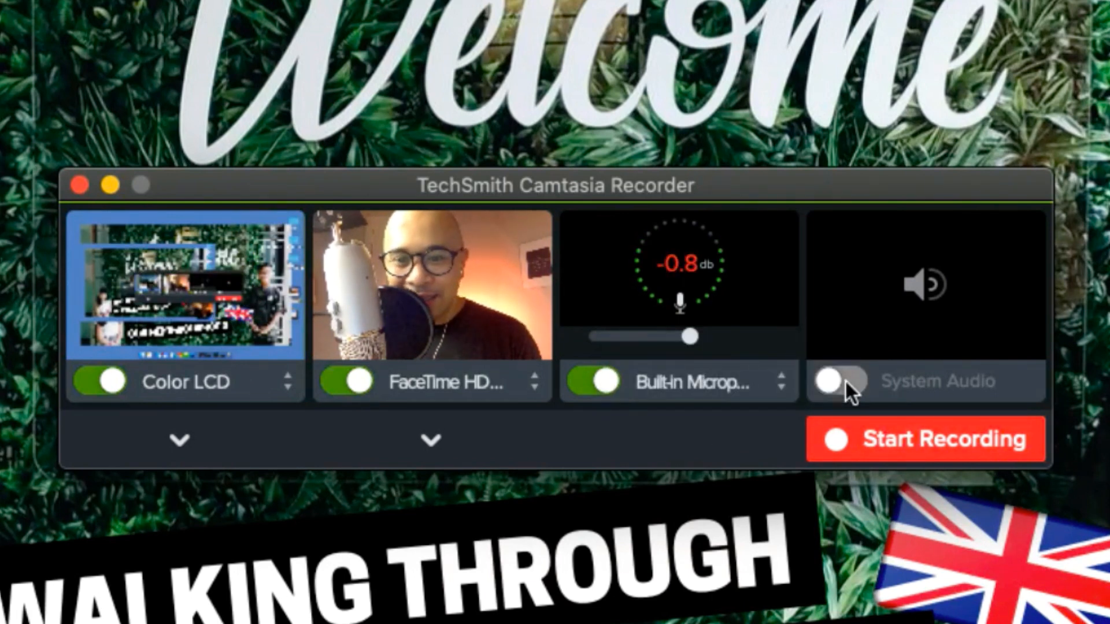
{"action": "left_click", "coordinate": [834, 381]}
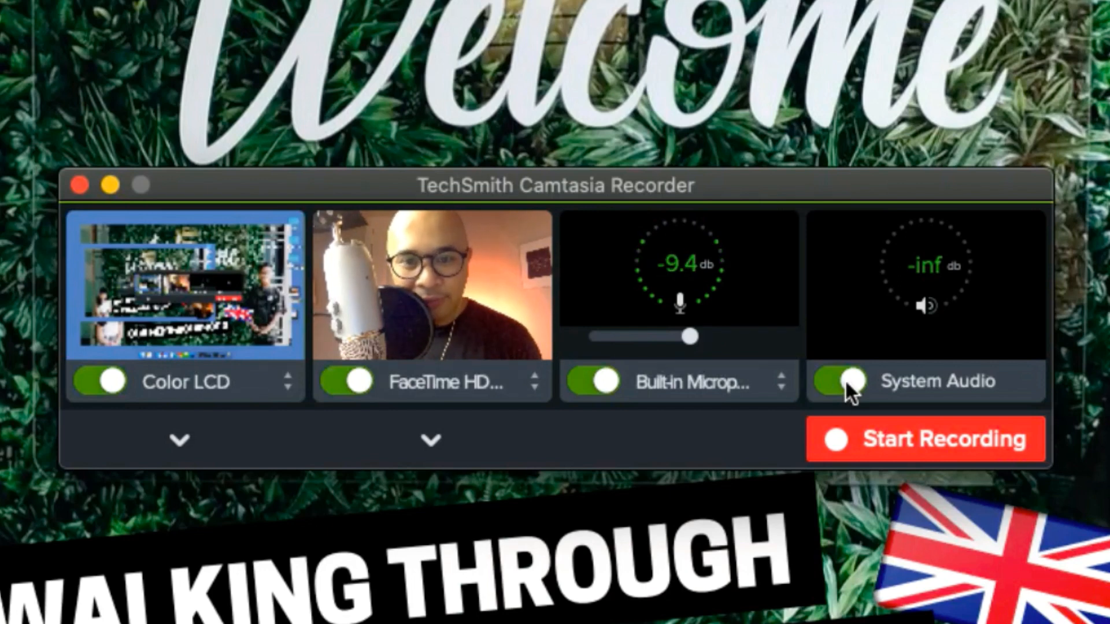
Step: Switch screen and camera capture off, toggling the microphone off and back on
{"action": "left_click", "coordinate": [102, 381]}
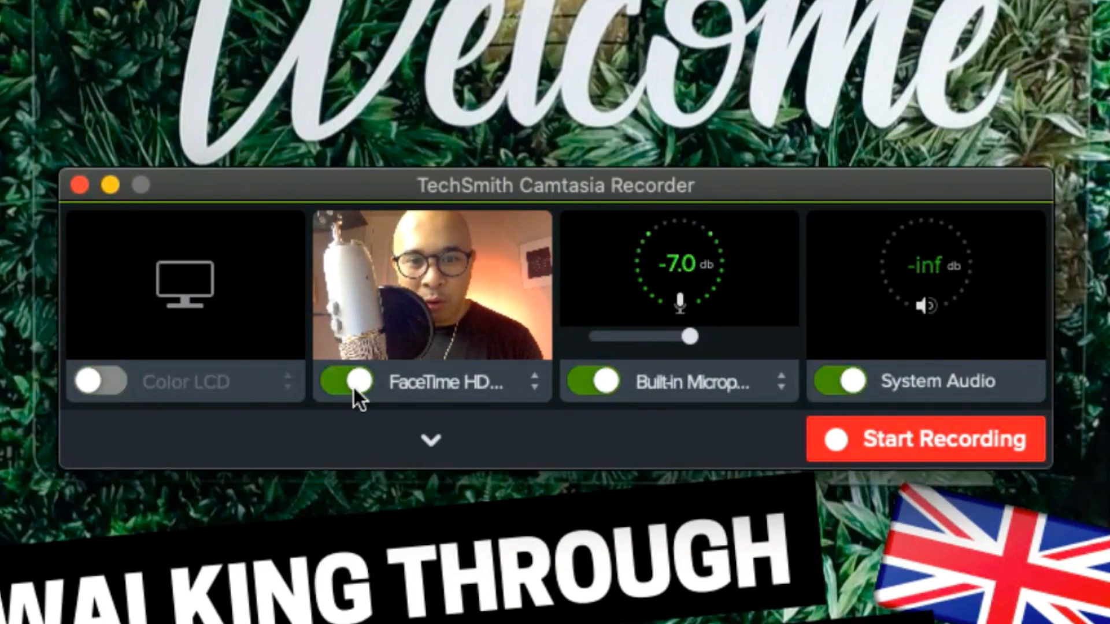
{"action": "left_click", "coordinate": [595, 382]}
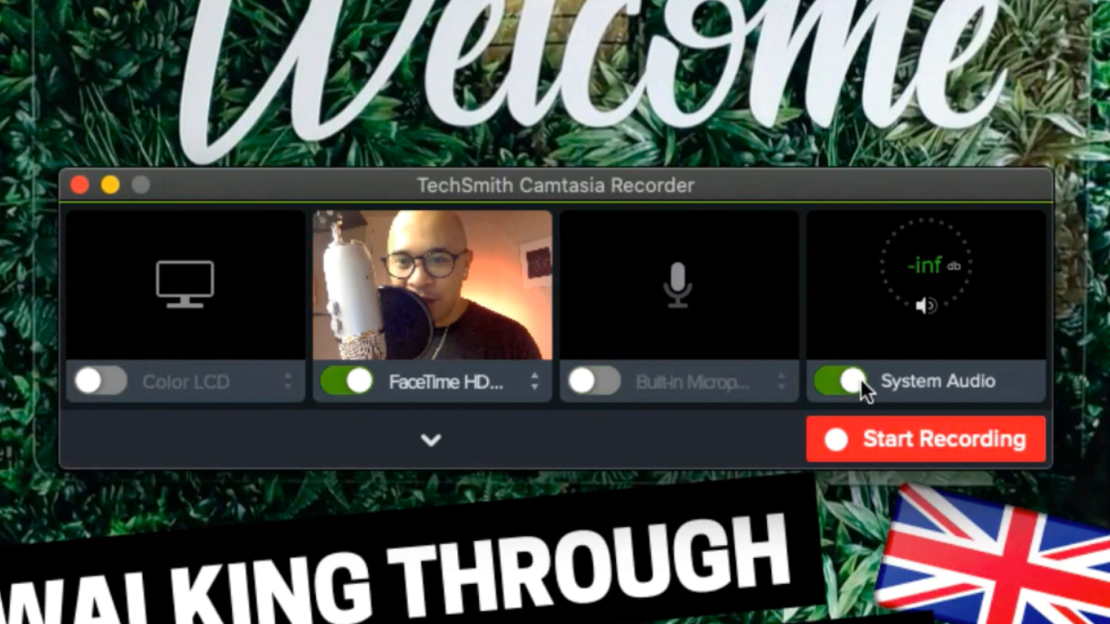
{"action": "left_click", "coordinate": [592, 382]}
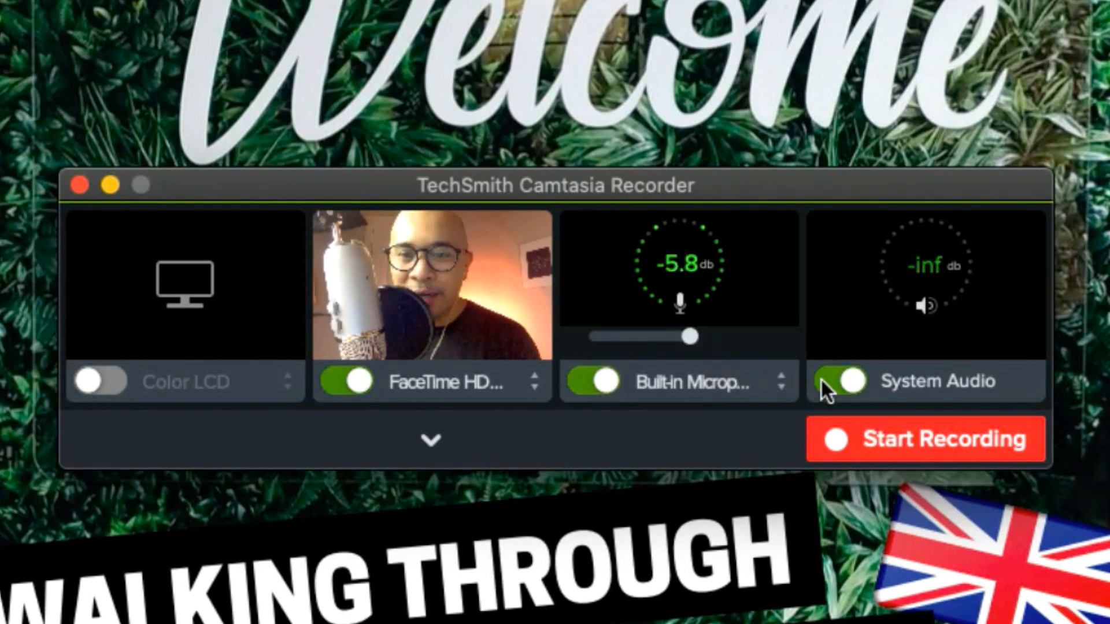
{"action": "mouse_move", "coordinate": [839, 392]}
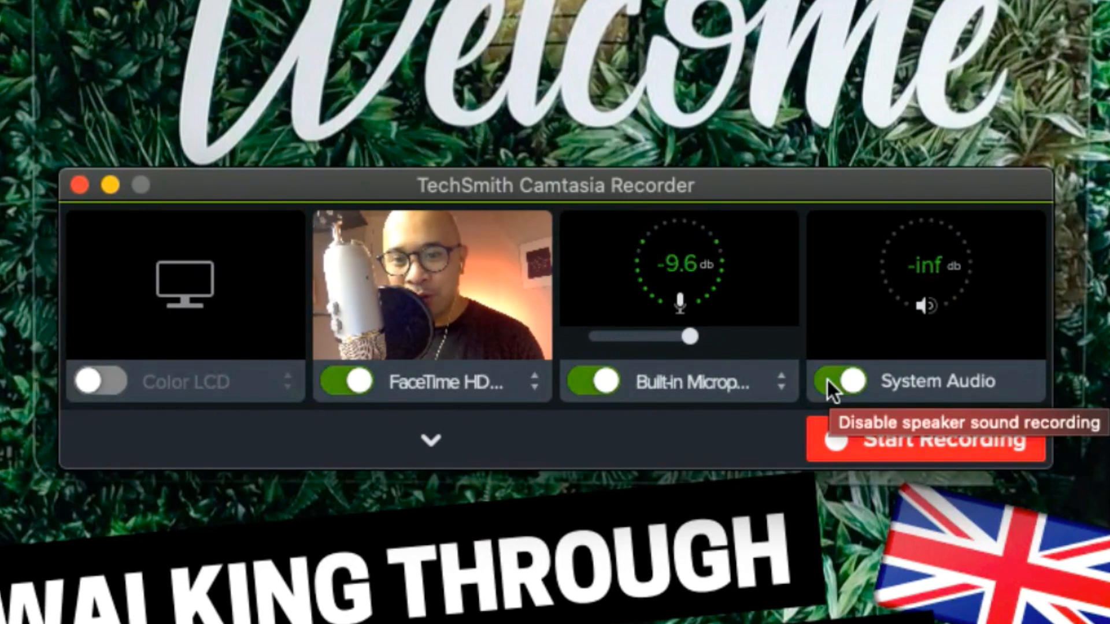
{"action": "mouse_move", "coordinate": [600, 387]}
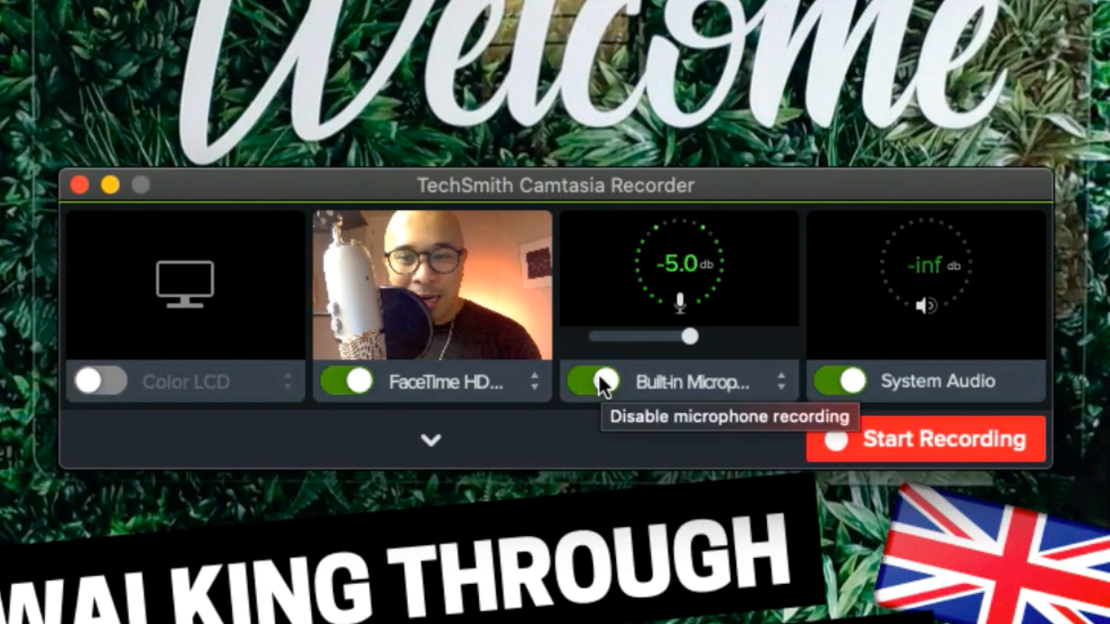
{"action": "left_click", "coordinate": [346, 383]}
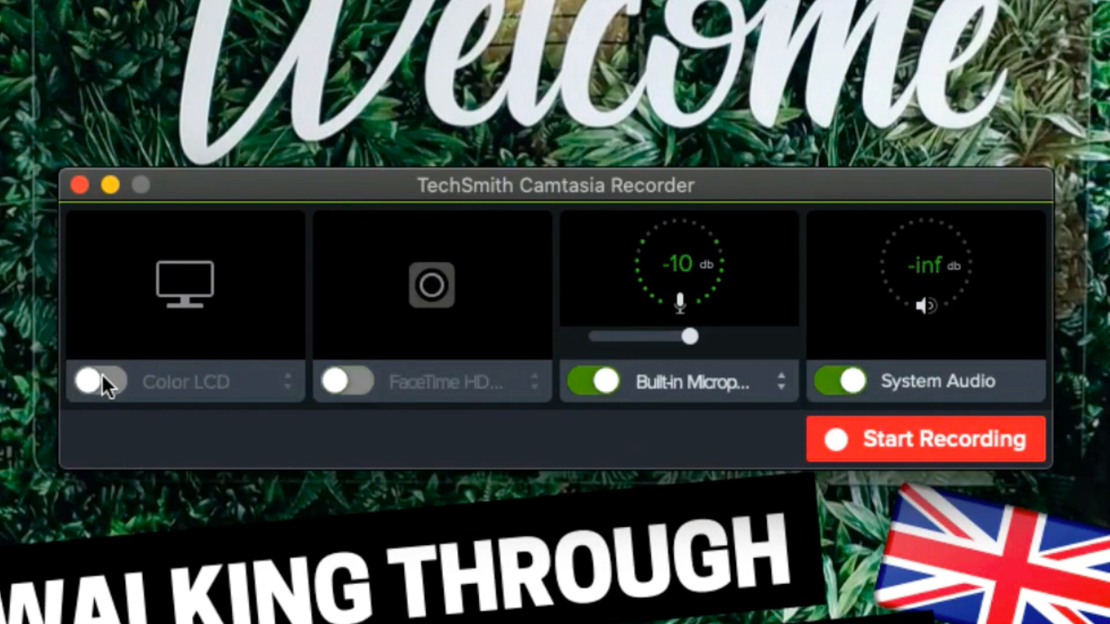
{"action": "left_click", "coordinate": [100, 382]}
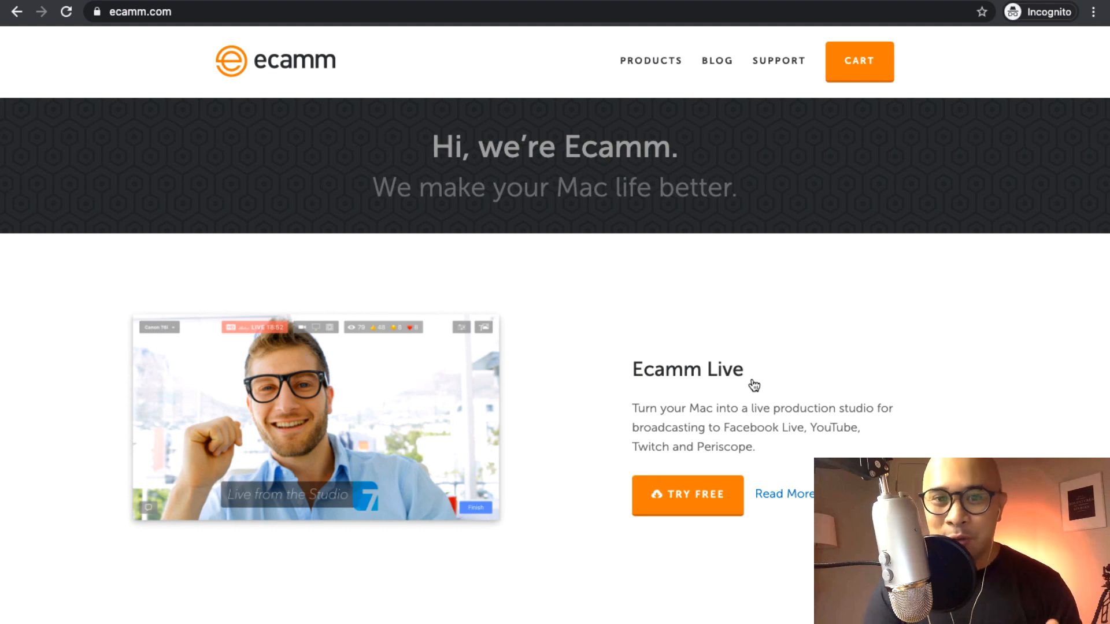
Step: Scroll ecamm.com's product list past Call Recorder for Skype to PhoneView
{"action": "scroll", "scroll_direction": "down", "scroll_amount": 3}
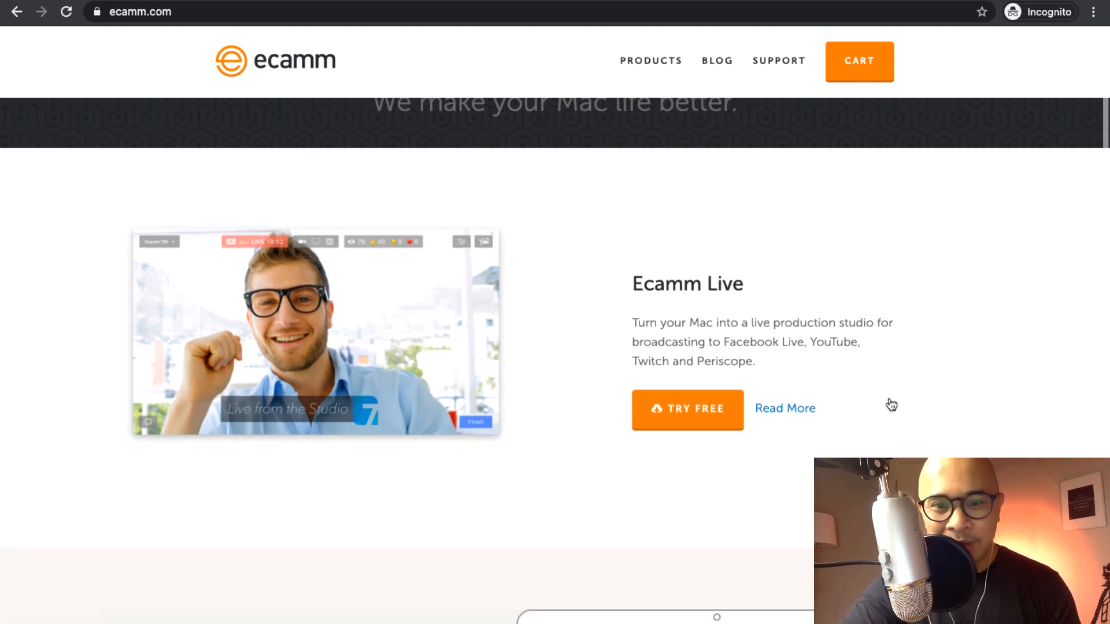
{"action": "scroll", "scroll_direction": "down", "scroll_amount": 3}
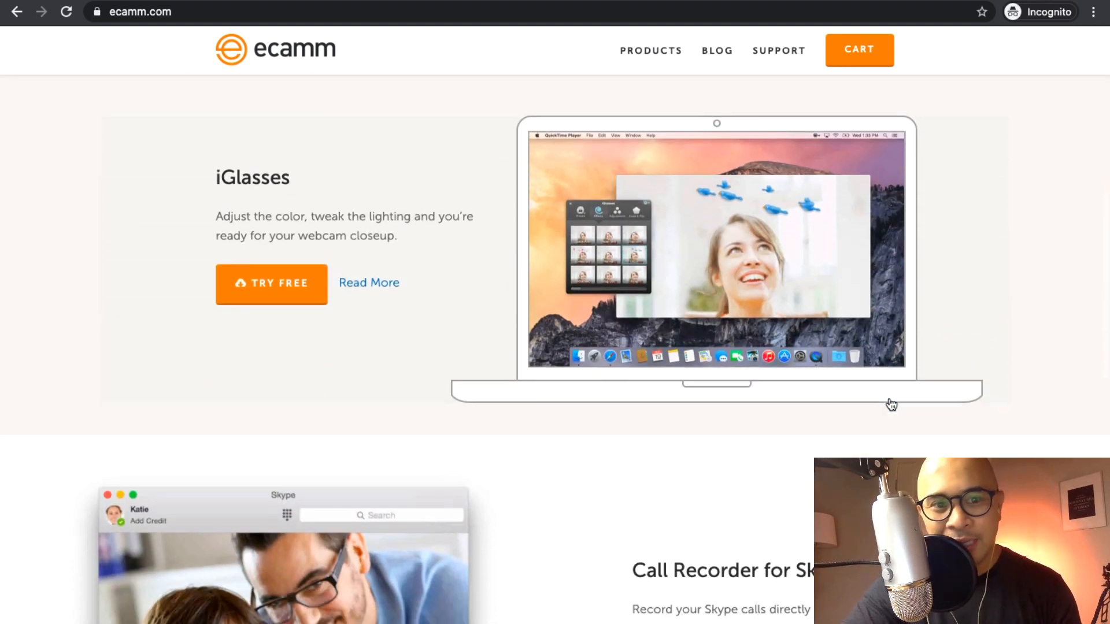
{"action": "scroll", "scroll_direction": "down", "scroll_amount": 3}
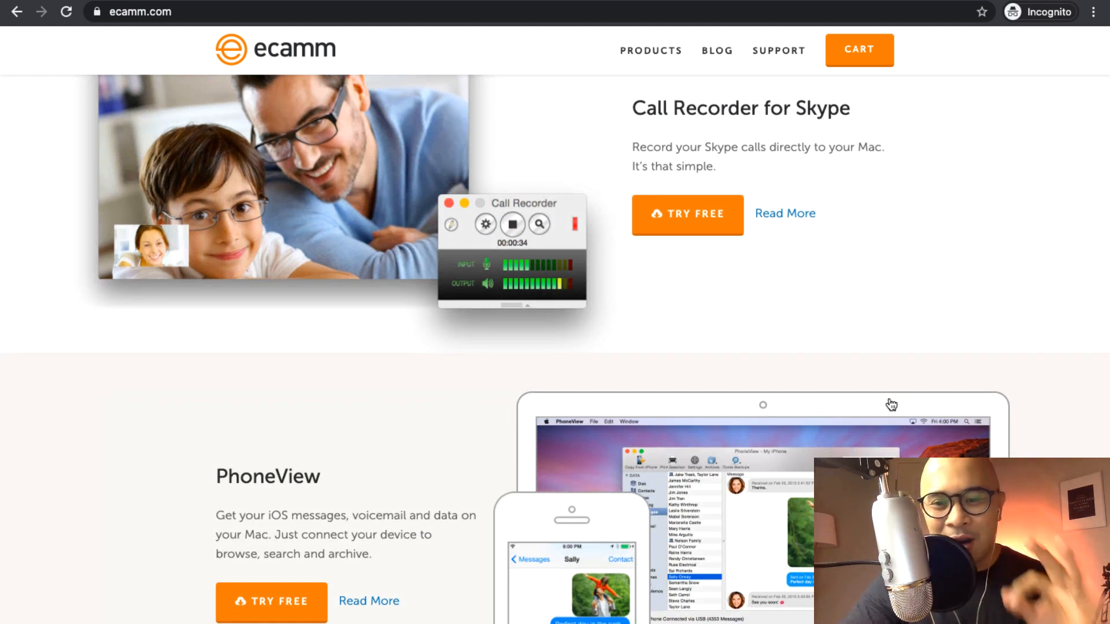
{"action": "scroll", "scroll_direction": "down", "scroll_amount": 3}
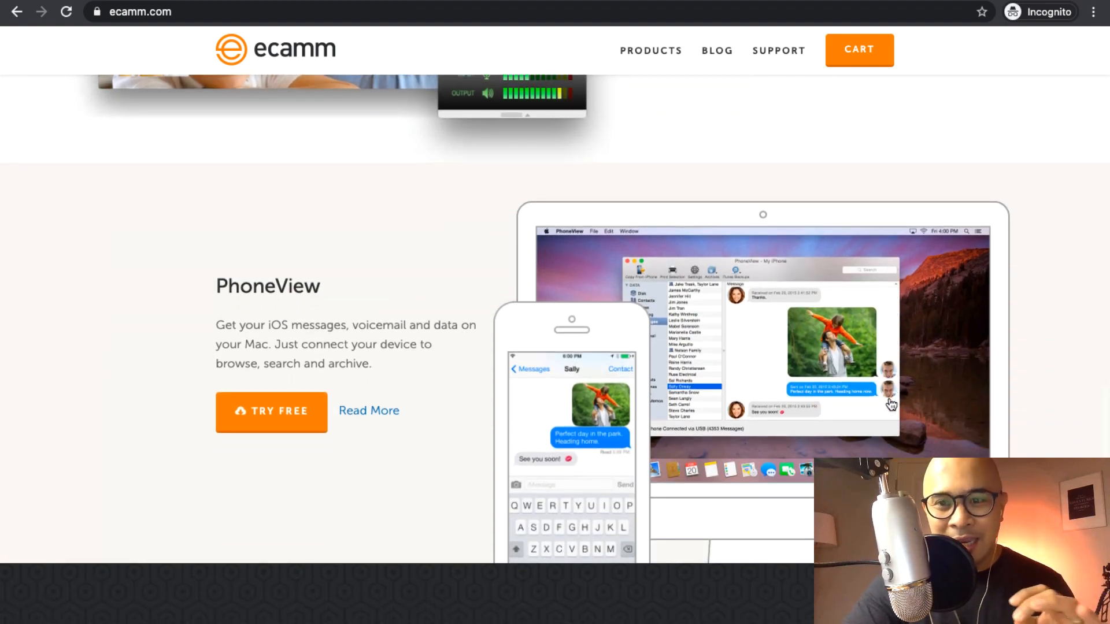
{"action": "scroll", "scroll_direction": "up", "scroll_amount": 3}
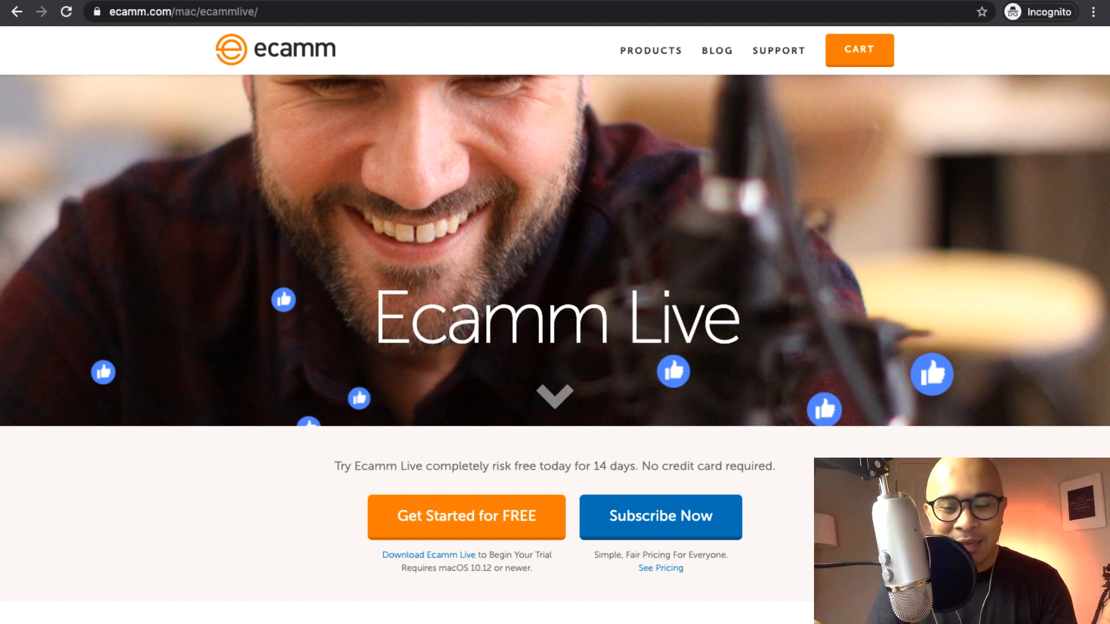
Step: Scroll the Ecamm Live page down to Seamless Platform Integration and Multistreaming
{"action": "scroll", "scroll_direction": "down", "scroll_amount": 3}
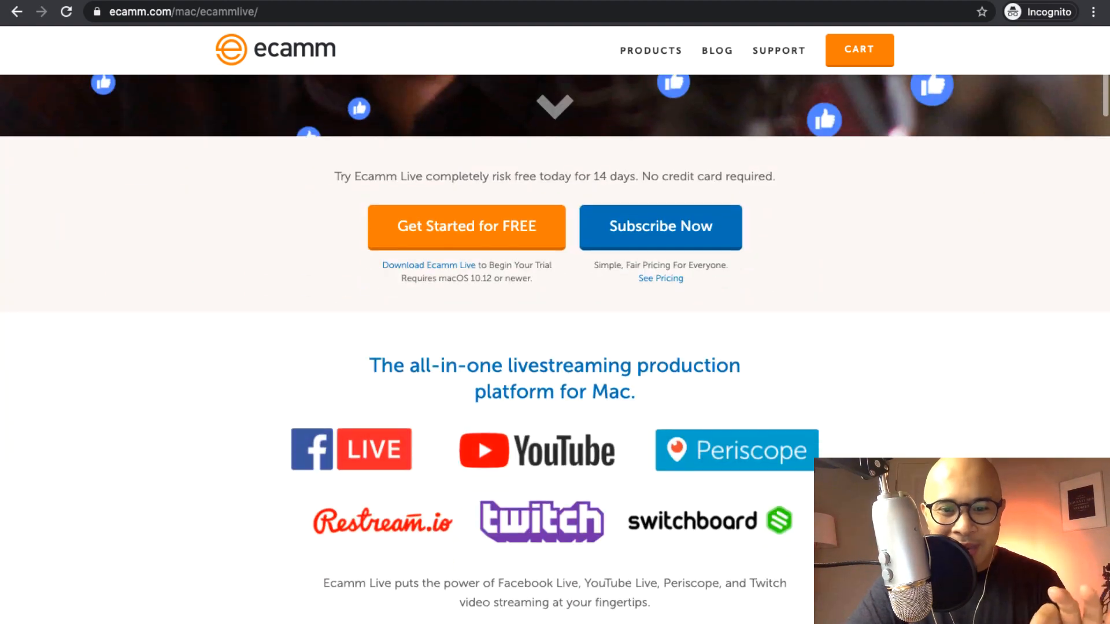
{"action": "scroll", "scroll_direction": "down", "scroll_amount": 3}
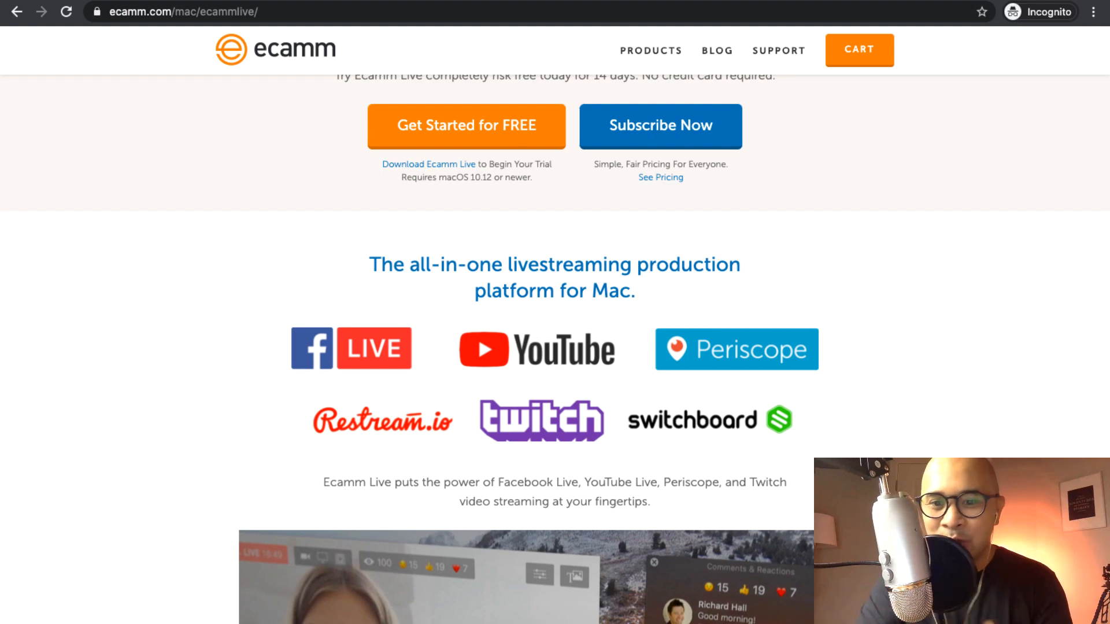
{"action": "scroll", "scroll_direction": "down", "scroll_amount": 3}
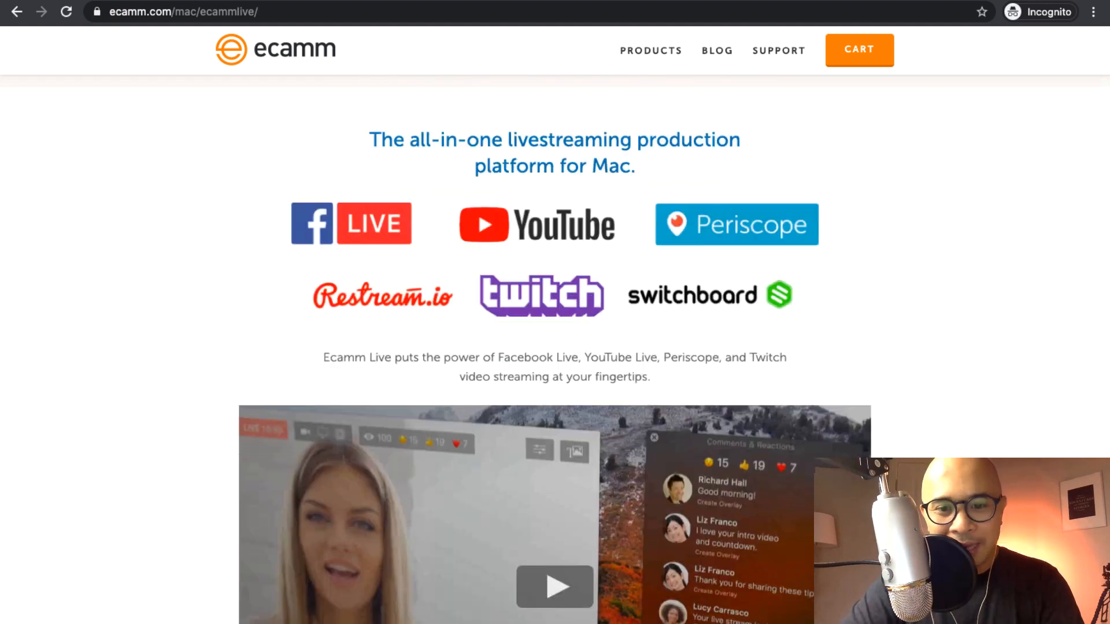
{"action": "scroll", "scroll_direction": "down", "scroll_amount": 3}
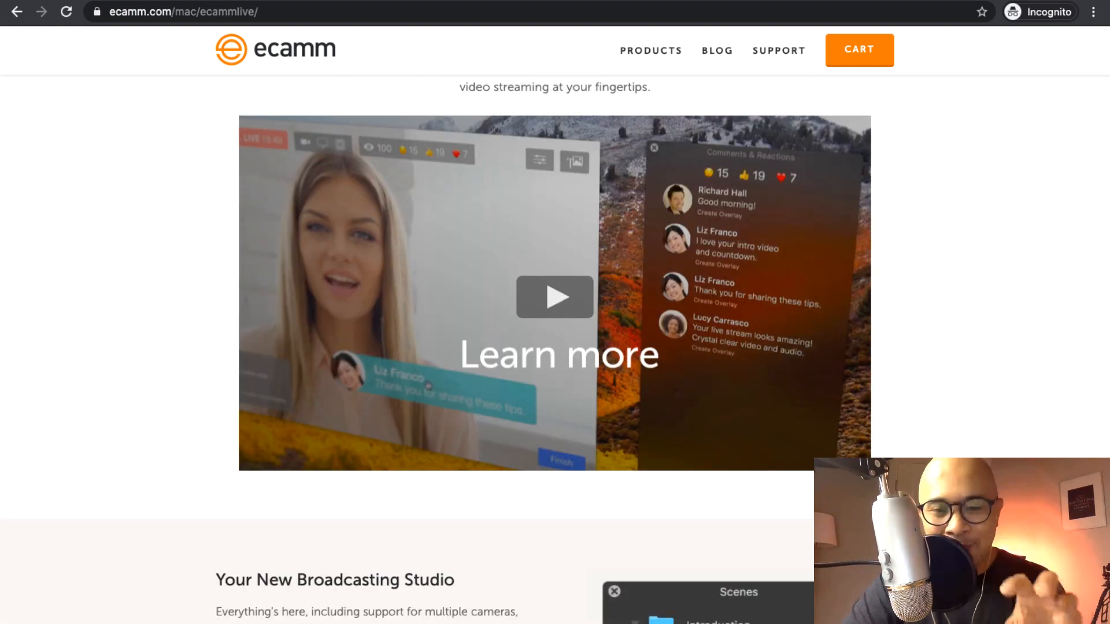
{"action": "scroll", "scroll_direction": "down", "scroll_amount": 3}
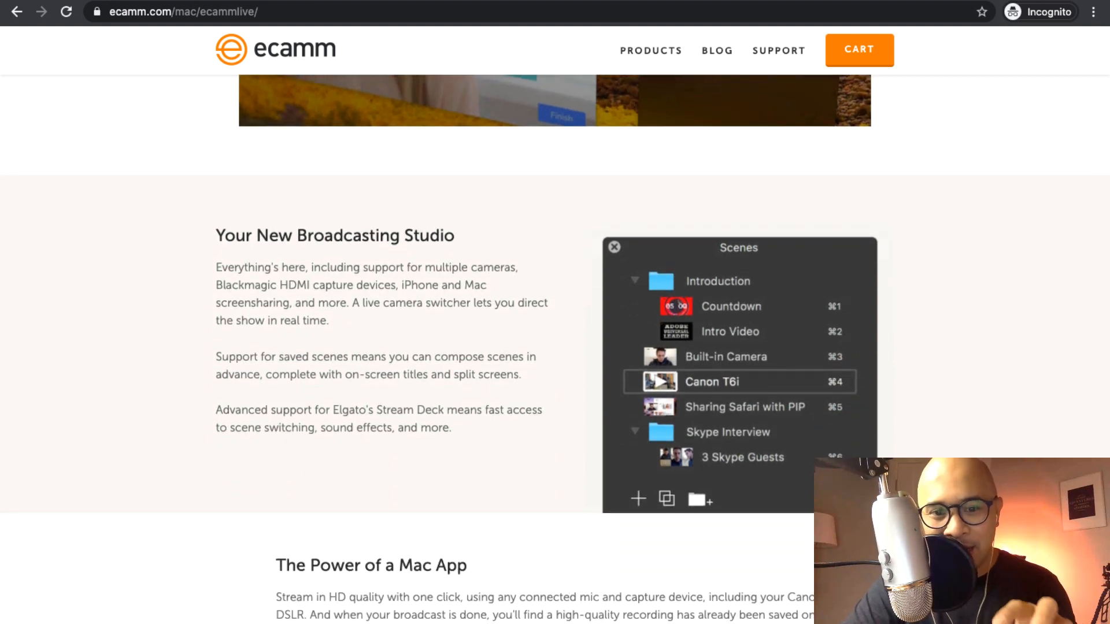
{"action": "scroll", "scroll_direction": "down", "scroll_amount": 3}
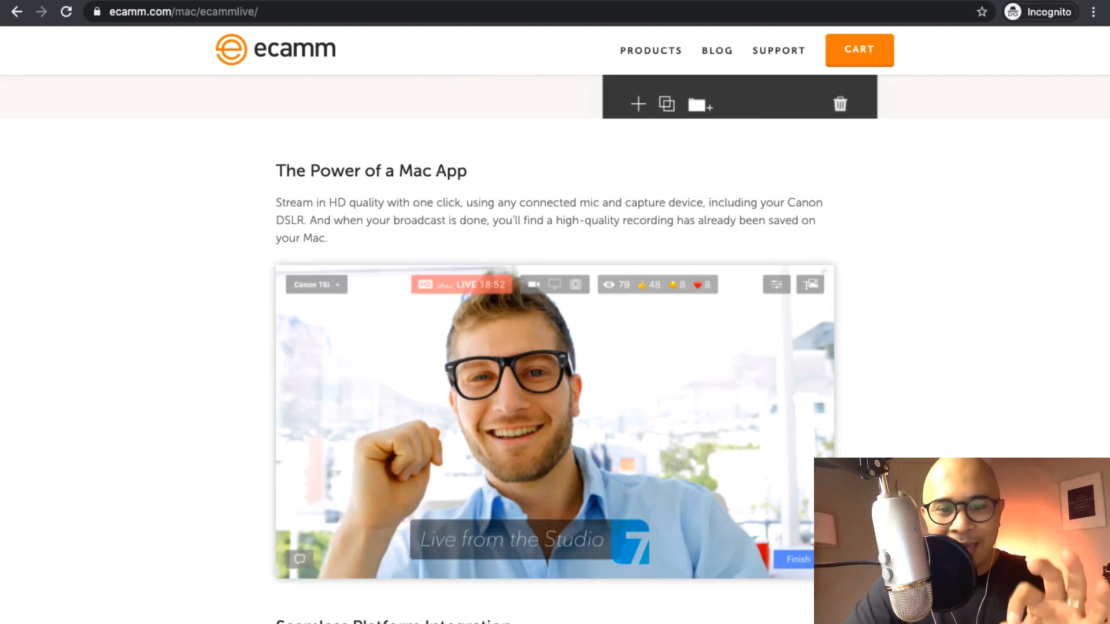
{"action": "scroll", "scroll_direction": "down", "scroll_amount": 3}
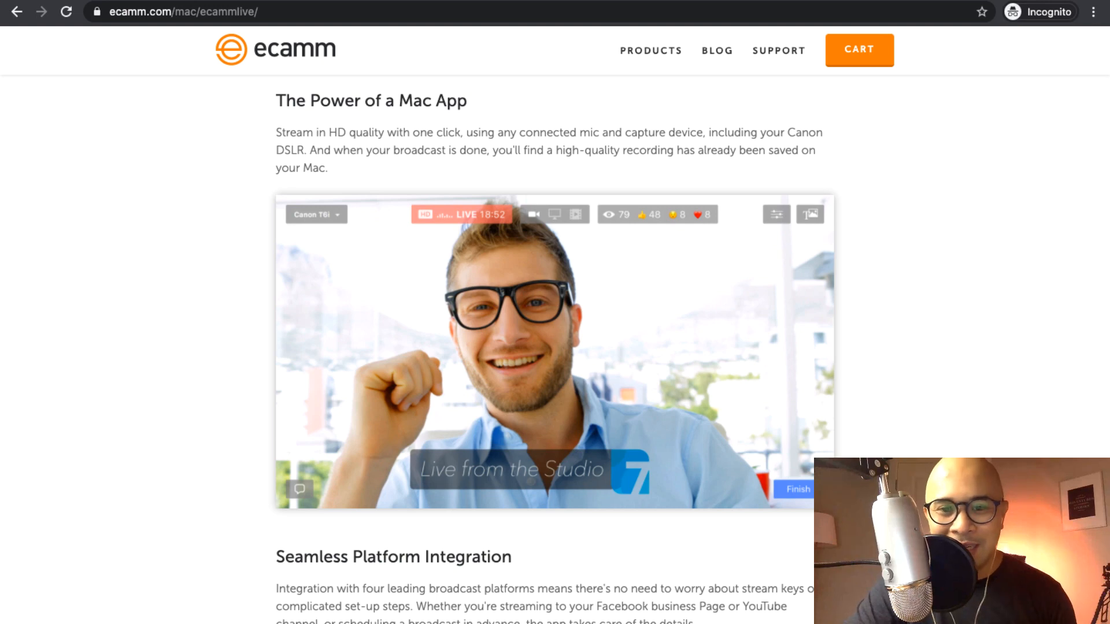
{"action": "scroll", "scroll_direction": "down", "scroll_amount": 3}
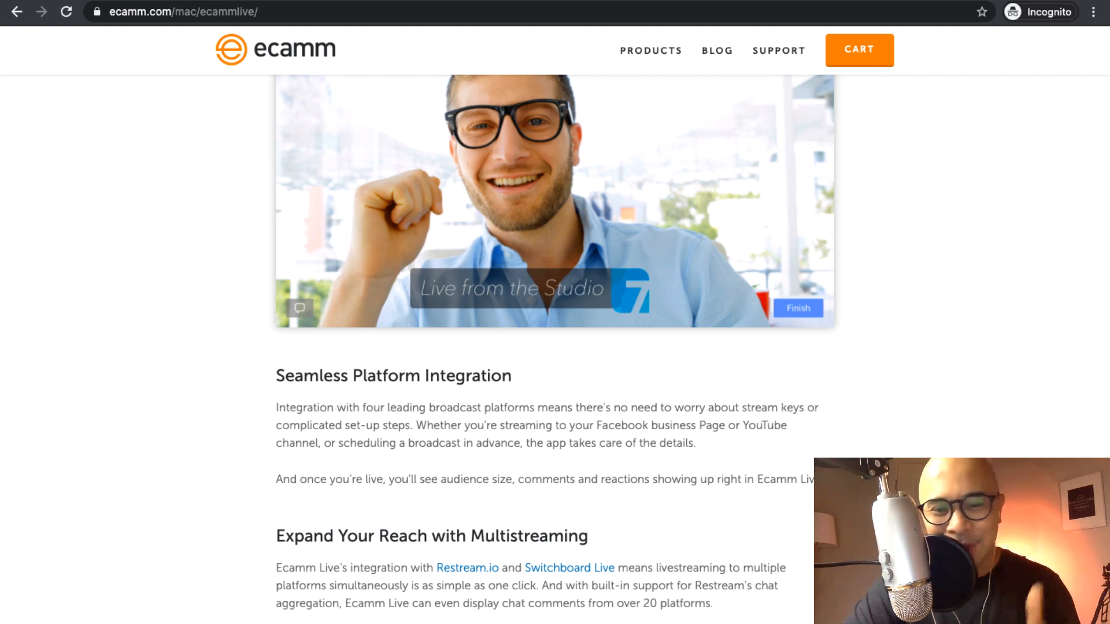
{"action": "scroll", "scroll_direction": "down", "scroll_amount": 3}
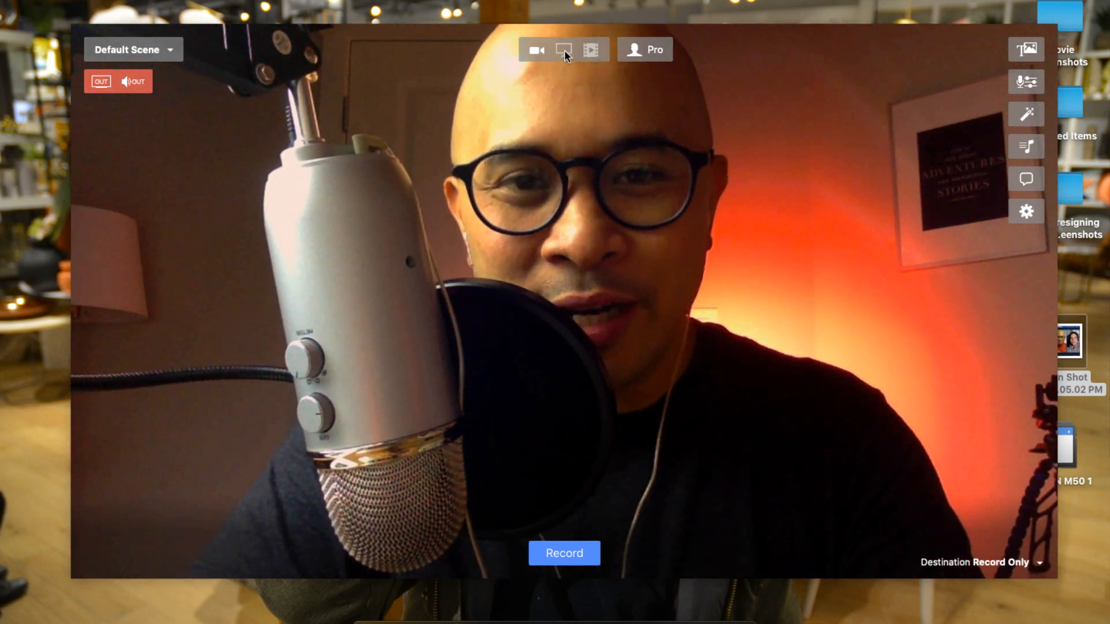
Step: Share the desktop screen and move the webcam inset to the lower right
{"action": "left_click", "coordinate": [565, 49]}
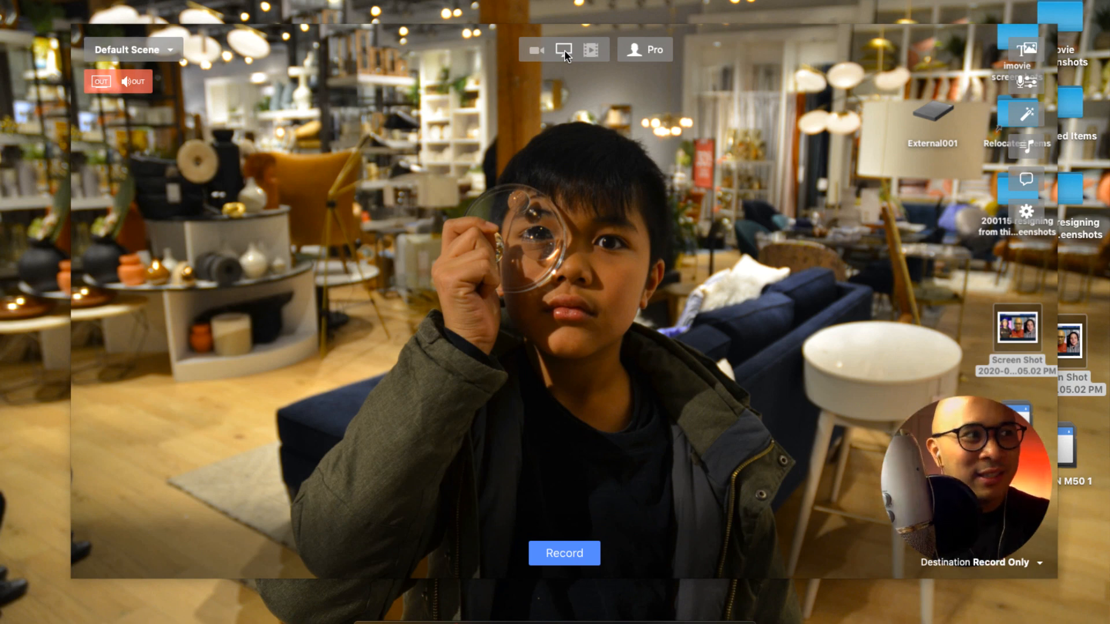
{"action": "left_click", "coordinate": [567, 49]}
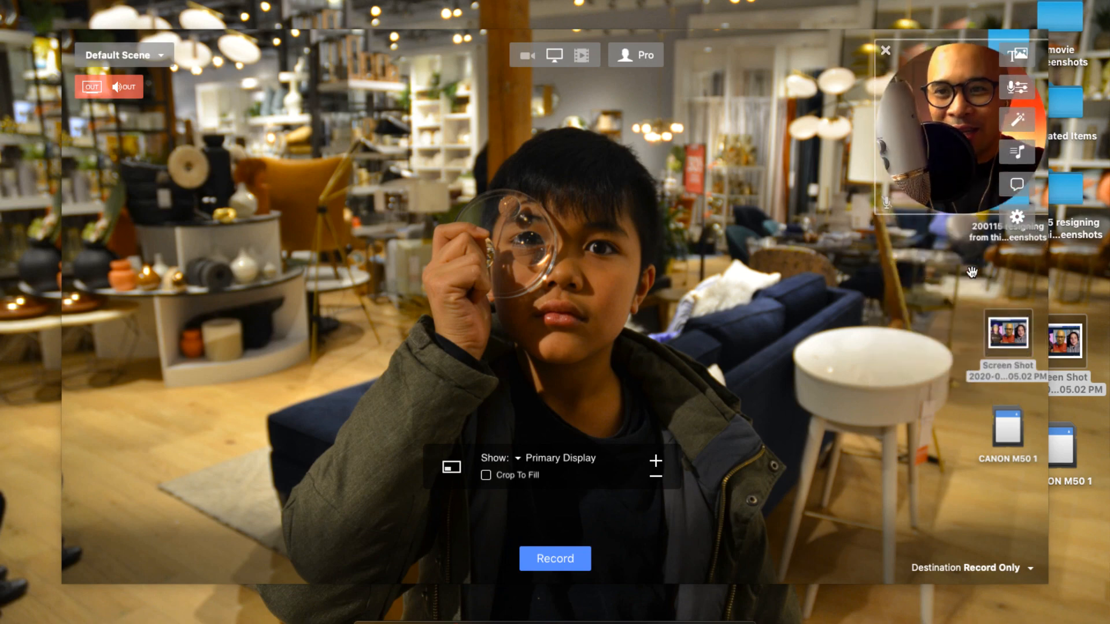
{"action": "left_click_drag", "start_coordinate": [956, 127], "coordinate": [955, 489]}
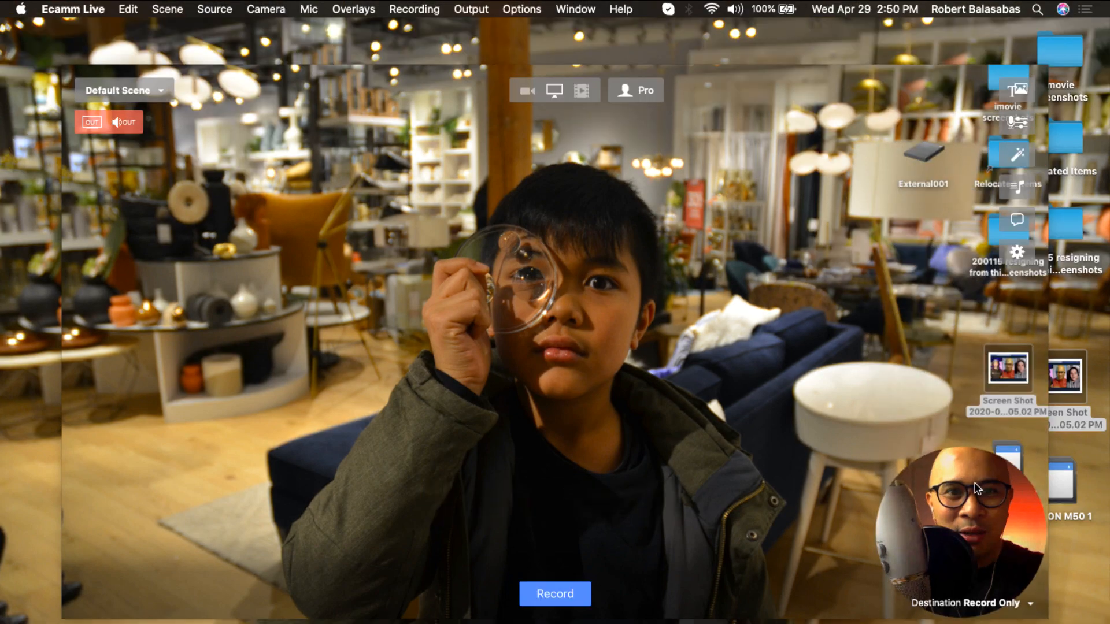
Step: Change the picture-in-picture shape to a larger rectangle via the Options menu
{"action": "left_click", "coordinate": [522, 8]}
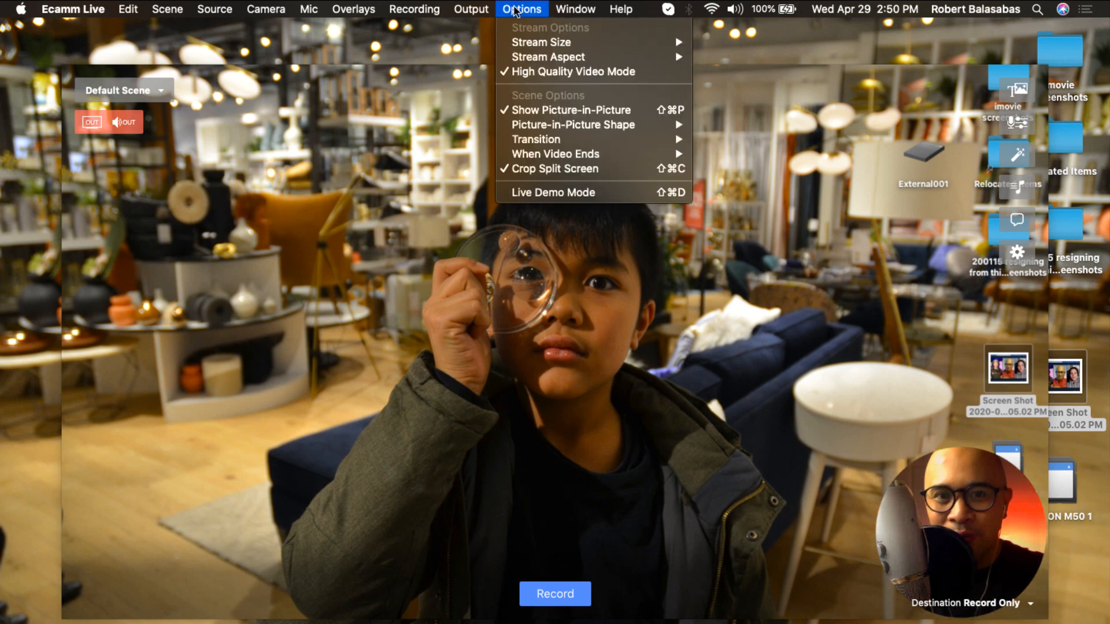
{"action": "mouse_move", "coordinate": [572, 125]}
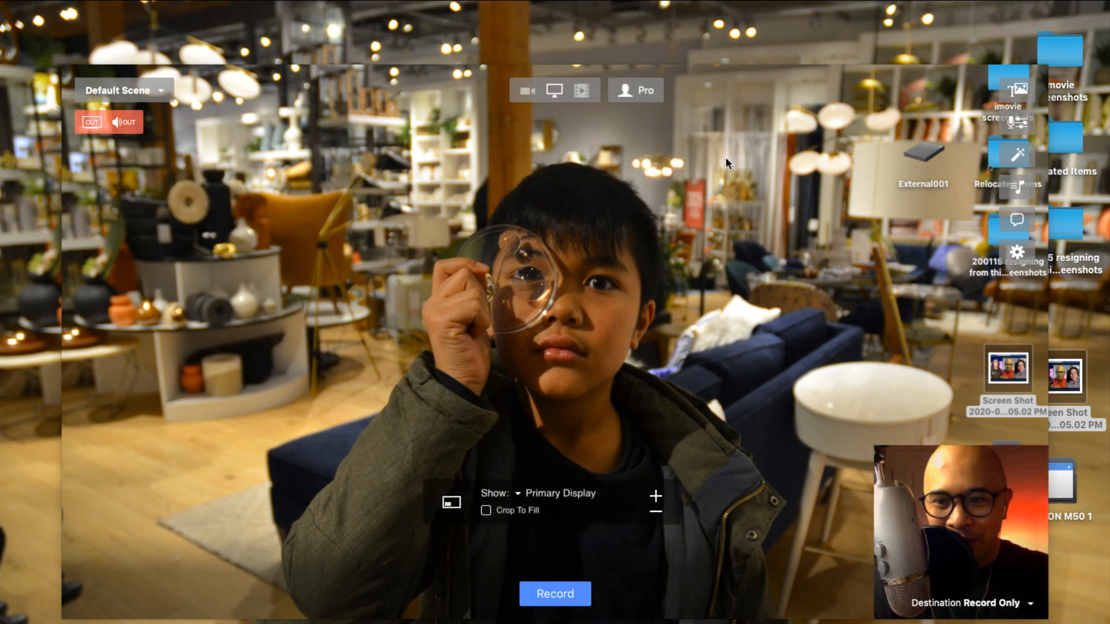
{"action": "left_click", "coordinate": [523, 9]}
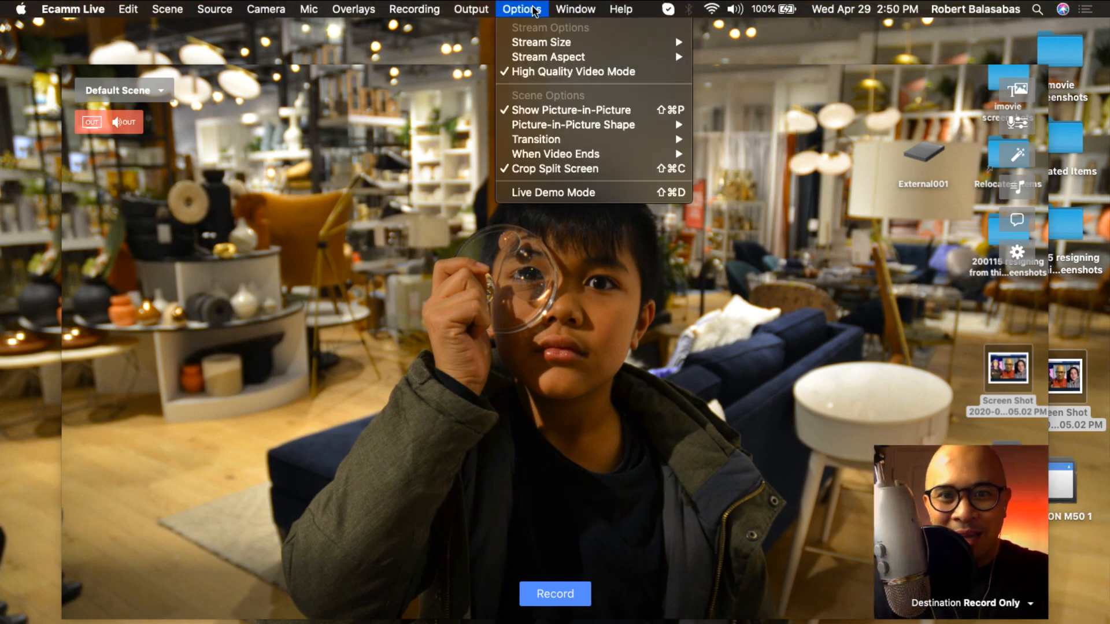
{"action": "mouse_move", "coordinate": [572, 125]}
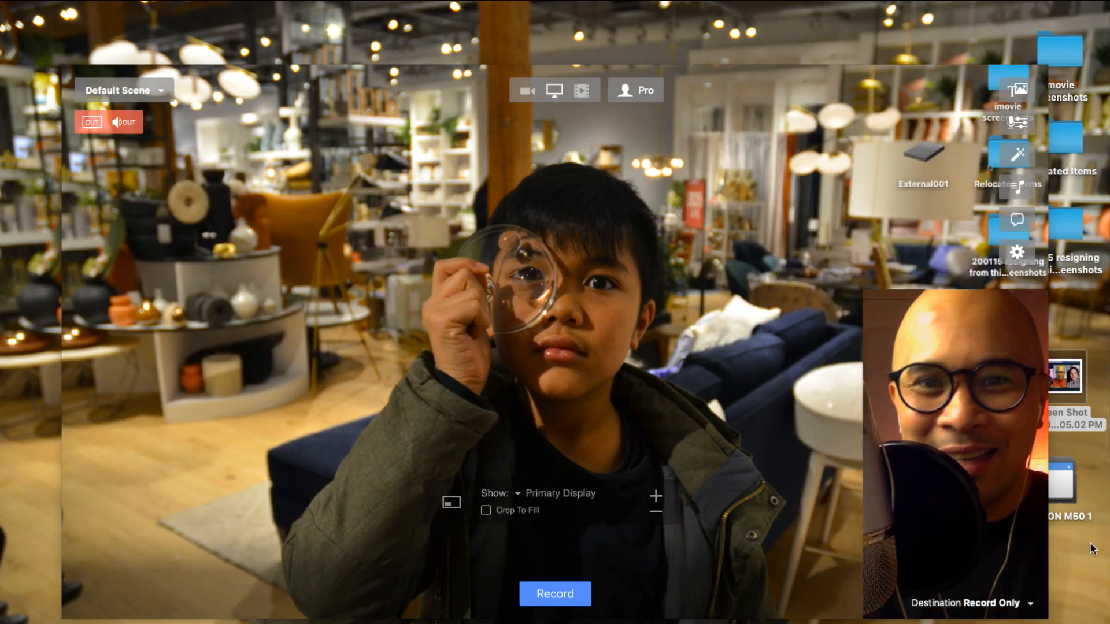
{"action": "left_click", "coordinate": [522, 9]}
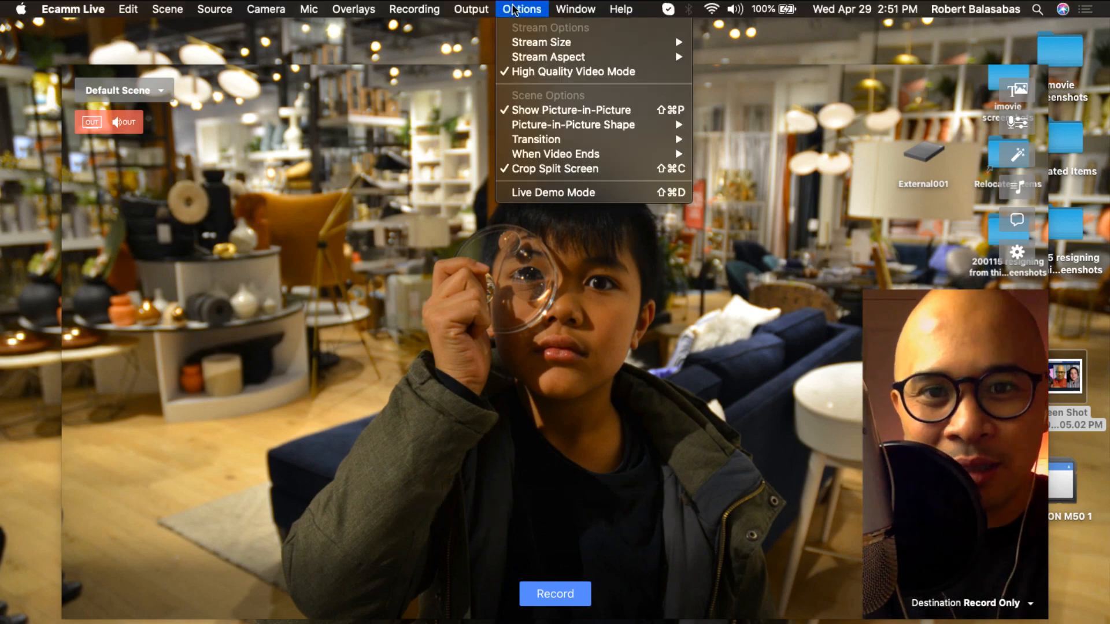
{"action": "mouse_move", "coordinate": [572, 125]}
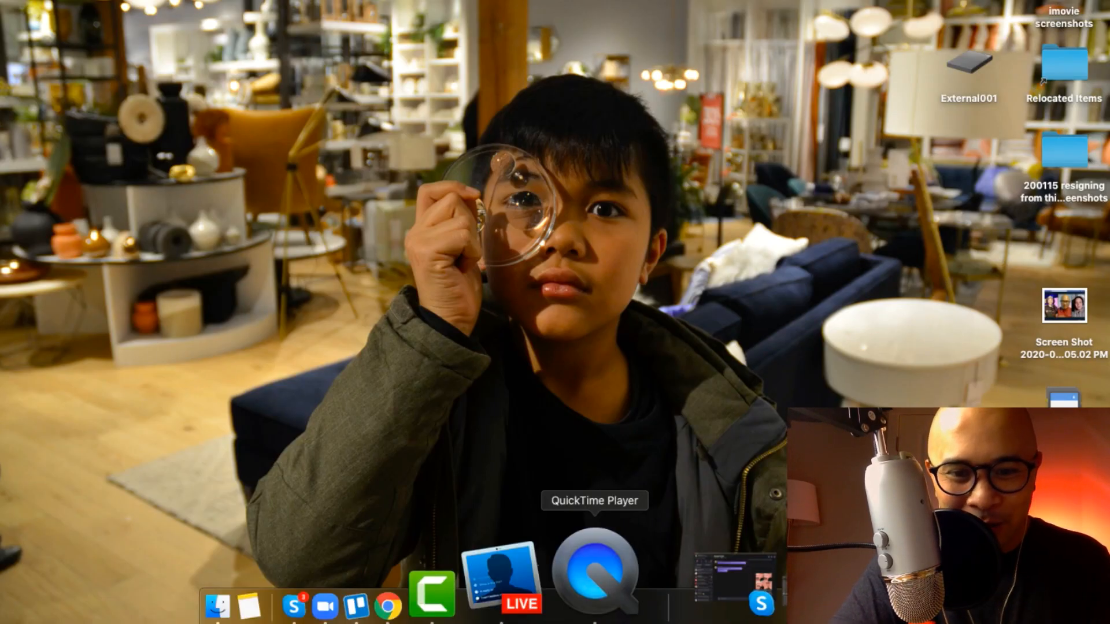
Step: Reveal the Dock and right-click a running app icon for its options
{"action": "right_click", "coordinate": [596, 578]}
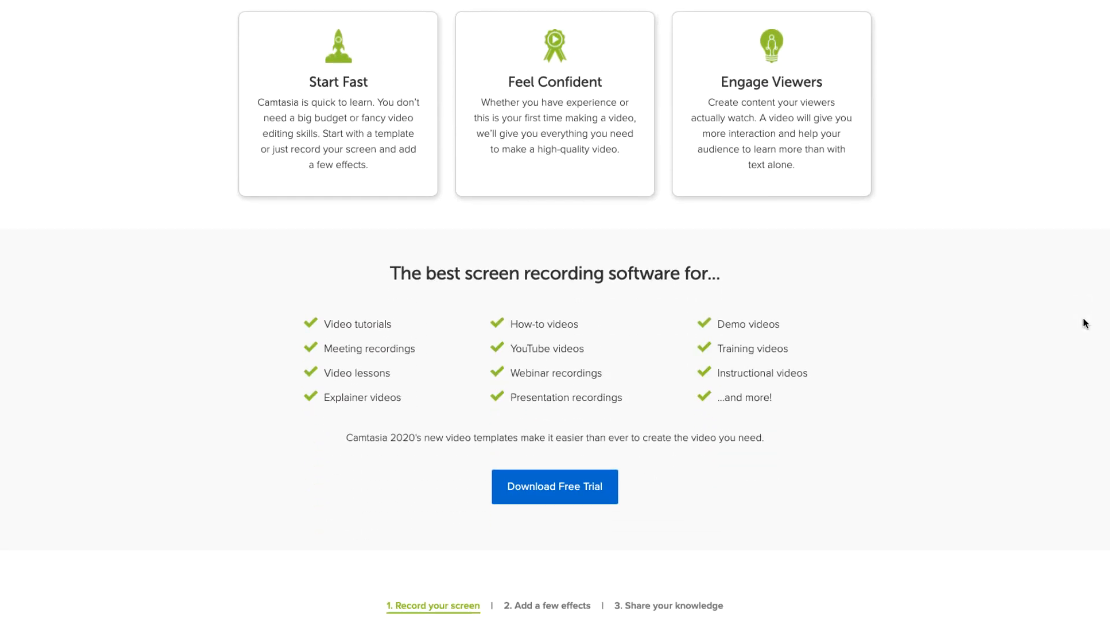
Step: Scroll past Camtasia's feature cards and testimonial video to the user logos
{"action": "scroll", "scroll_direction": "down", "scroll_amount": 3}
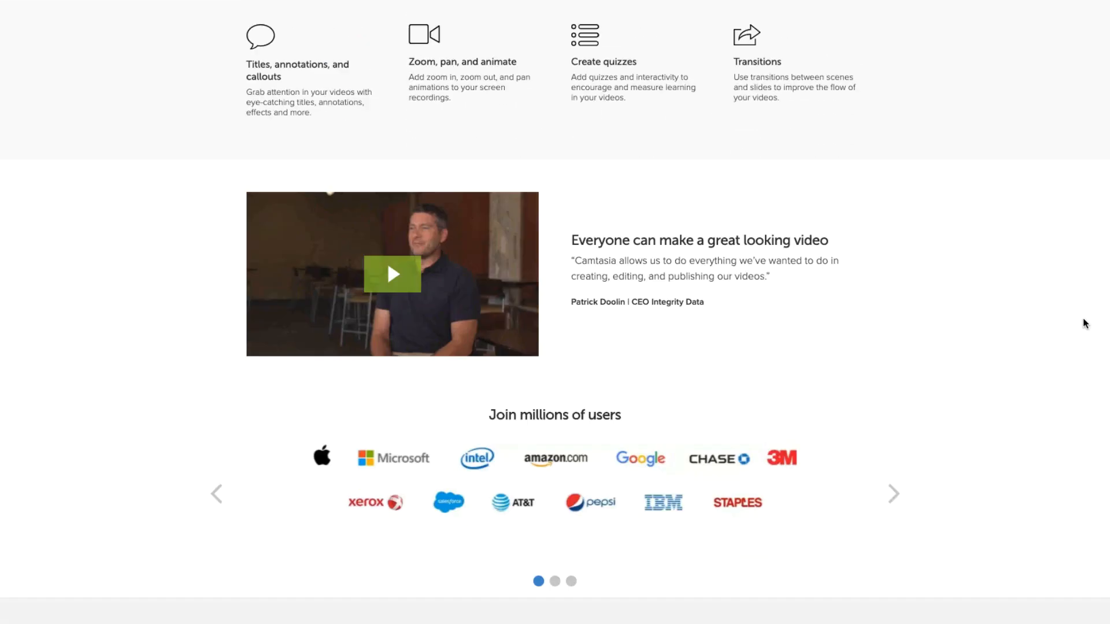
{"action": "scroll", "scroll_direction": "down", "scroll_amount": 3}
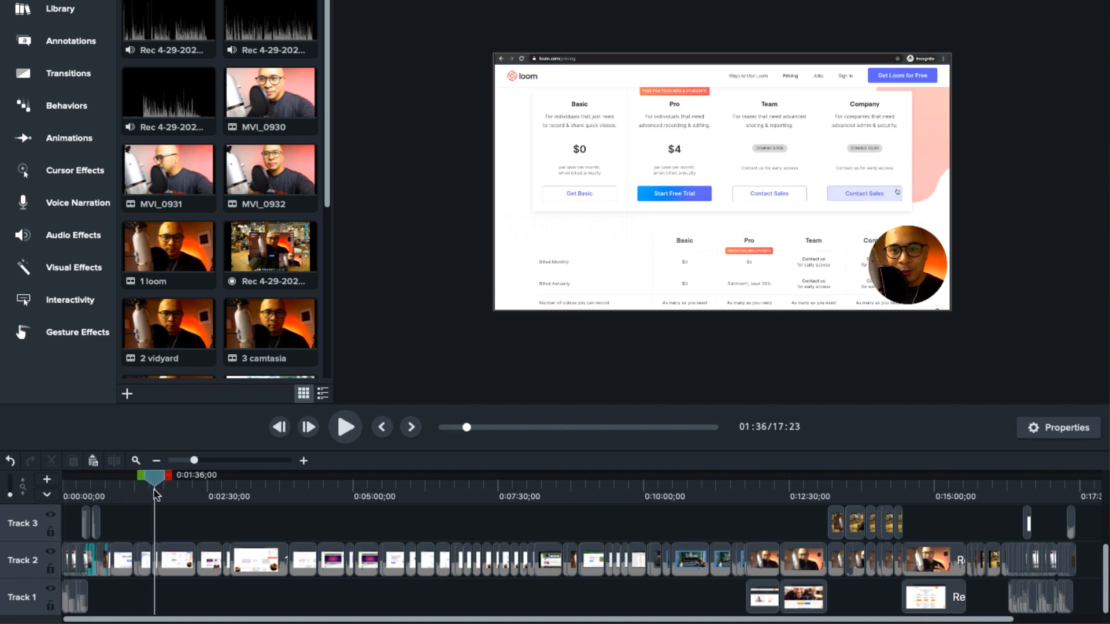
Step: Drag the Camtasia playhead from 01:36 to about 05:49
{"action": "left_click_drag", "start_coordinate": [155, 475], "coordinate": [401, 476]}
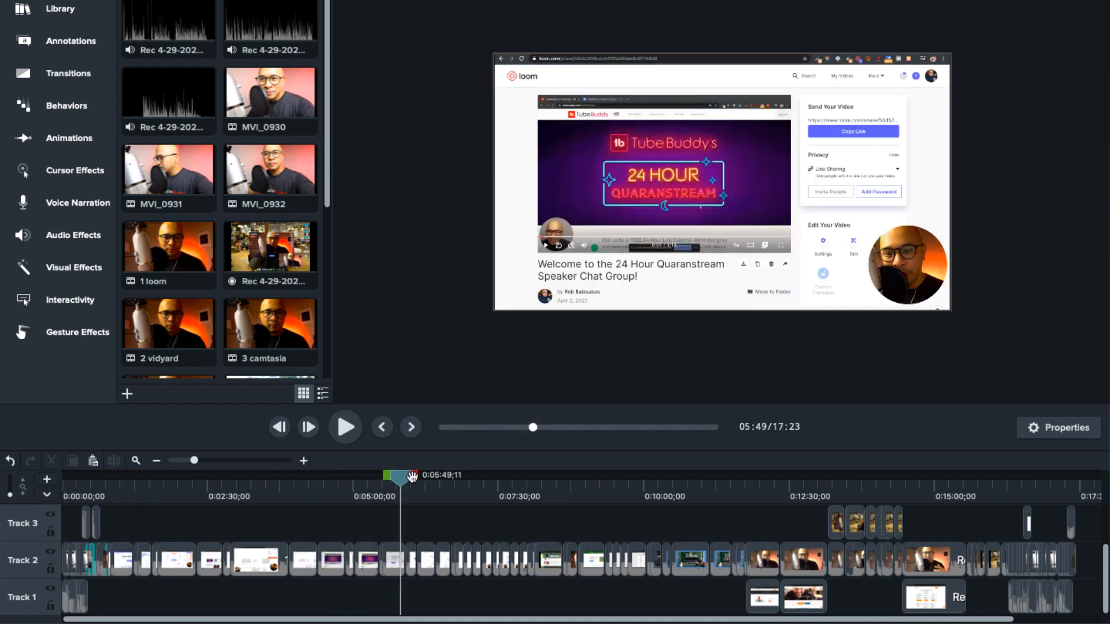